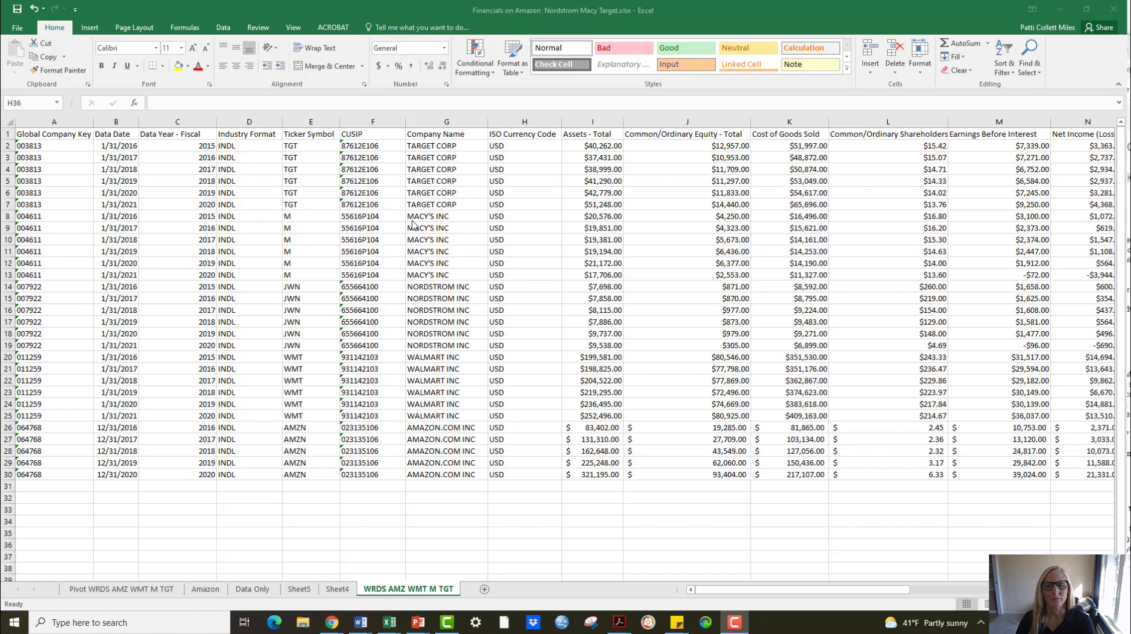
mouse_move(583, 257)
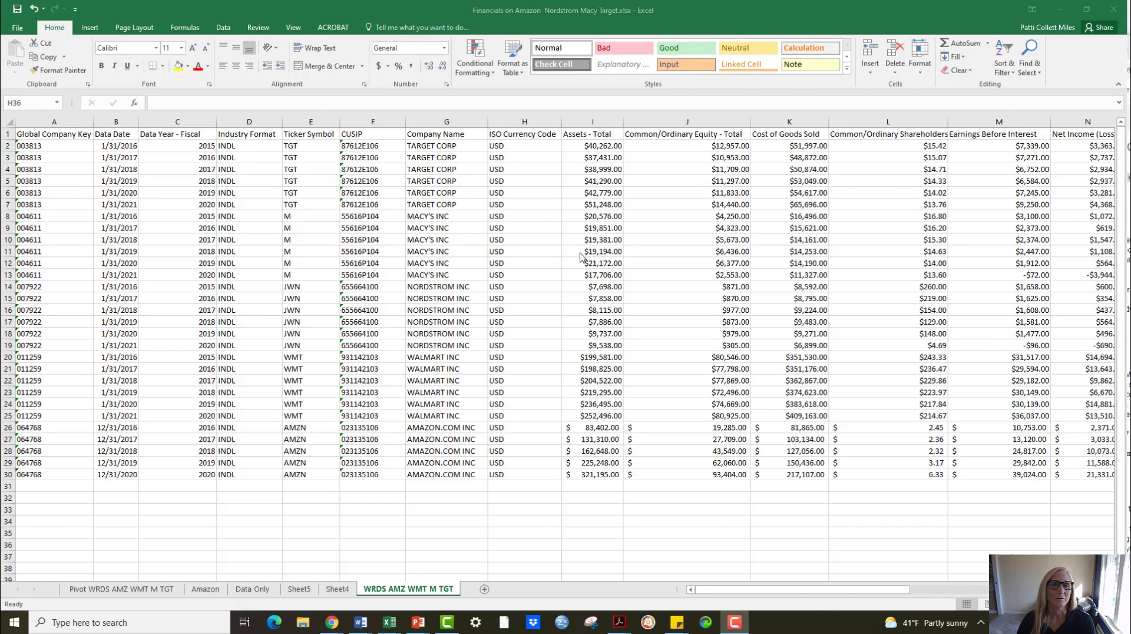
mouse_move(647, 258)
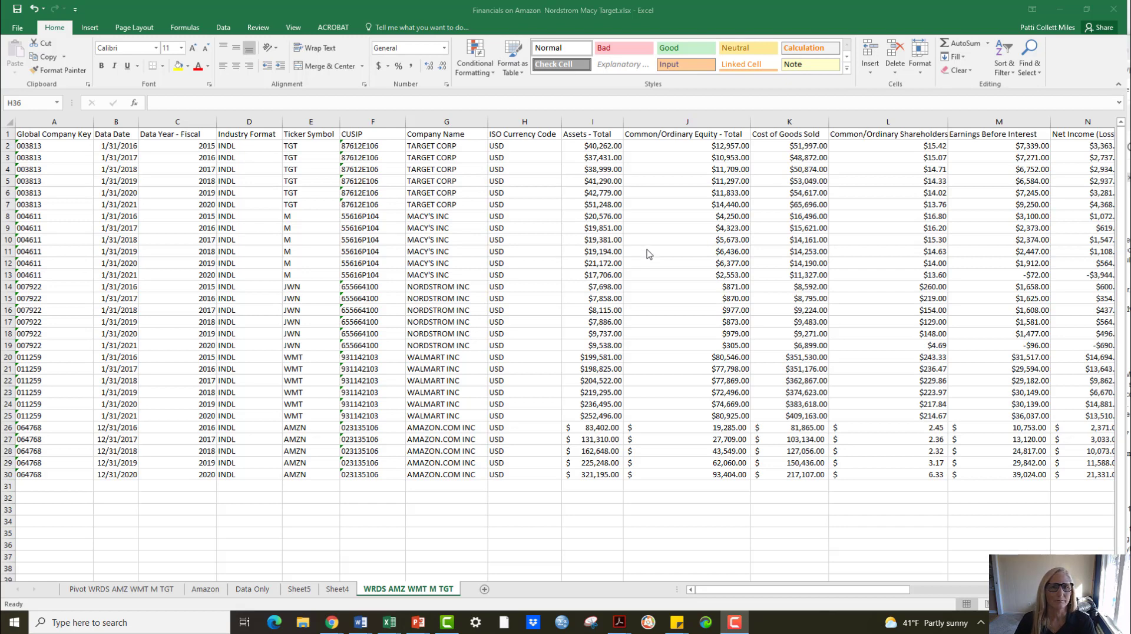
mouse_move(510, 397)
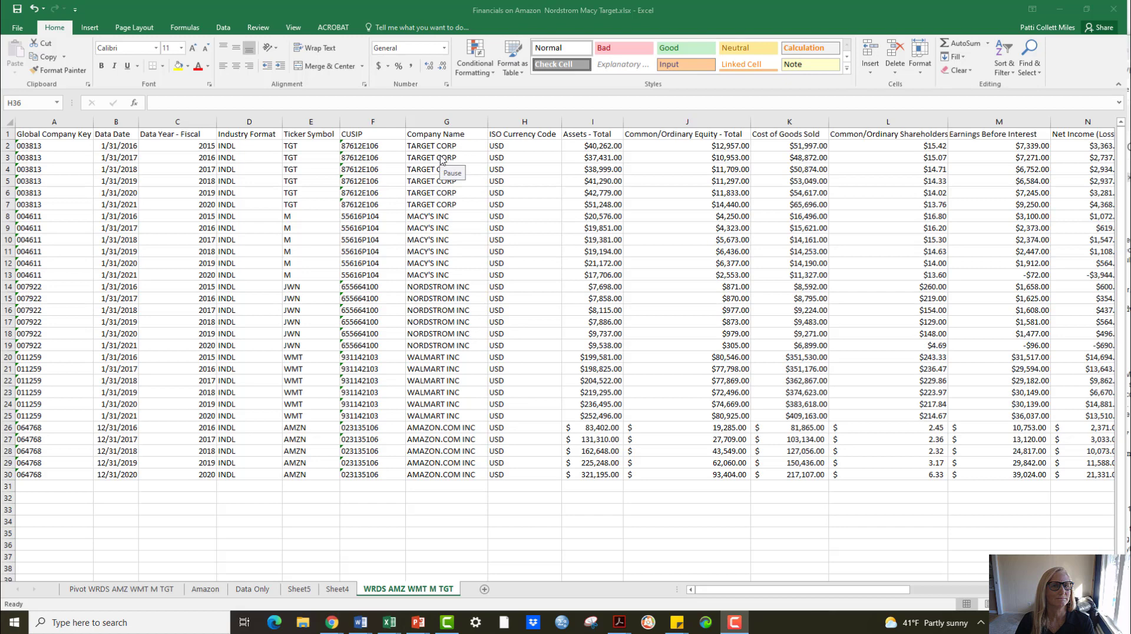
mouse_move(440, 162)
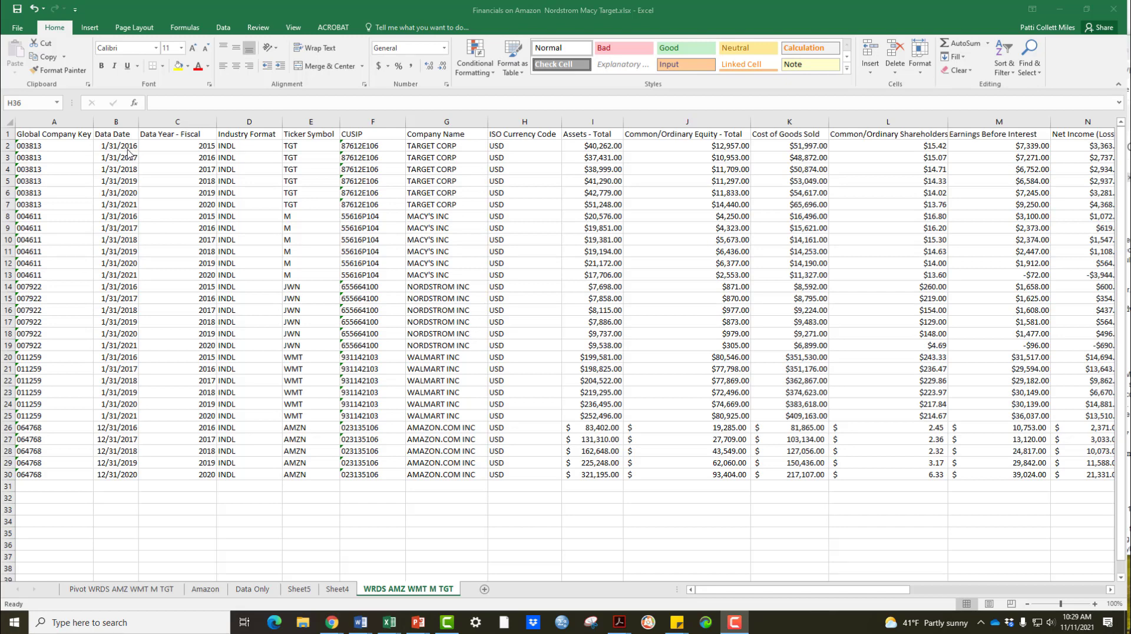
mouse_move(295, 154)
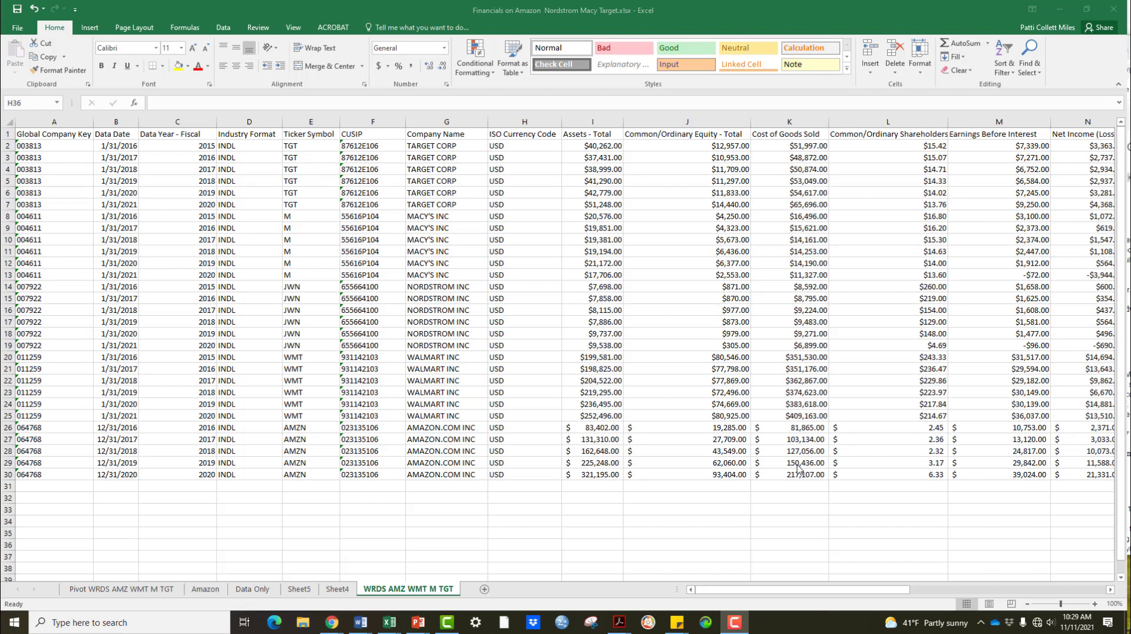
- Insert a PivotTable from the company financials data onto a new worksheet
click(523, 543)
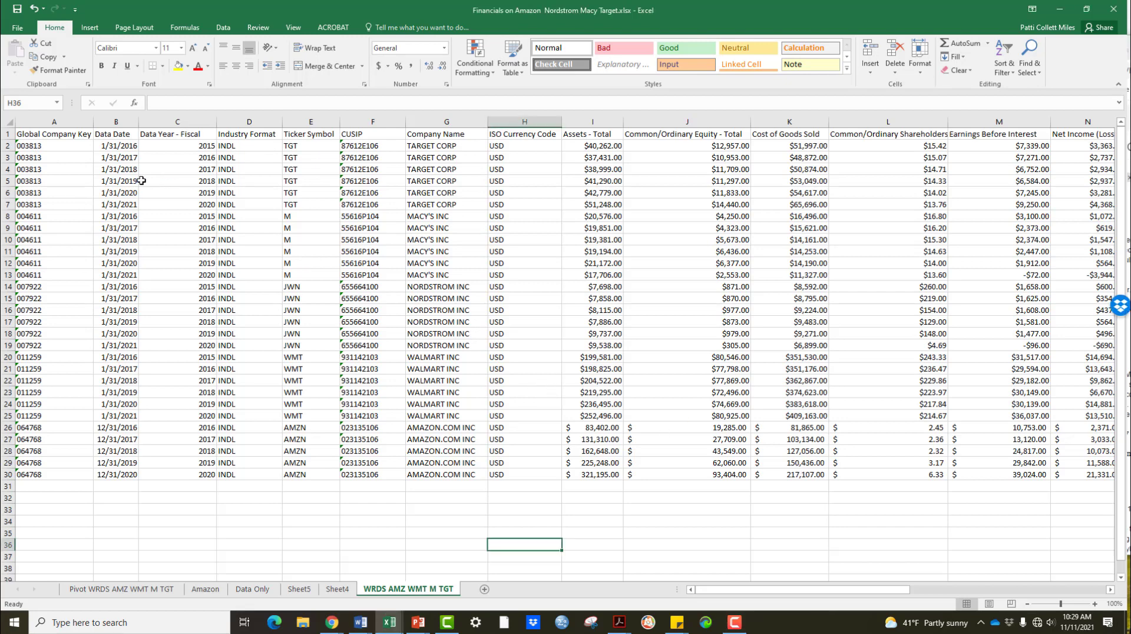
click(53, 133)
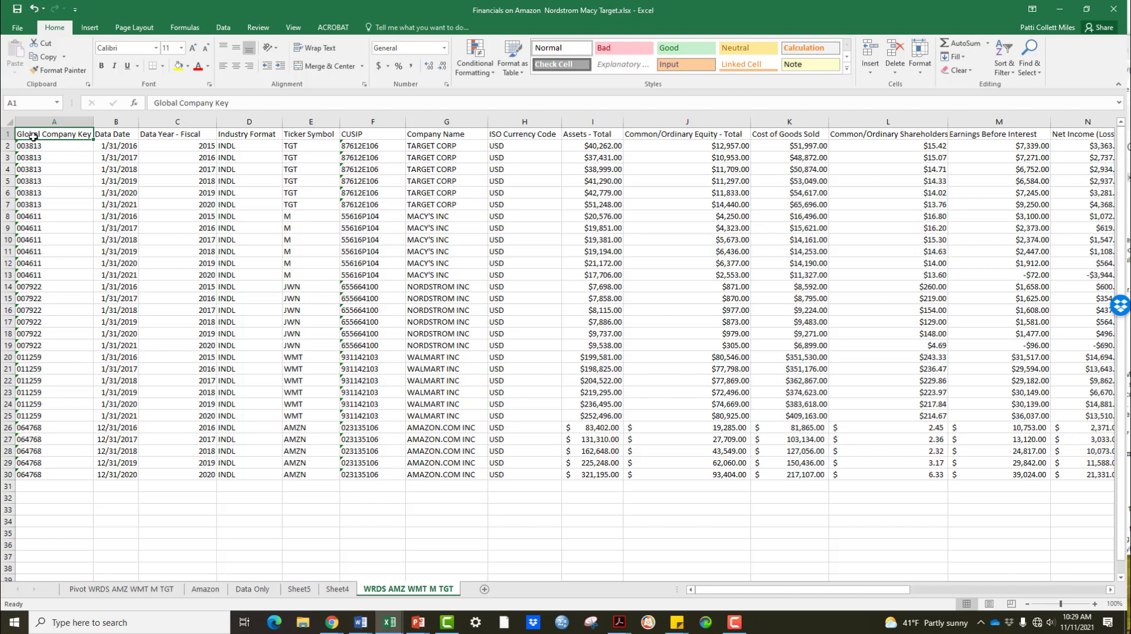
mouse_move(89, 27)
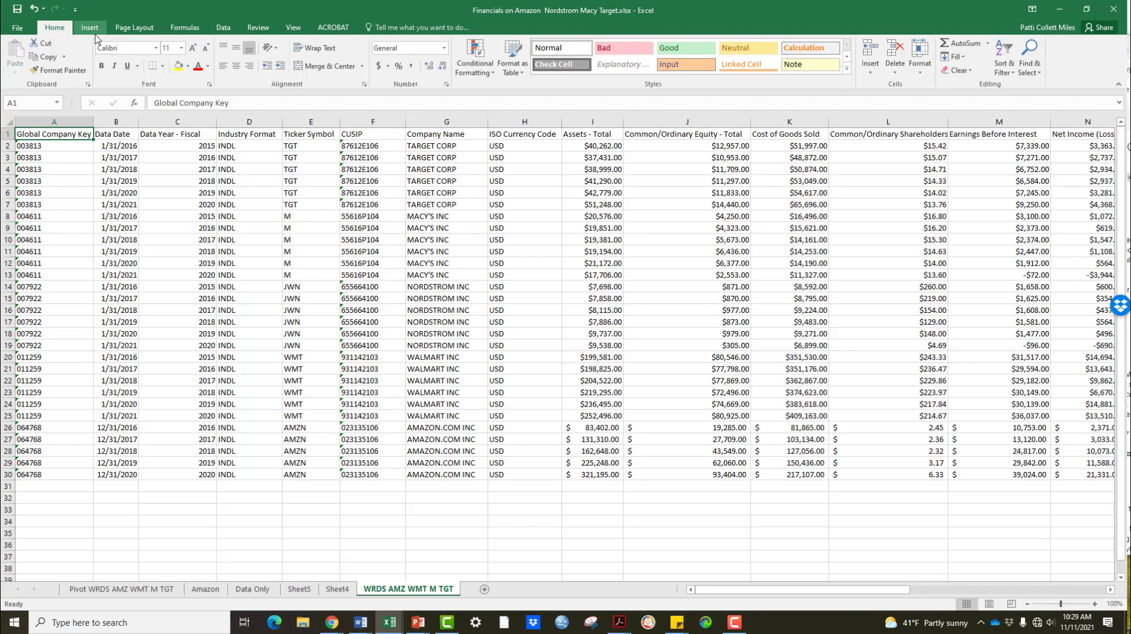
click(16, 56)
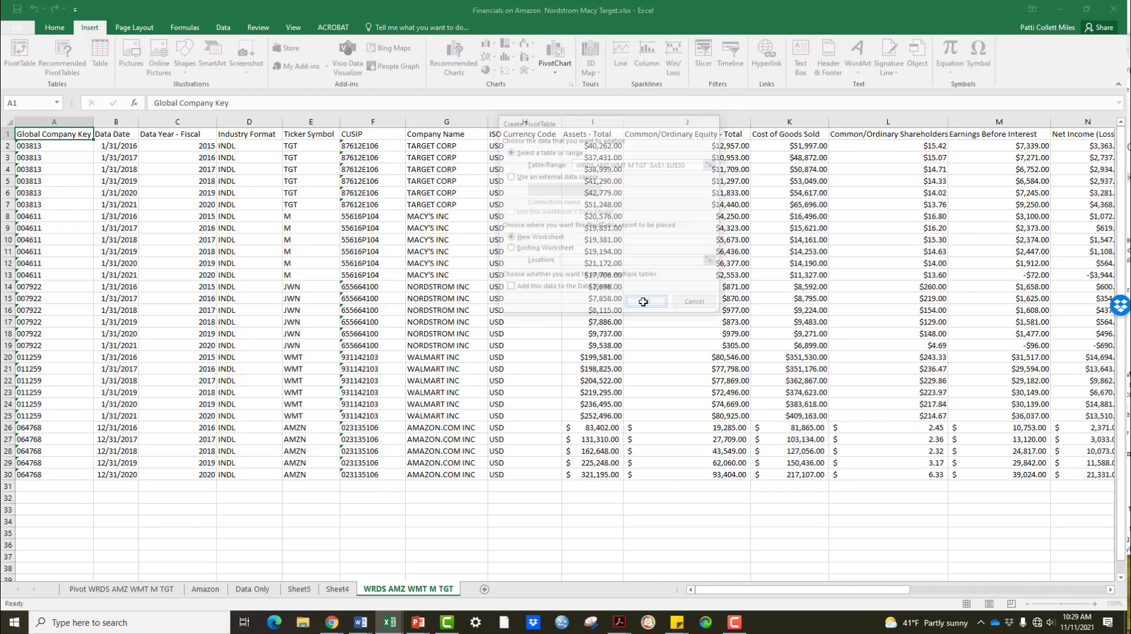
click(643, 300)
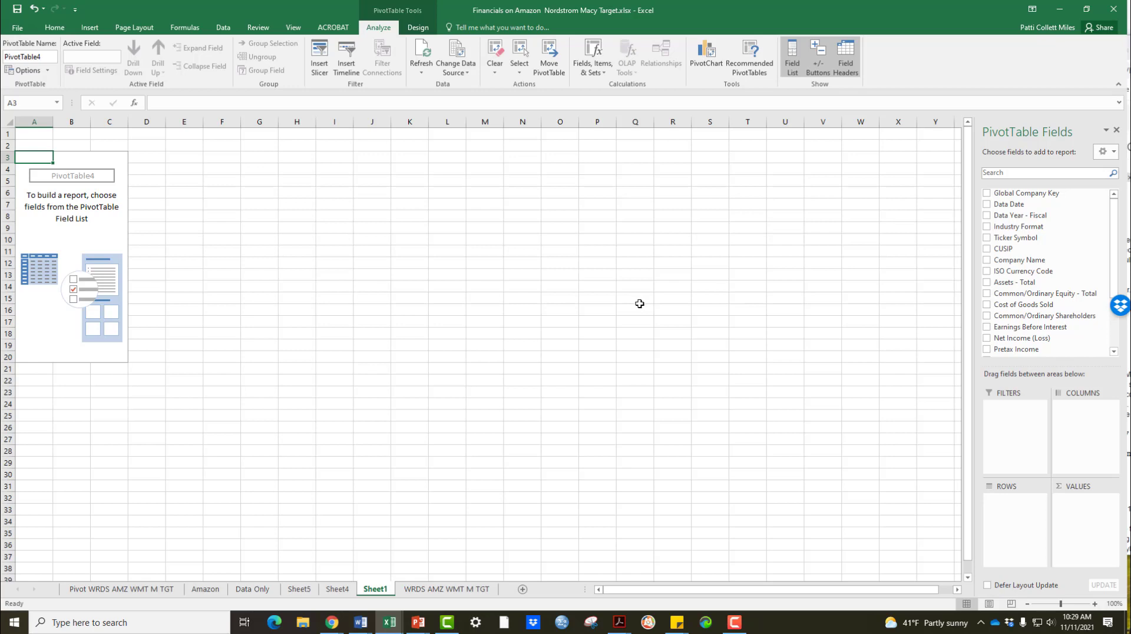
mouse_move(1020, 226)
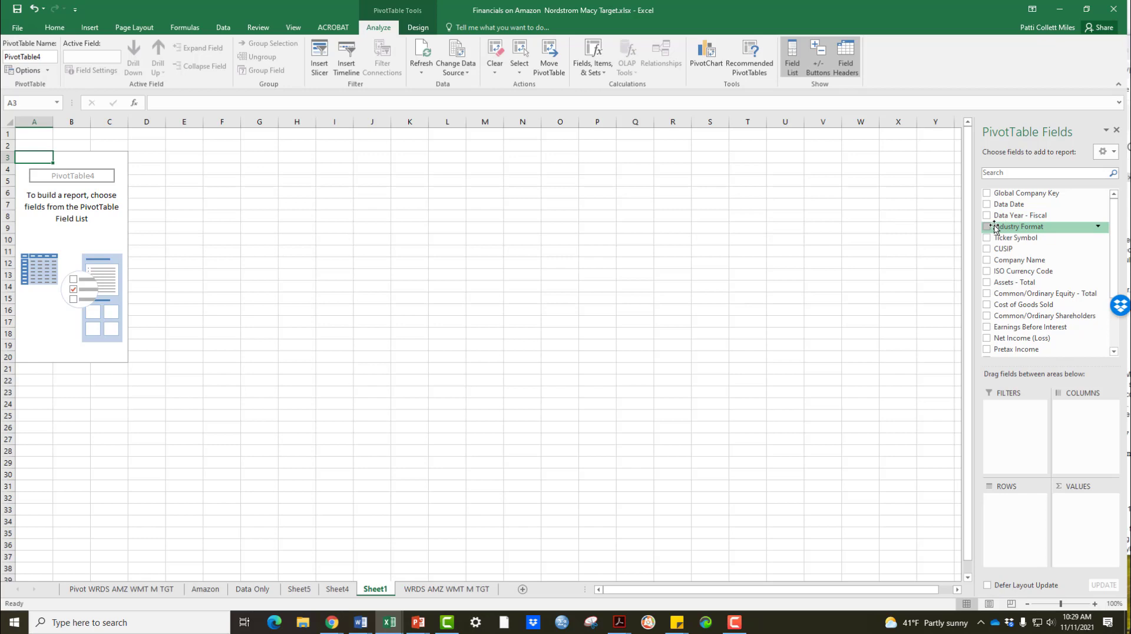
mouse_move(1019, 260)
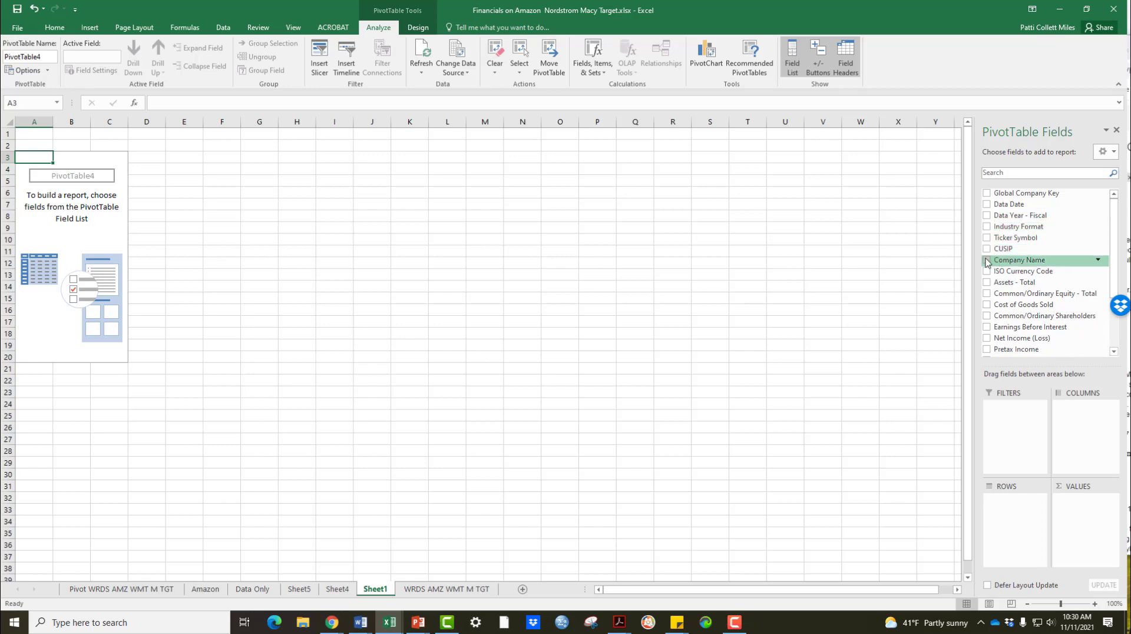
- Add Company Name and Ticker Symbol to the pivot table rows
click(987, 260)
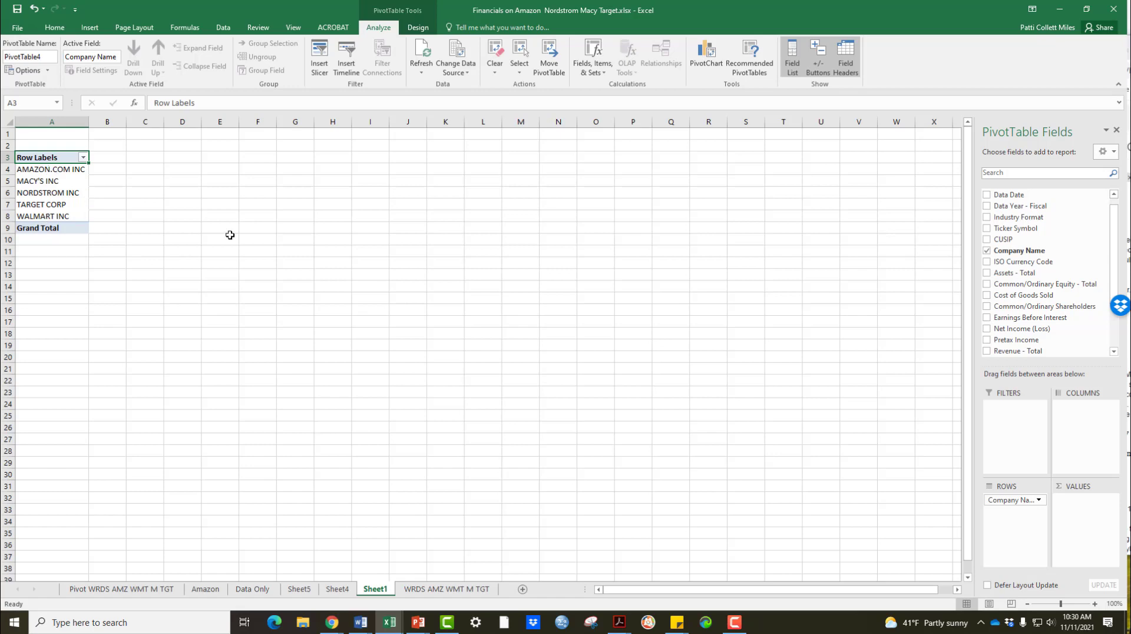
mouse_move(1017, 227)
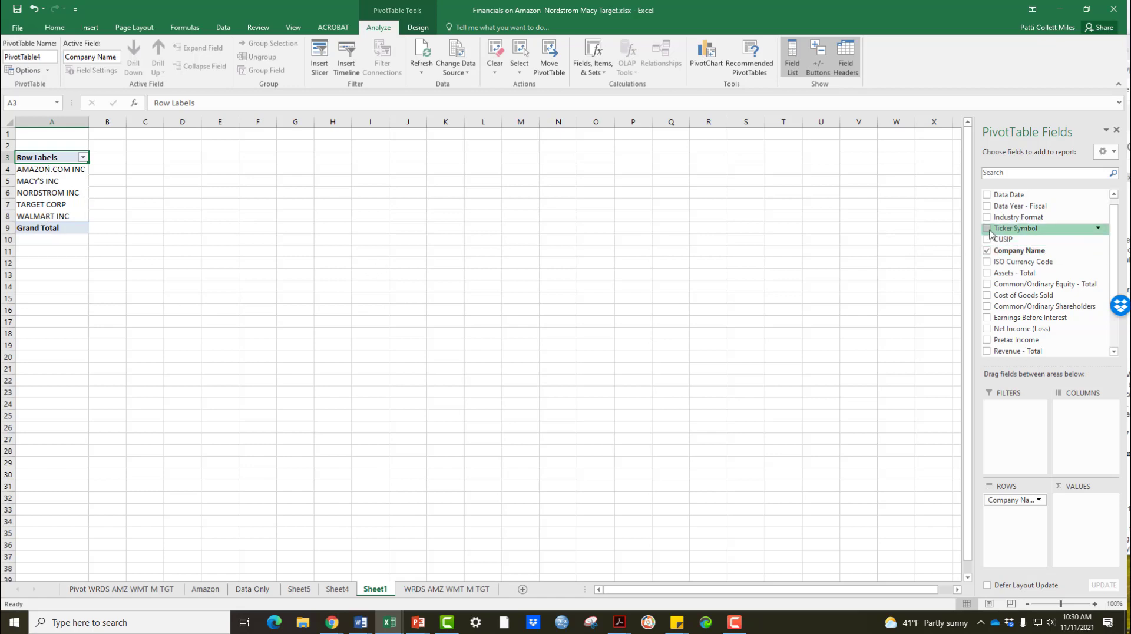
click(987, 228)
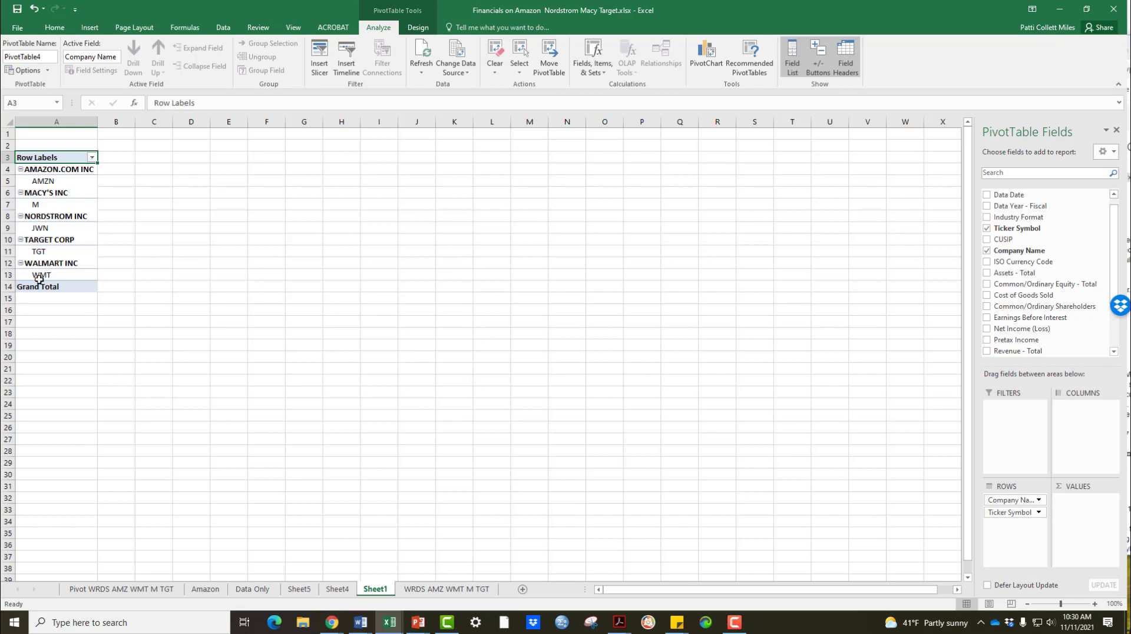
mouse_move(54, 27)
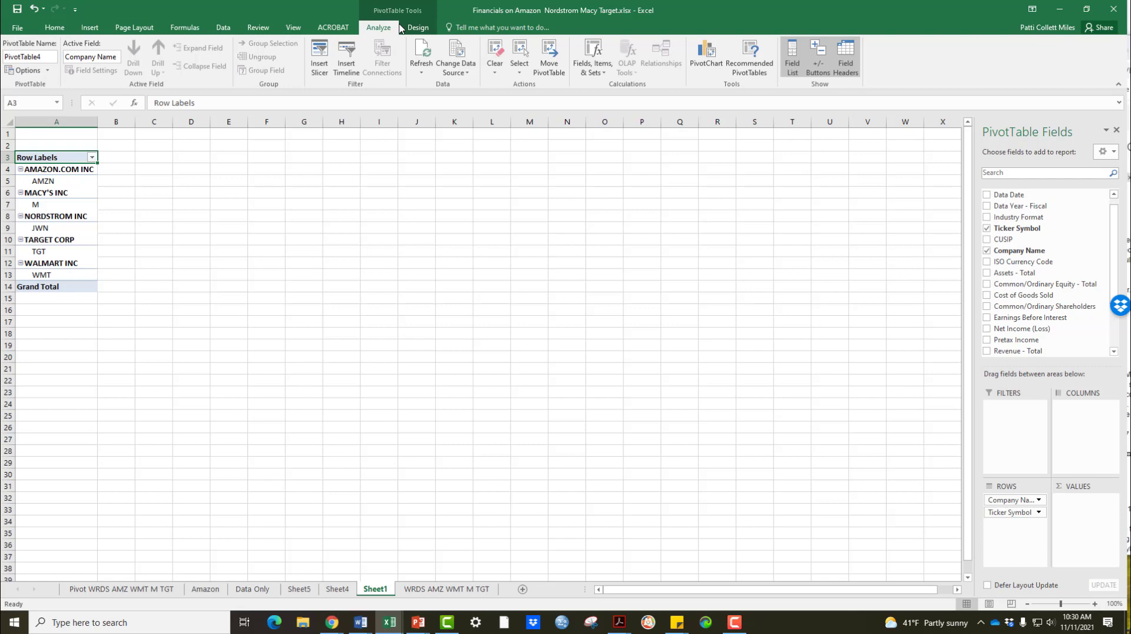
- Show the pivot in tabular form and turn grand totals off for rows and columns
click(417, 27)
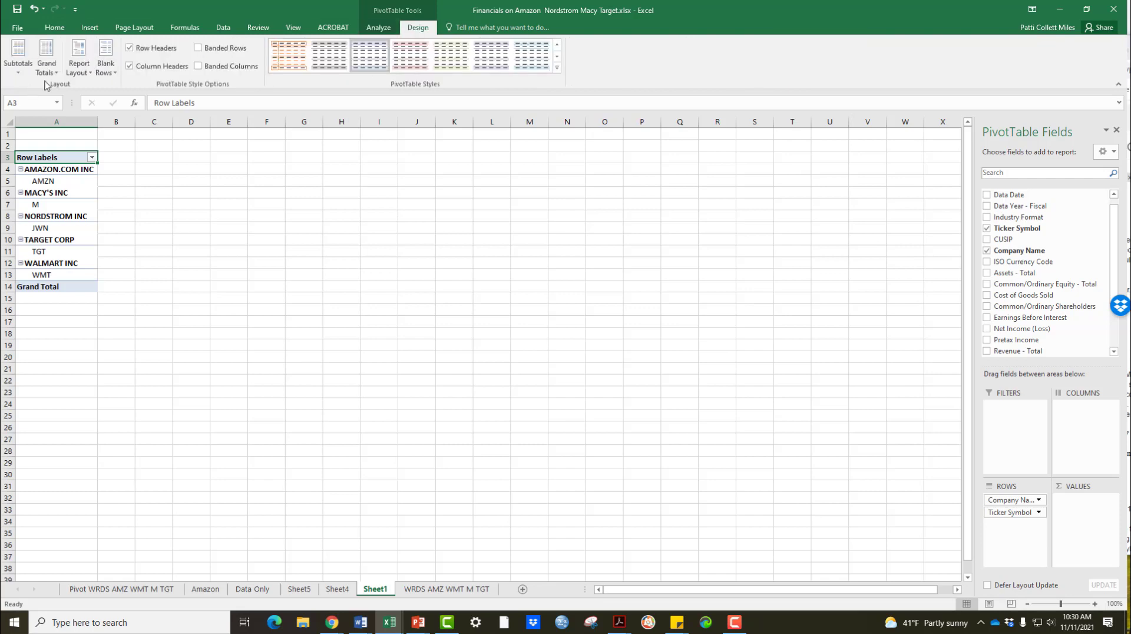
click(78, 58)
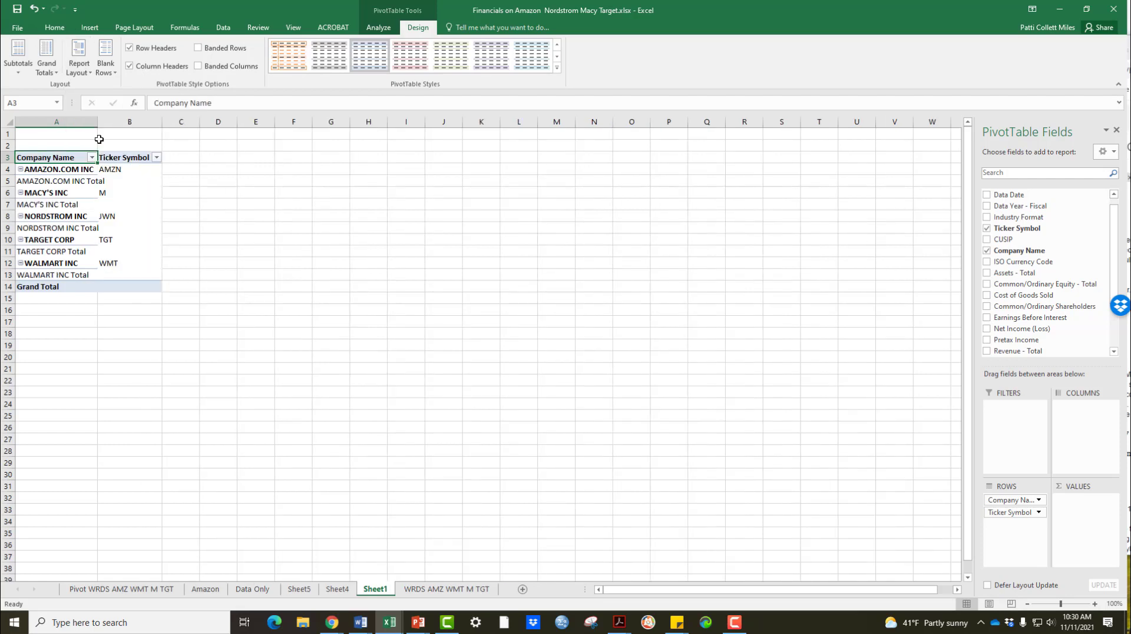
mouse_move(130, 290)
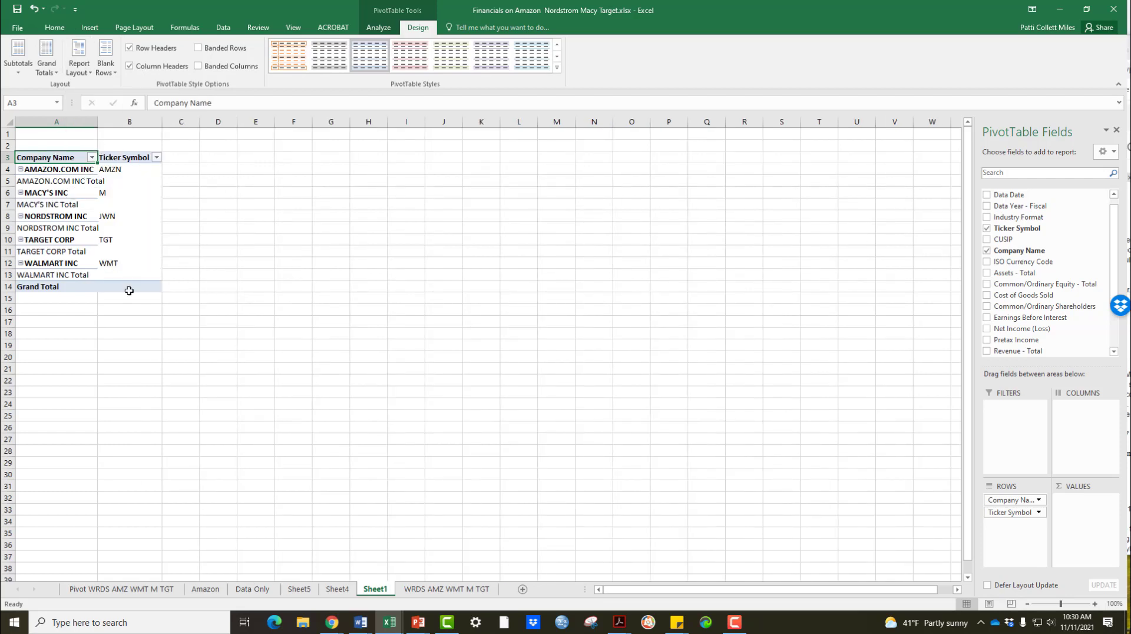
mouse_move(46, 58)
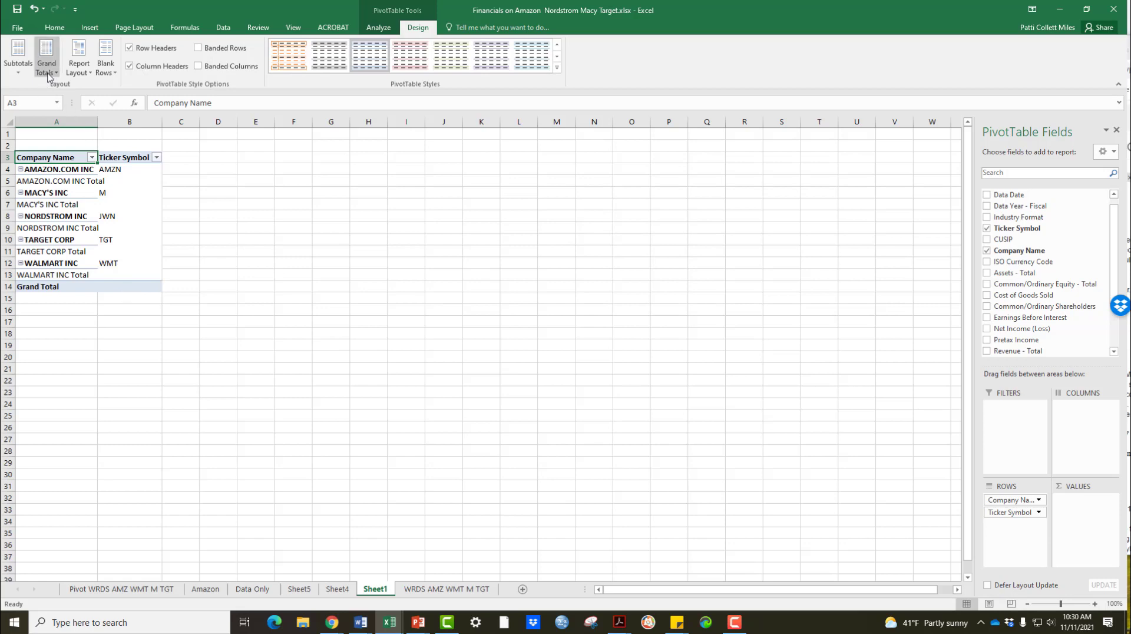
click(46, 59)
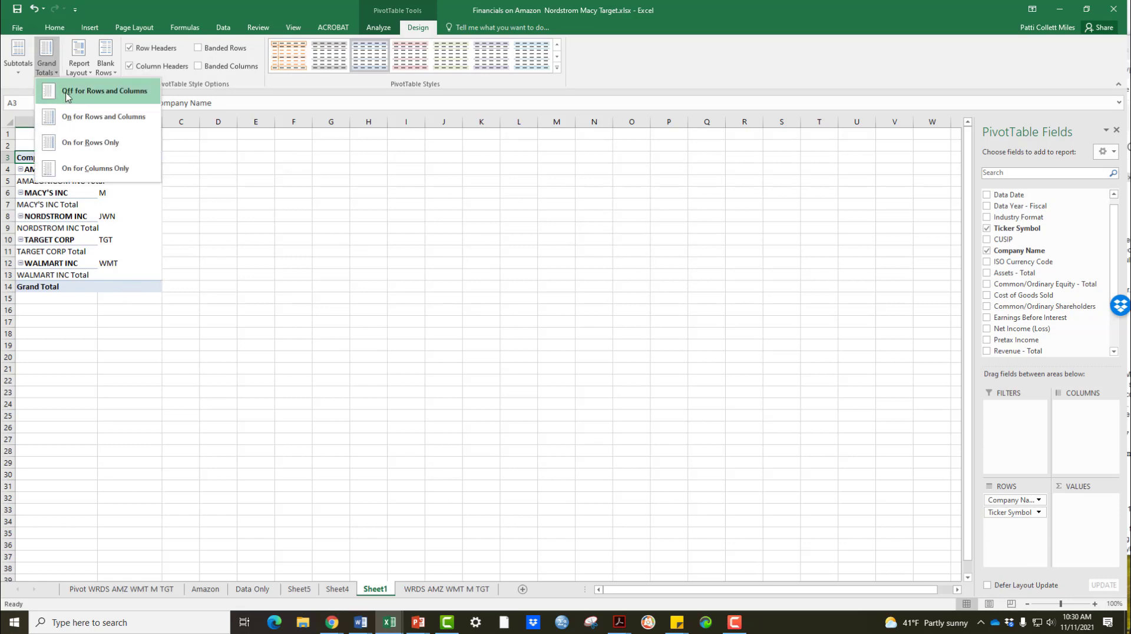
click(17, 58)
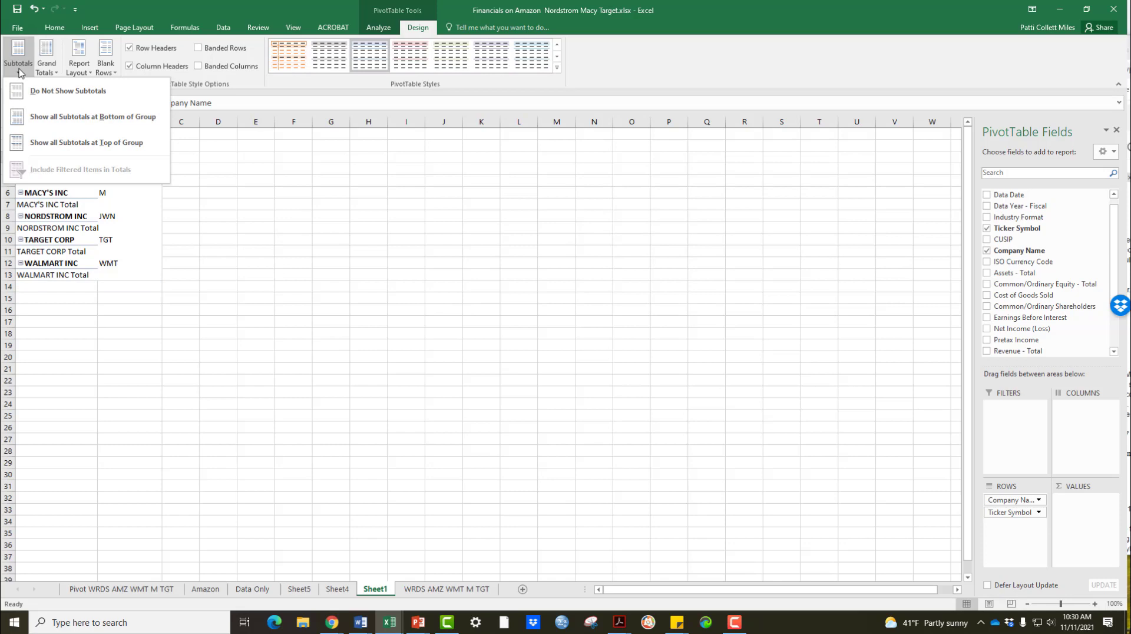
- Hide company subtotals and confirm grand totals stay off
click(69, 90)
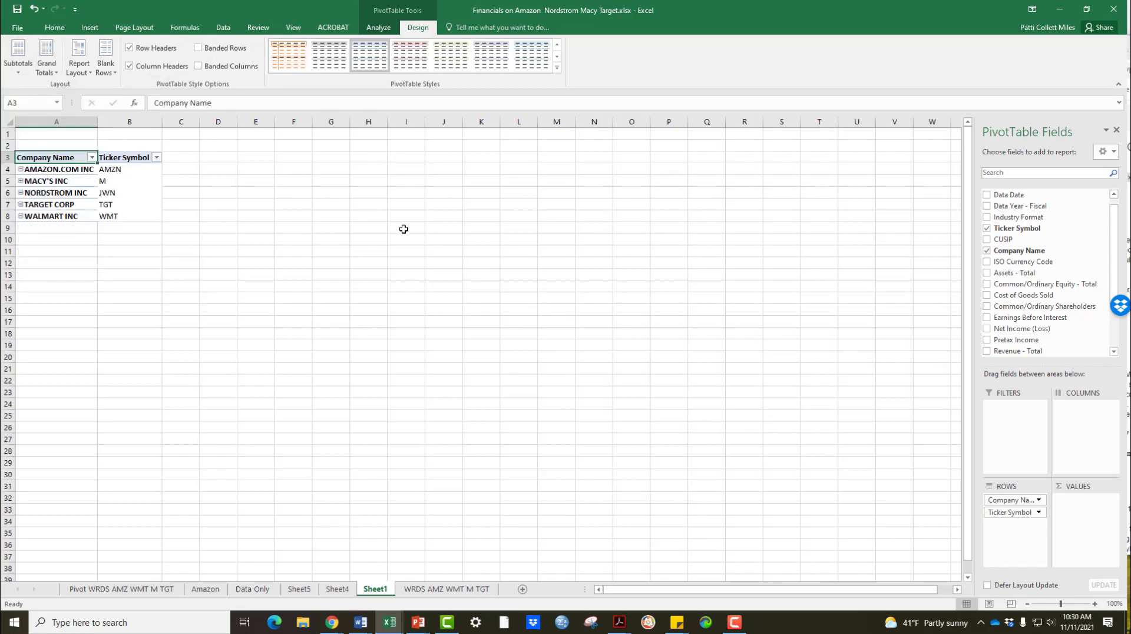
mouse_move(17, 59)
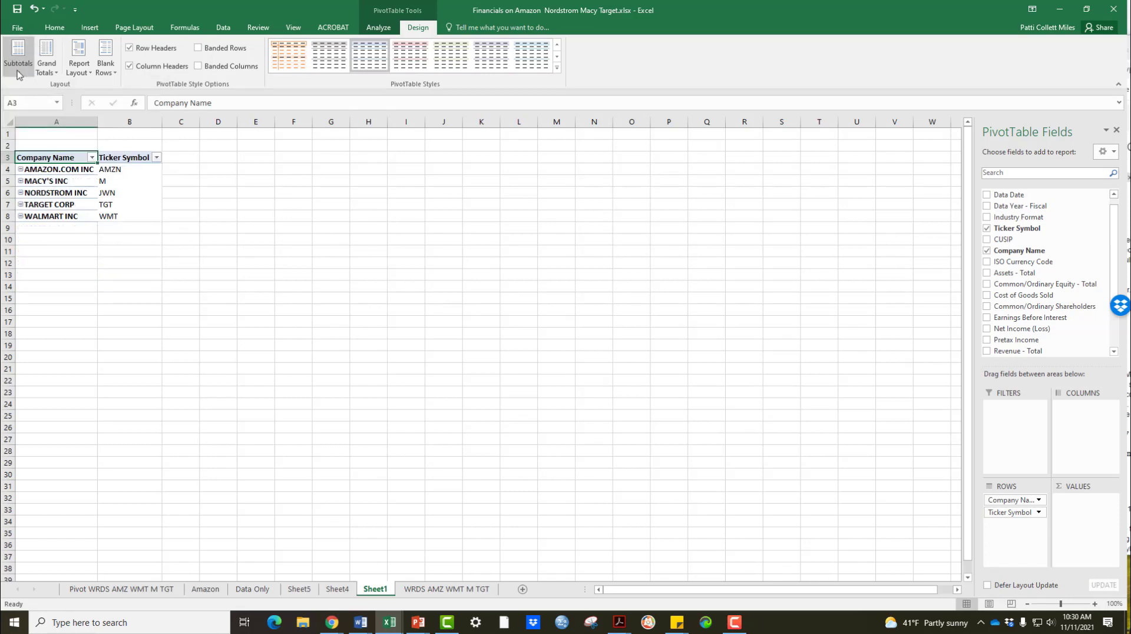
click(18, 58)
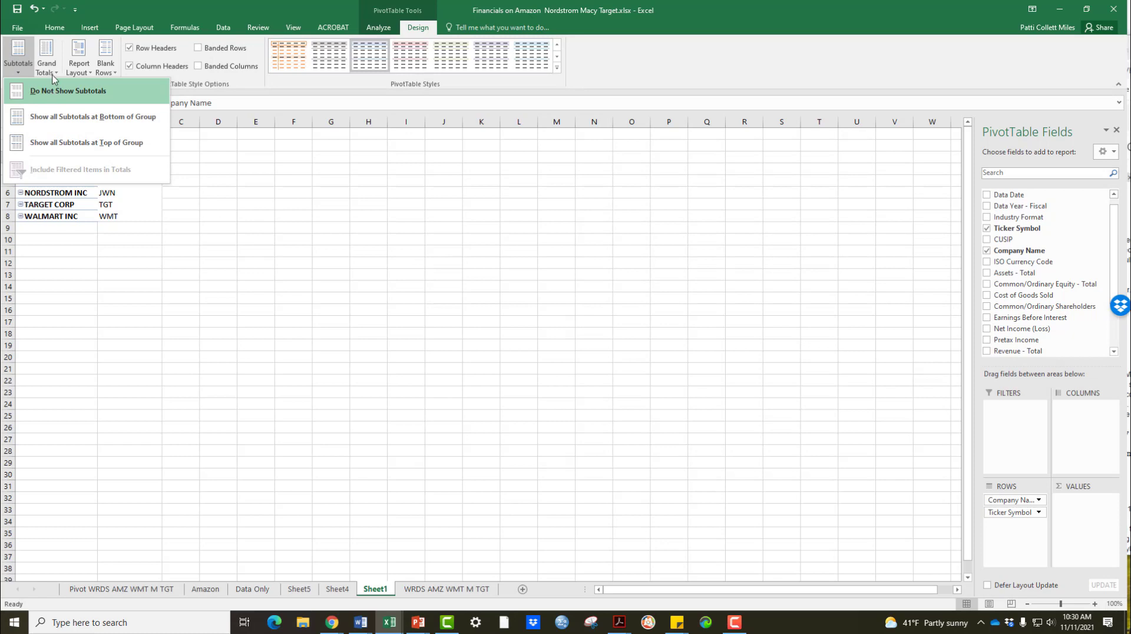
click(46, 58)
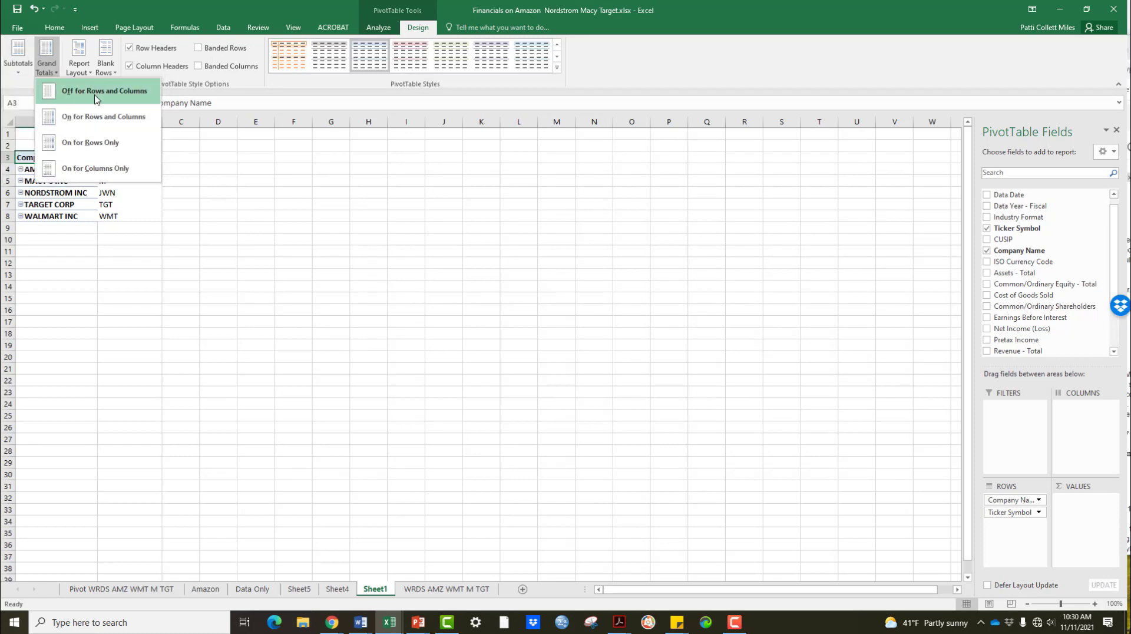
click(104, 91)
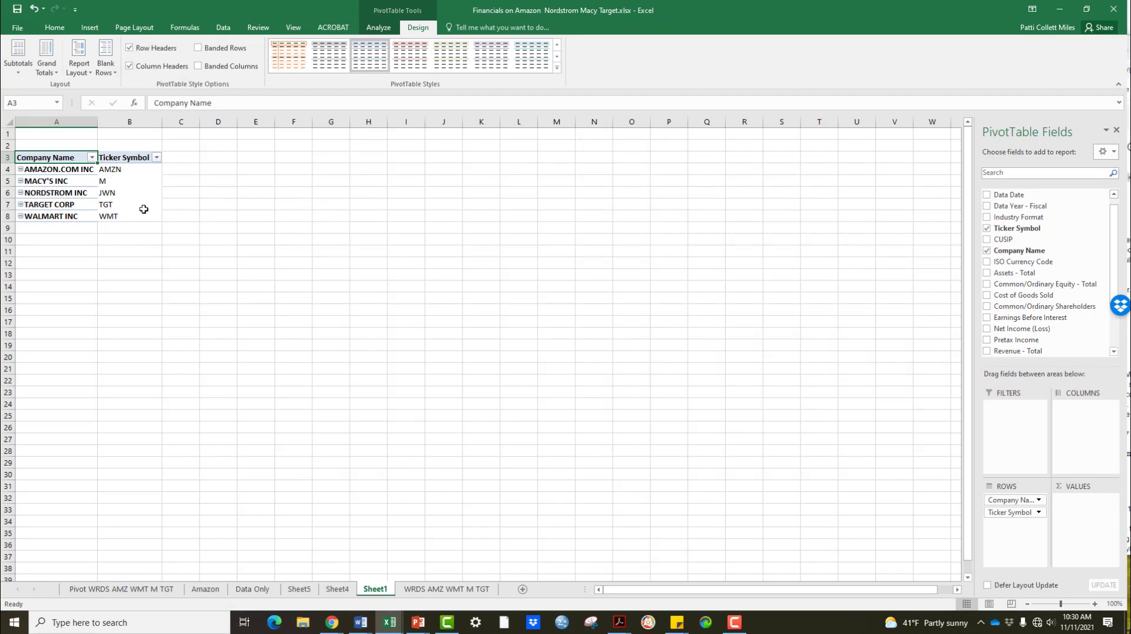
mouse_move(544, 262)
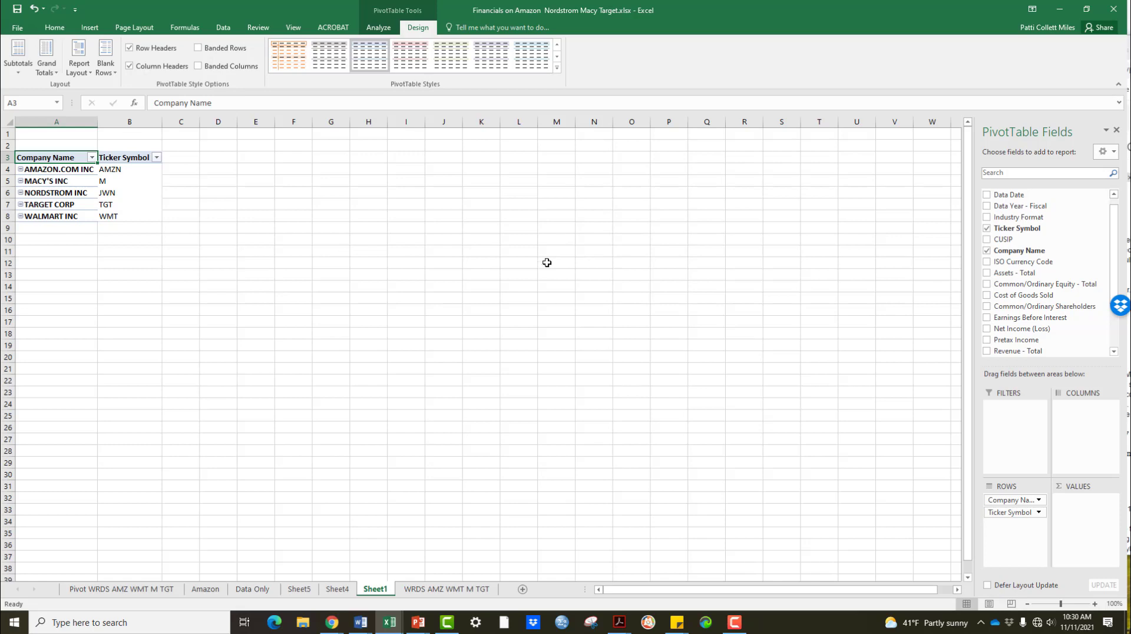
mouse_move(622, 264)
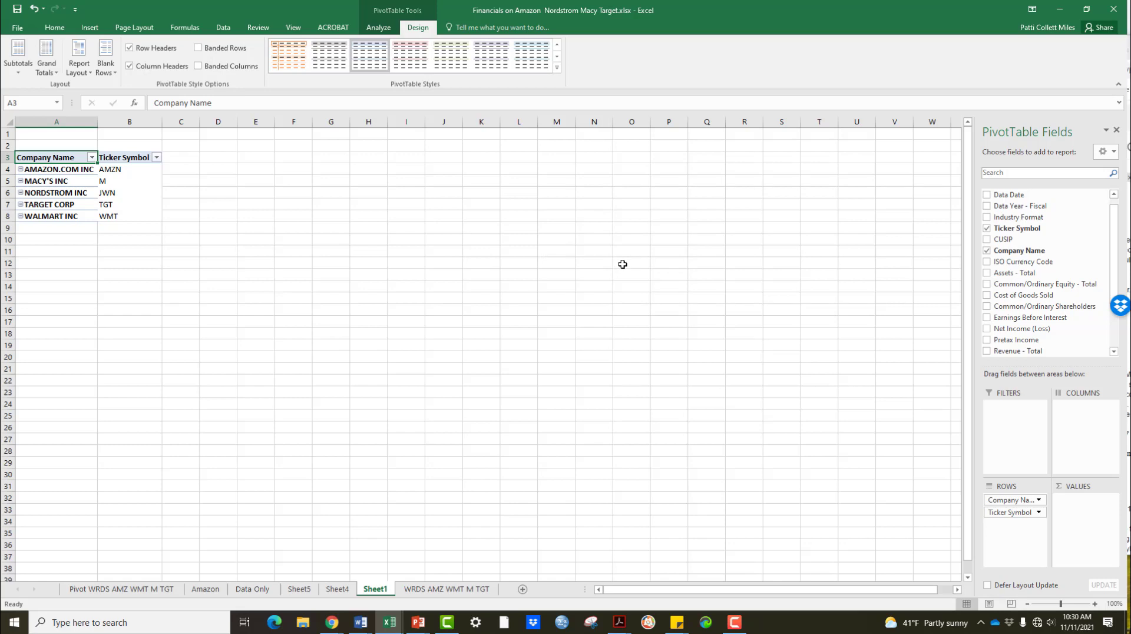
mouse_move(969, 279)
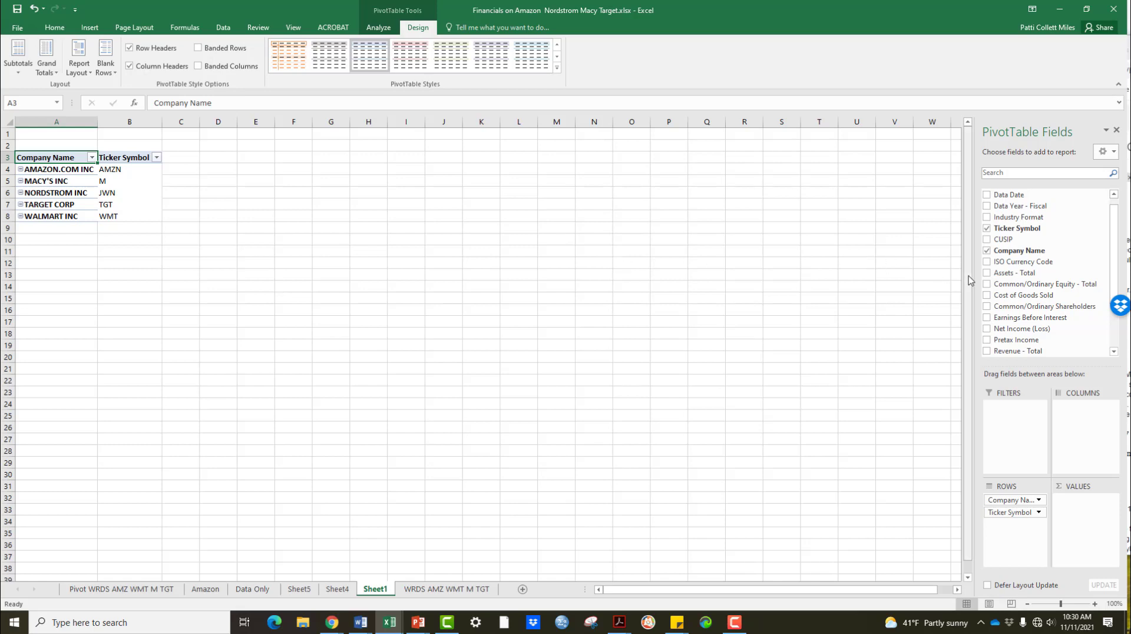
mouse_move(1014, 272)
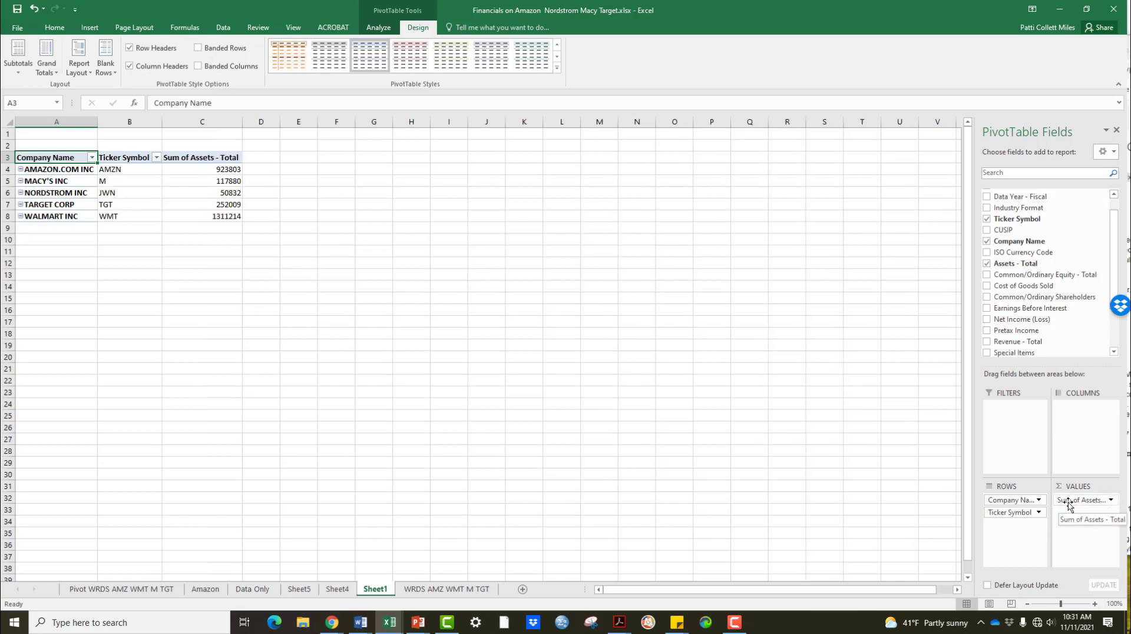
mouse_move(1085, 501)
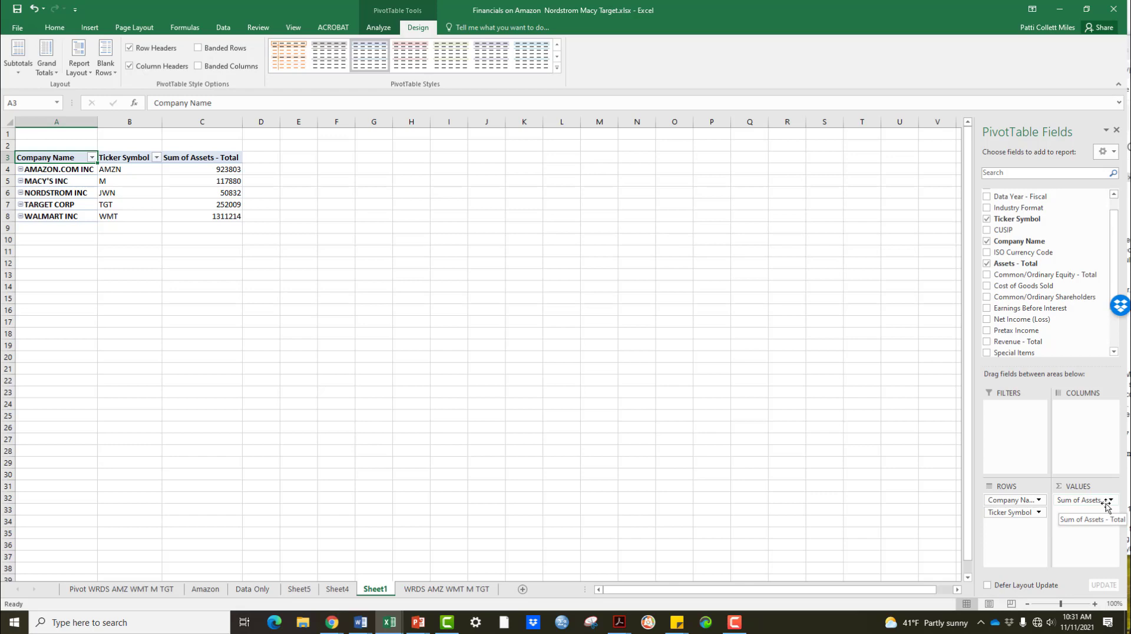
mouse_move(230, 169)
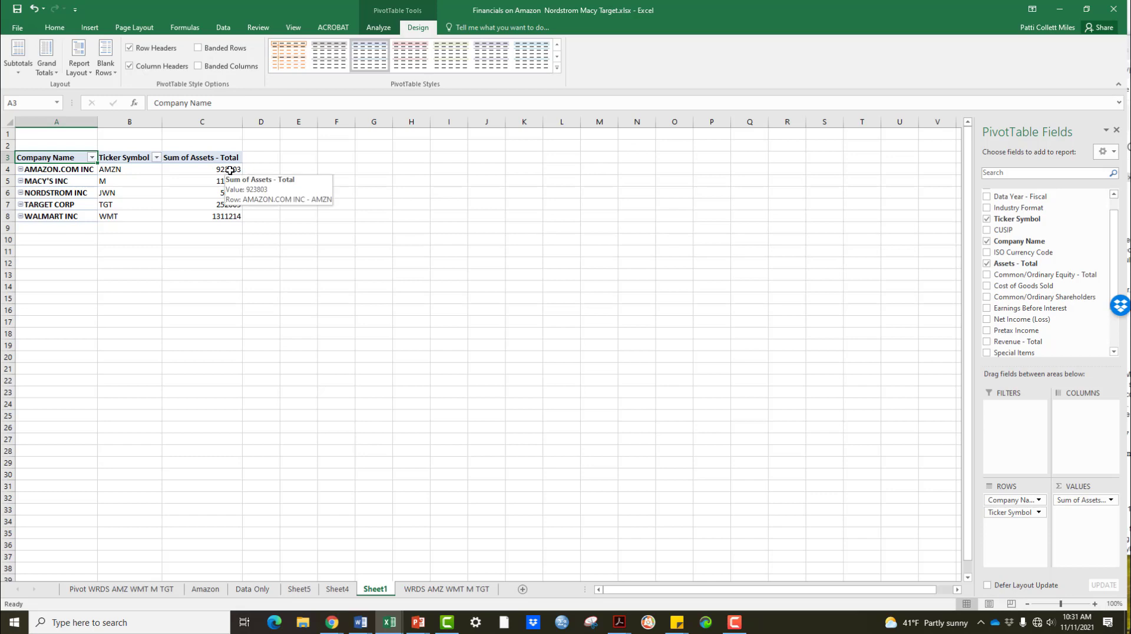
mouse_move(574, 172)
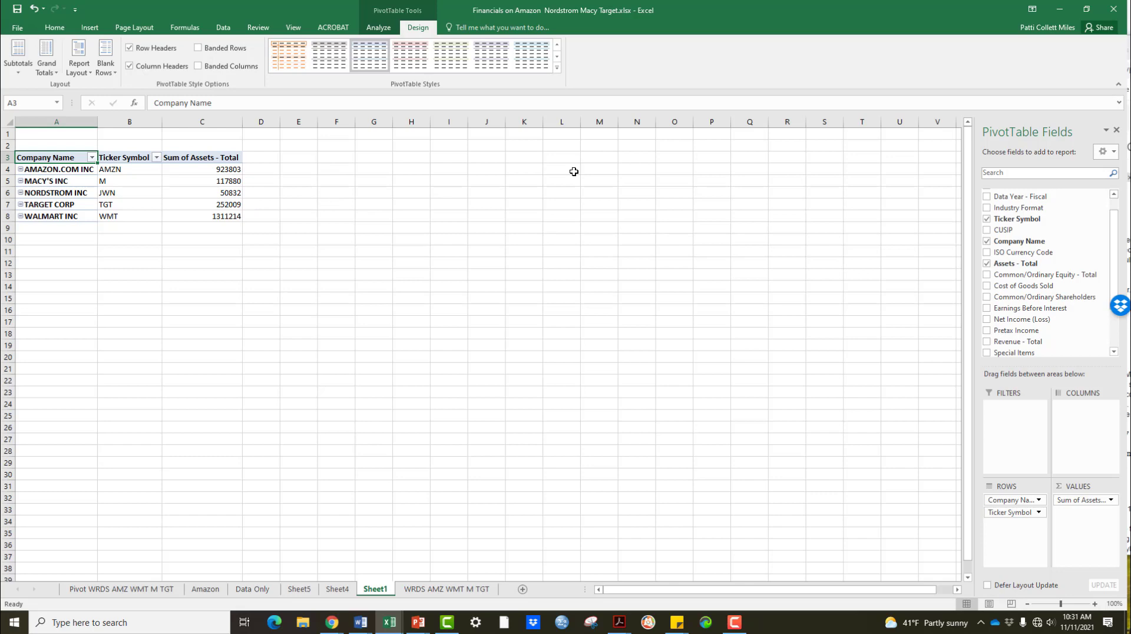
- Widen the PivotTable Fields pane and dismiss the 'field has no items' message
scroll(up, 3)
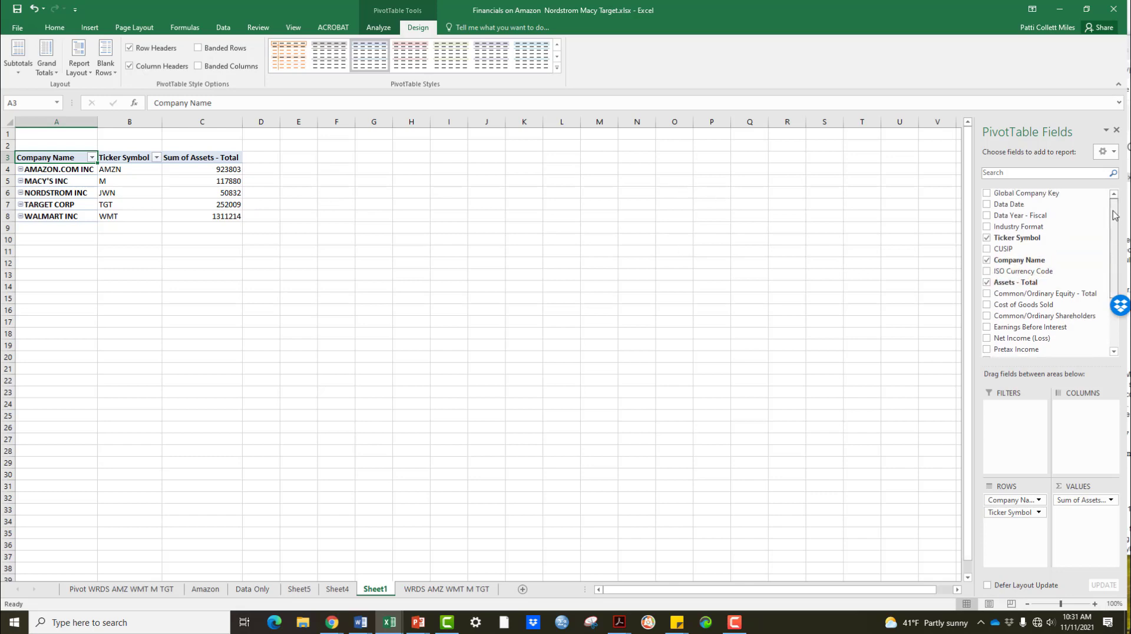
mouse_move(1017, 215)
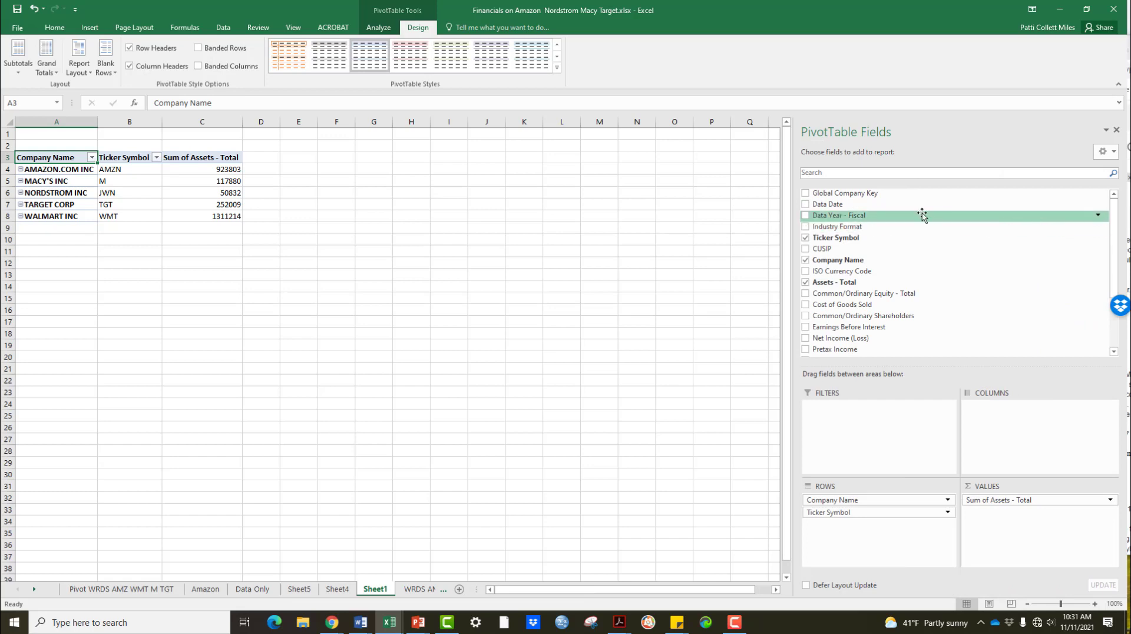
mouse_move(1042, 222)
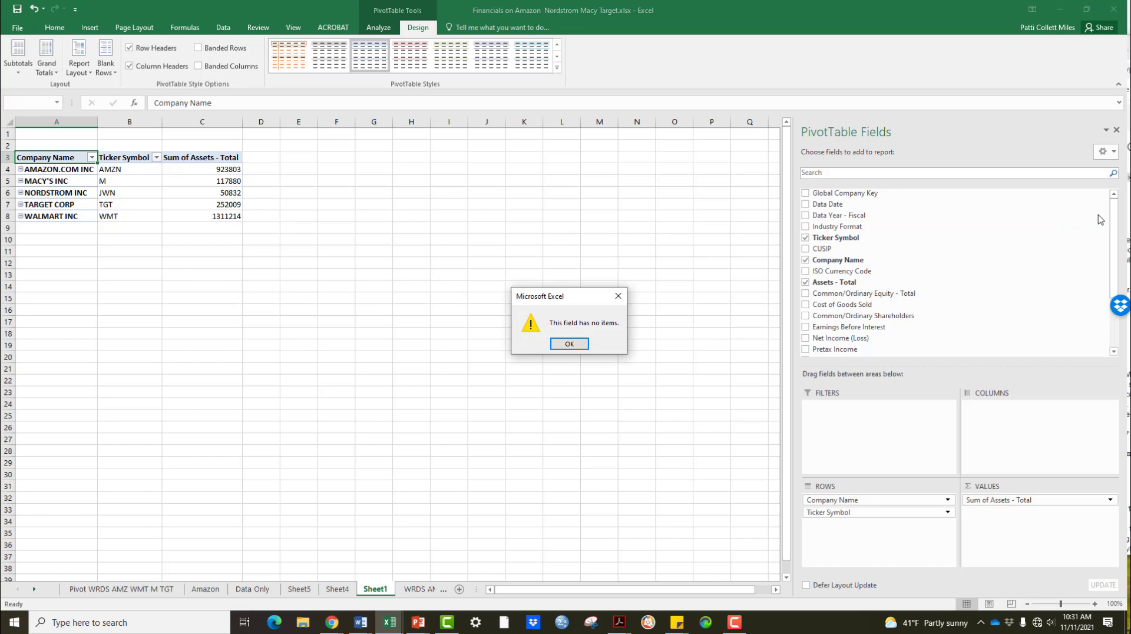
click(568, 343)
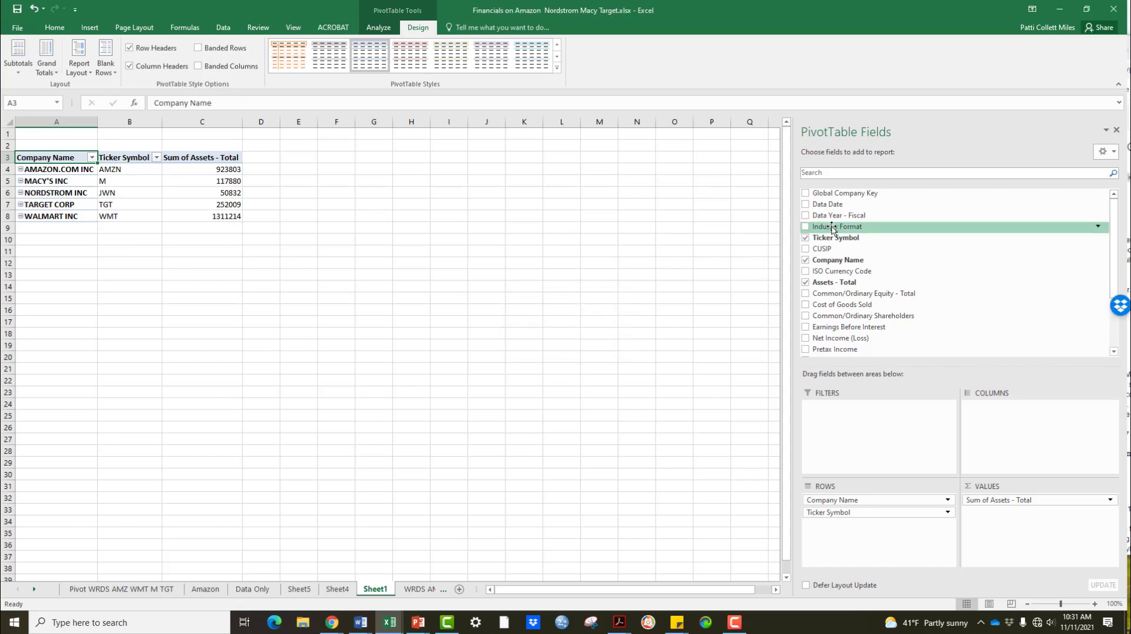
mouse_move(836, 214)
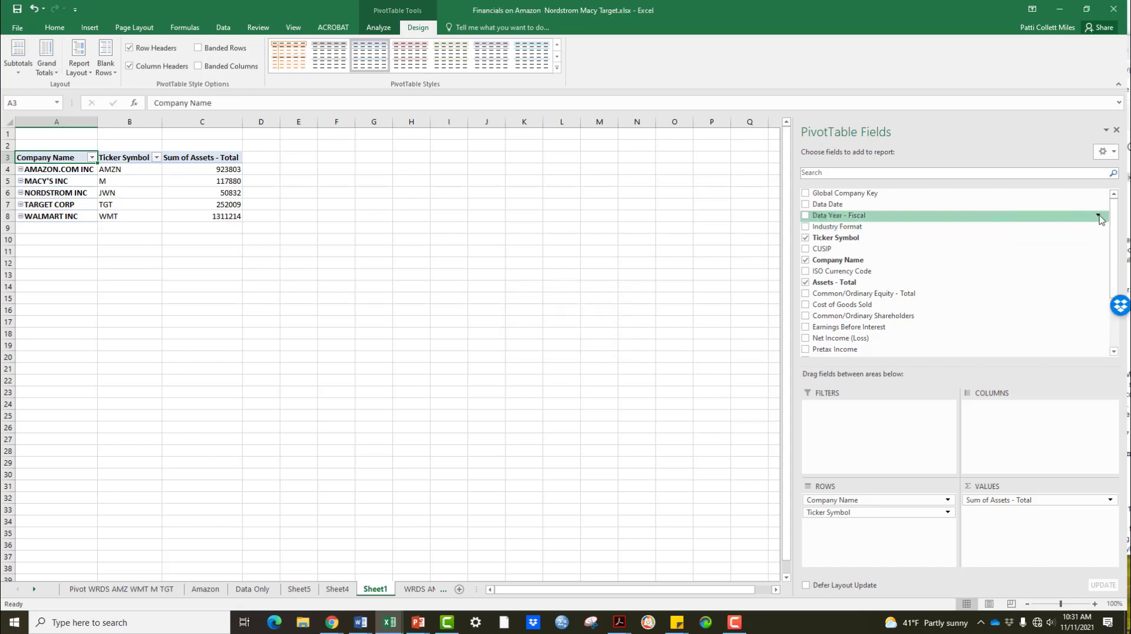
mouse_move(827, 204)
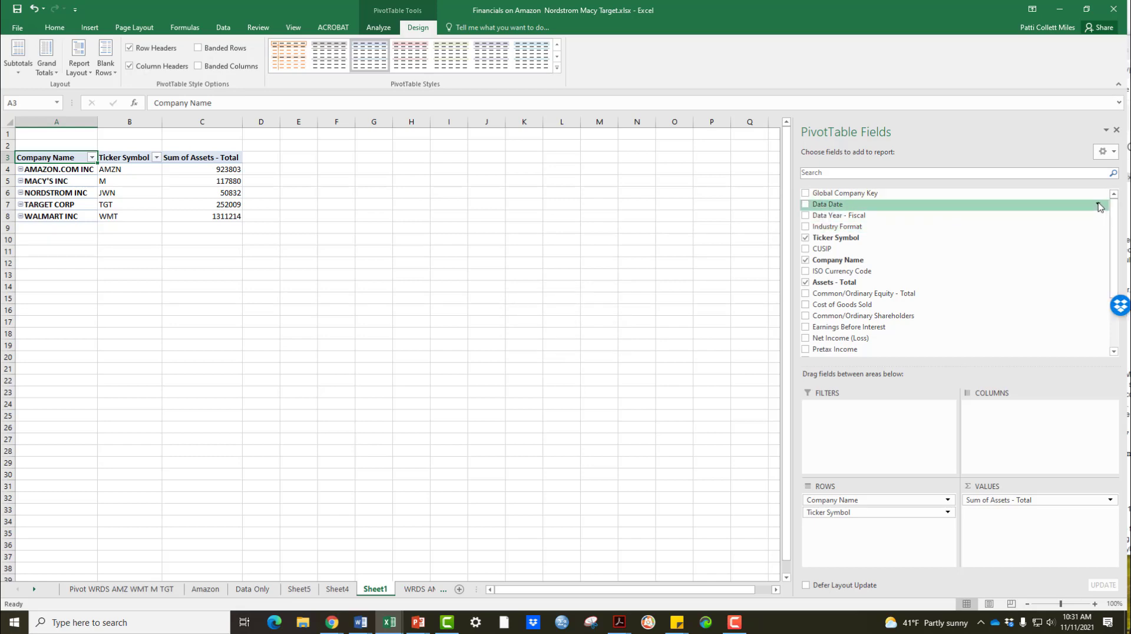
mouse_move(573, 346)
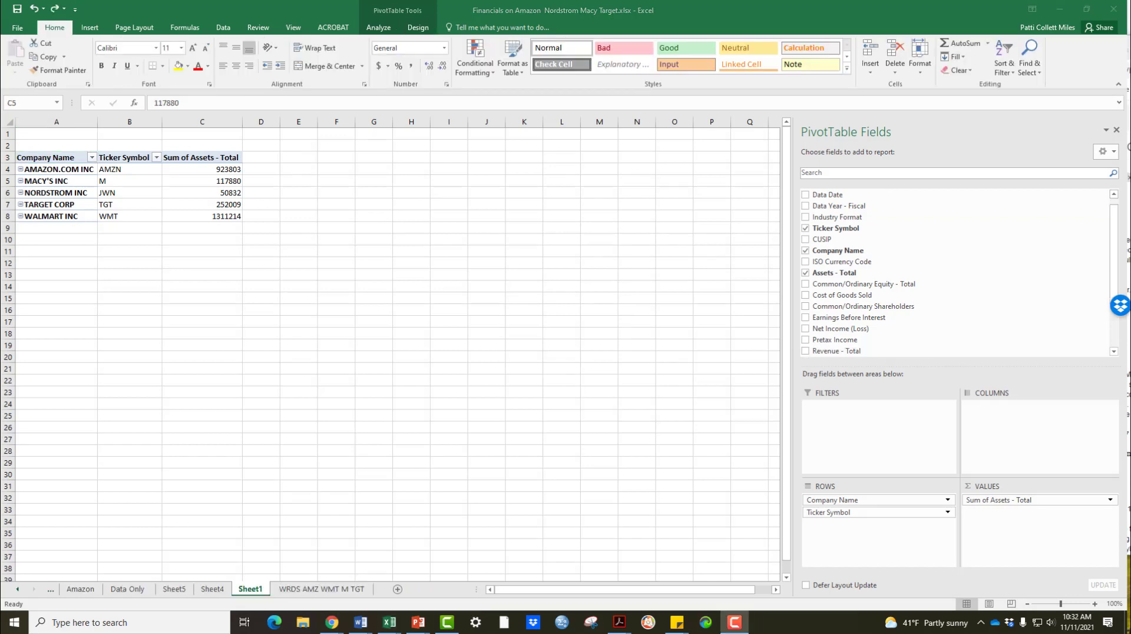
mouse_move(819, 213)
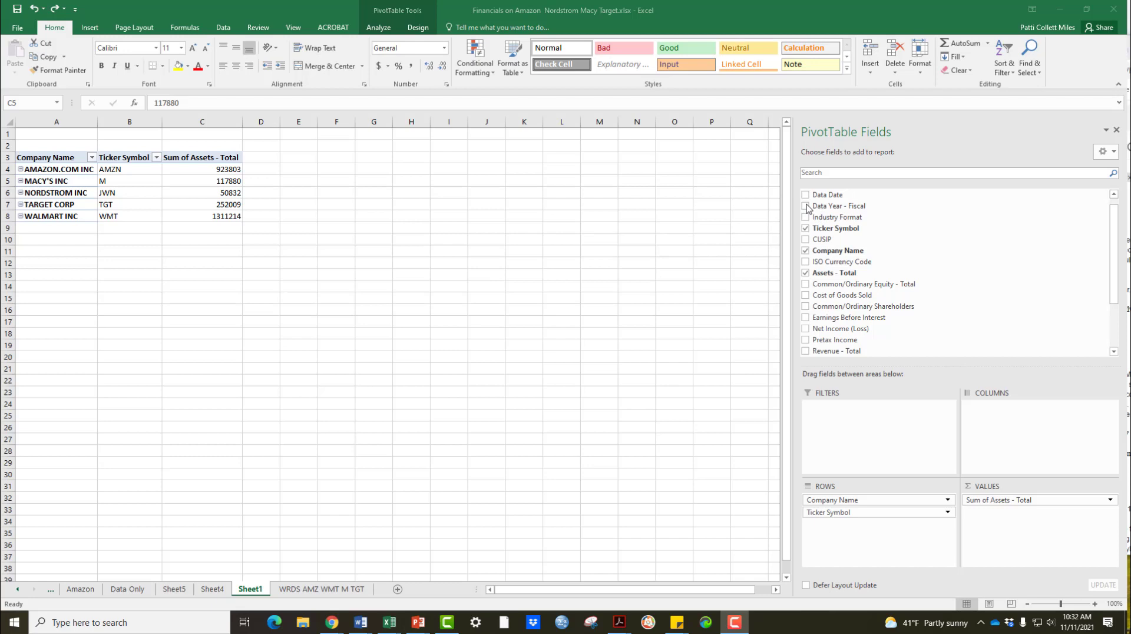
mouse_move(836, 206)
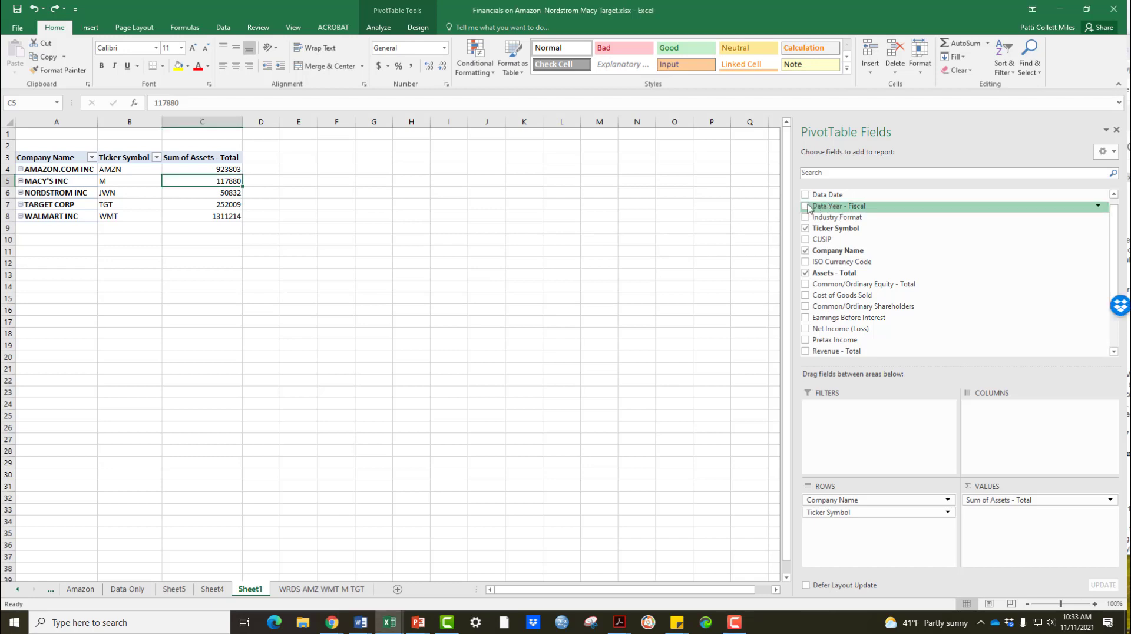
- Add the Data Year - Fiscal field to the pivot table
click(806, 206)
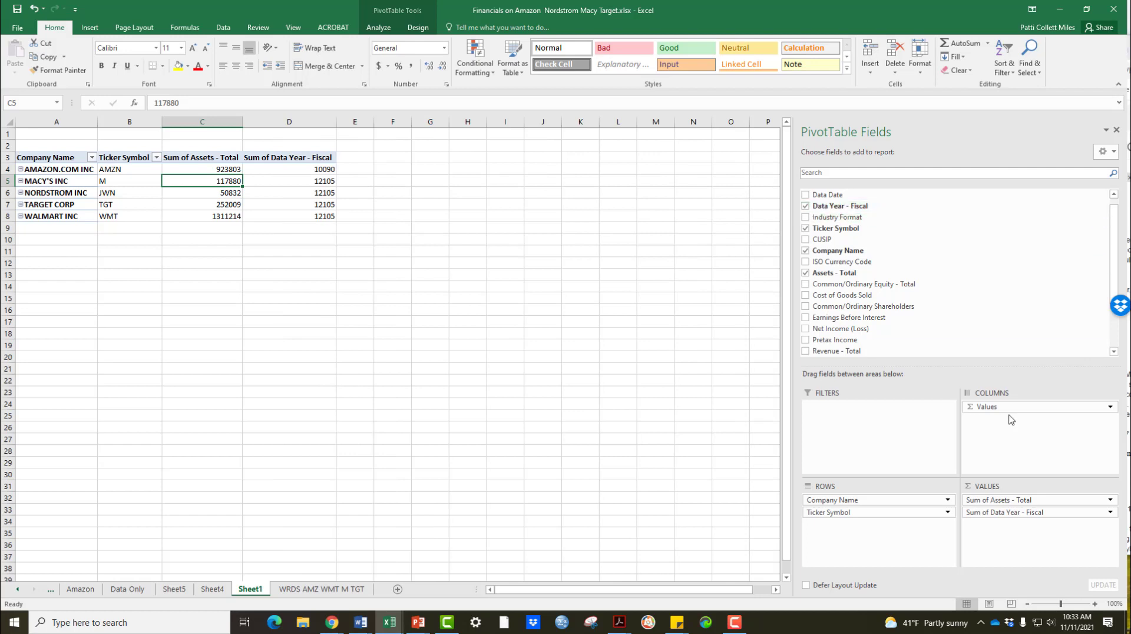
mouse_move(1011, 411)
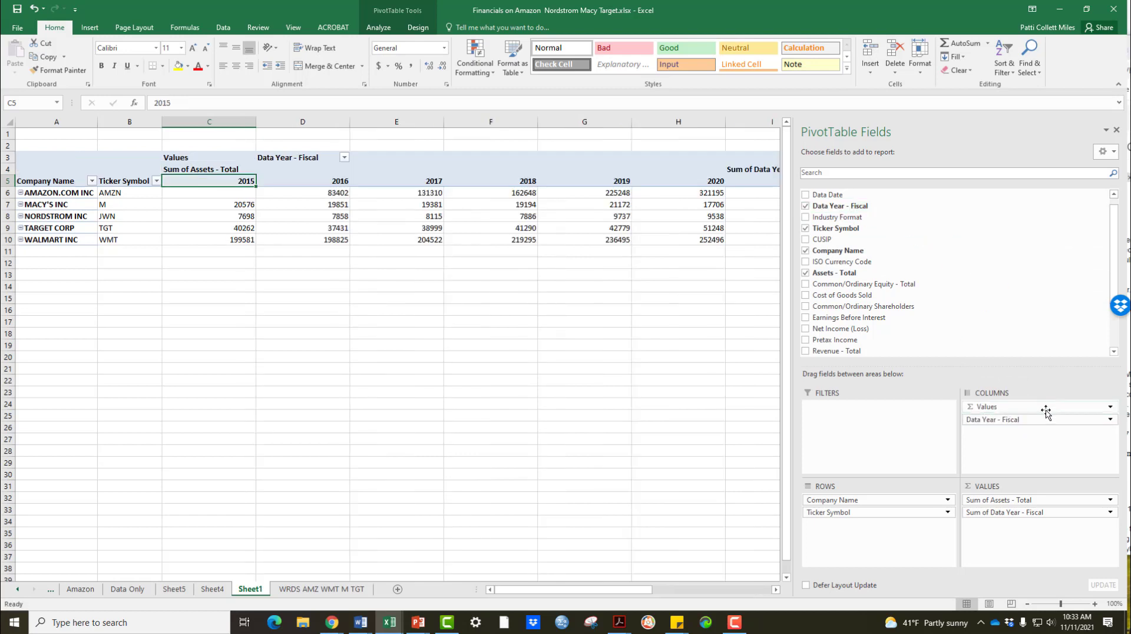
mouse_move(862, 306)
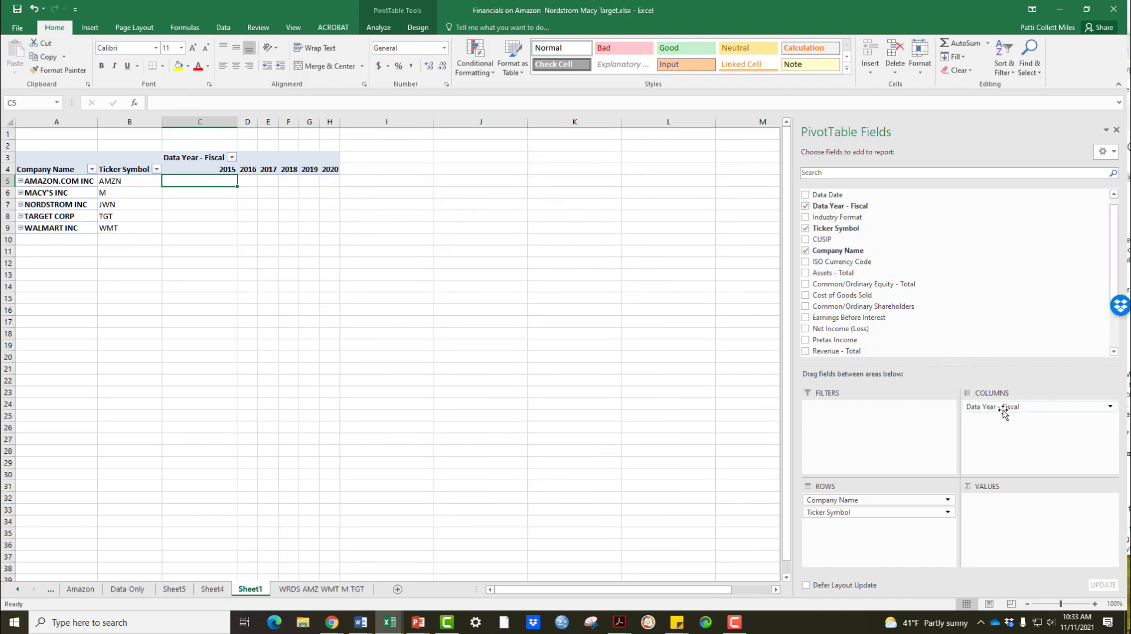
mouse_move(226, 169)
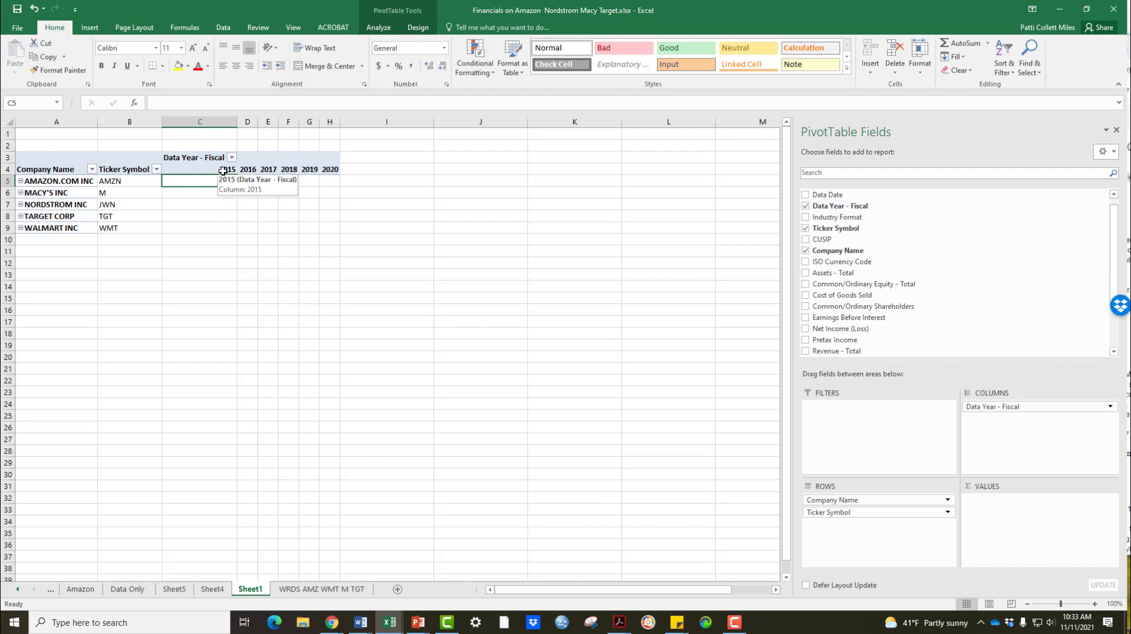
mouse_move(395, 172)
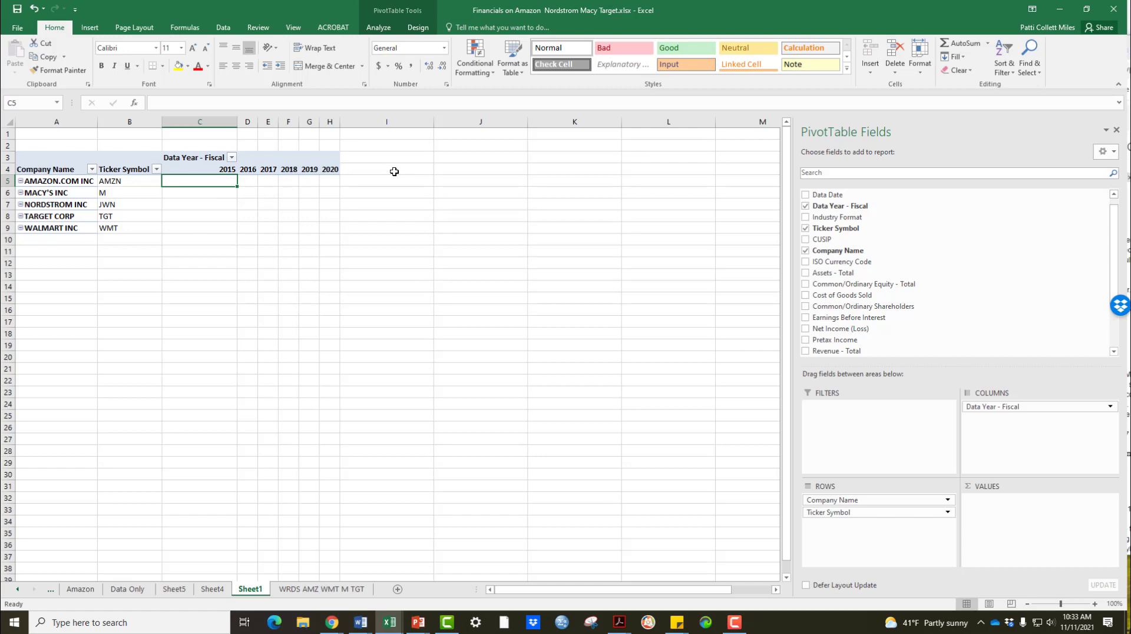
mouse_move(946, 418)
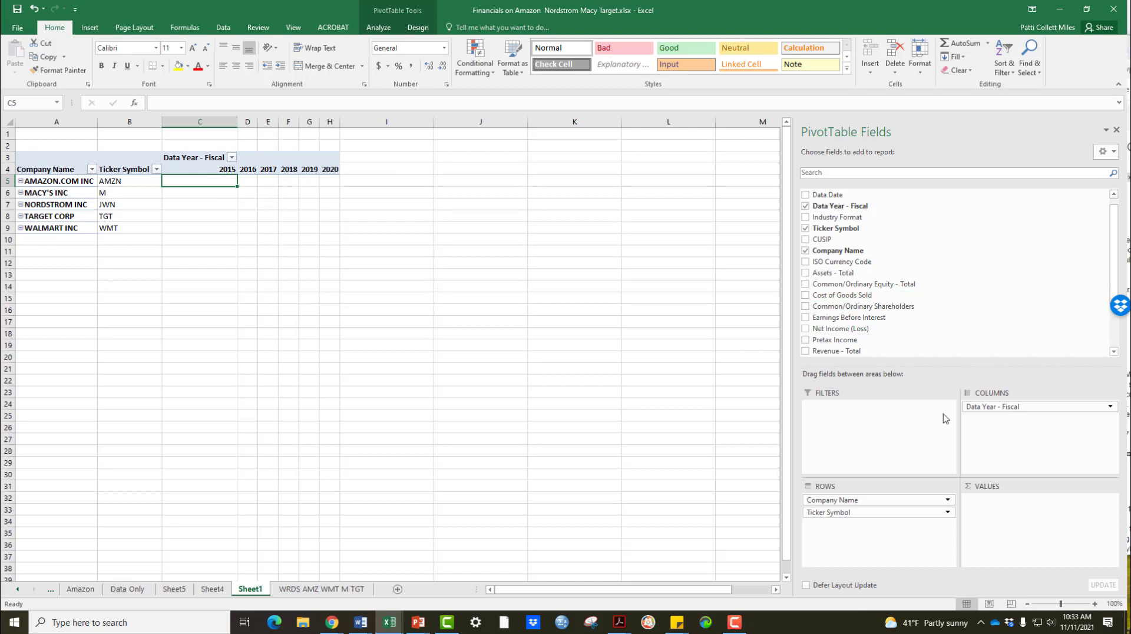
mouse_move(1012, 483)
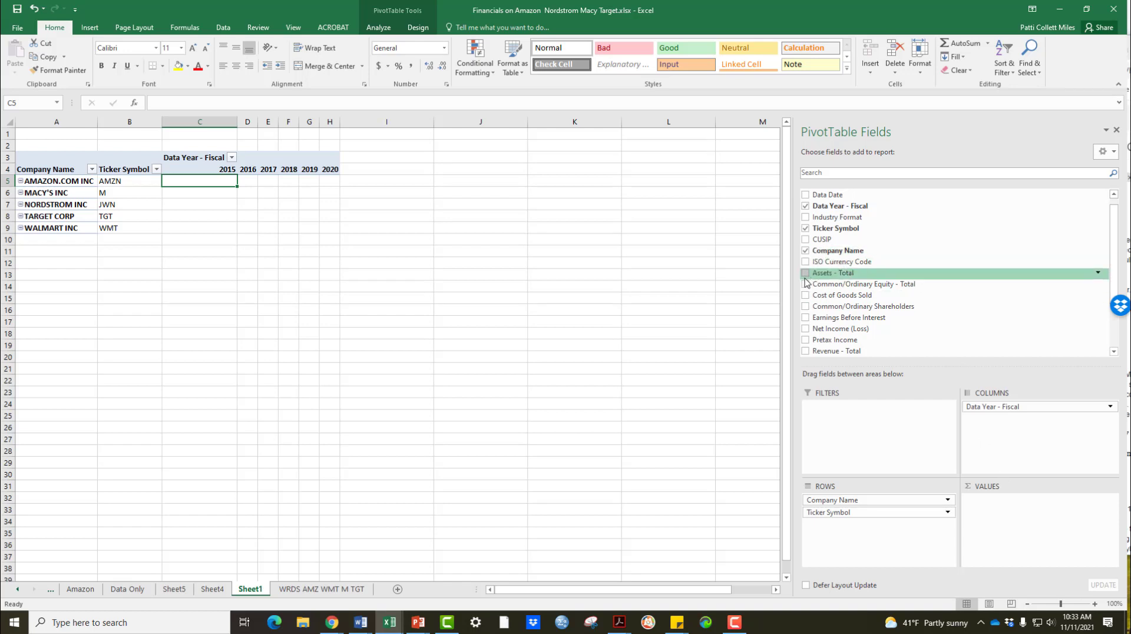
- Add Assets - Total to the values and summarize it as Average
click(806, 272)
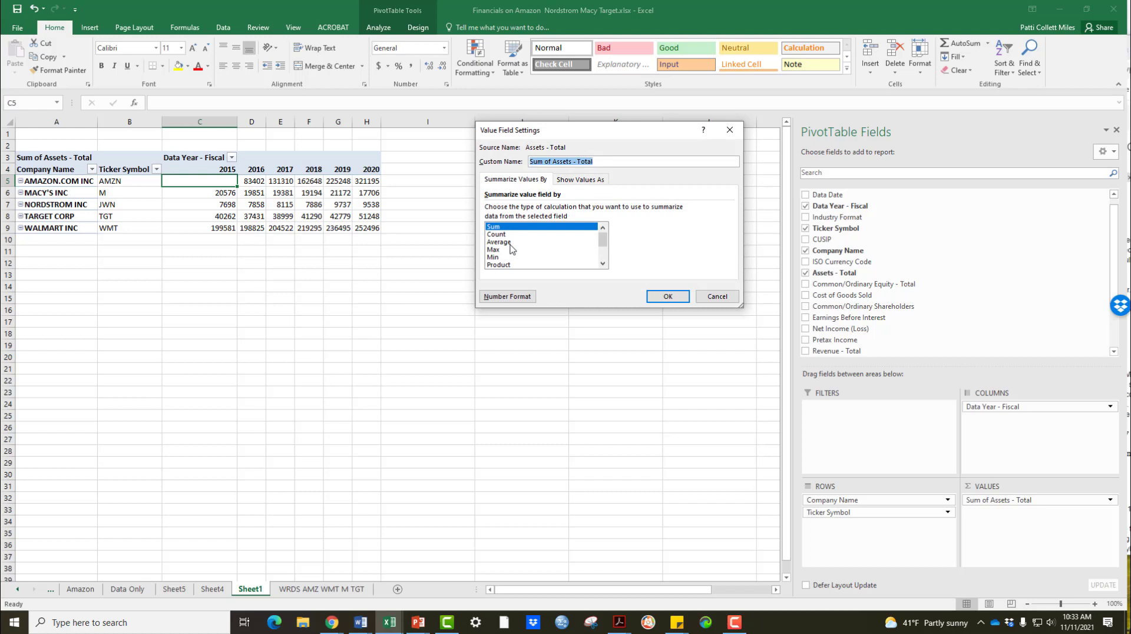
click(666, 297)
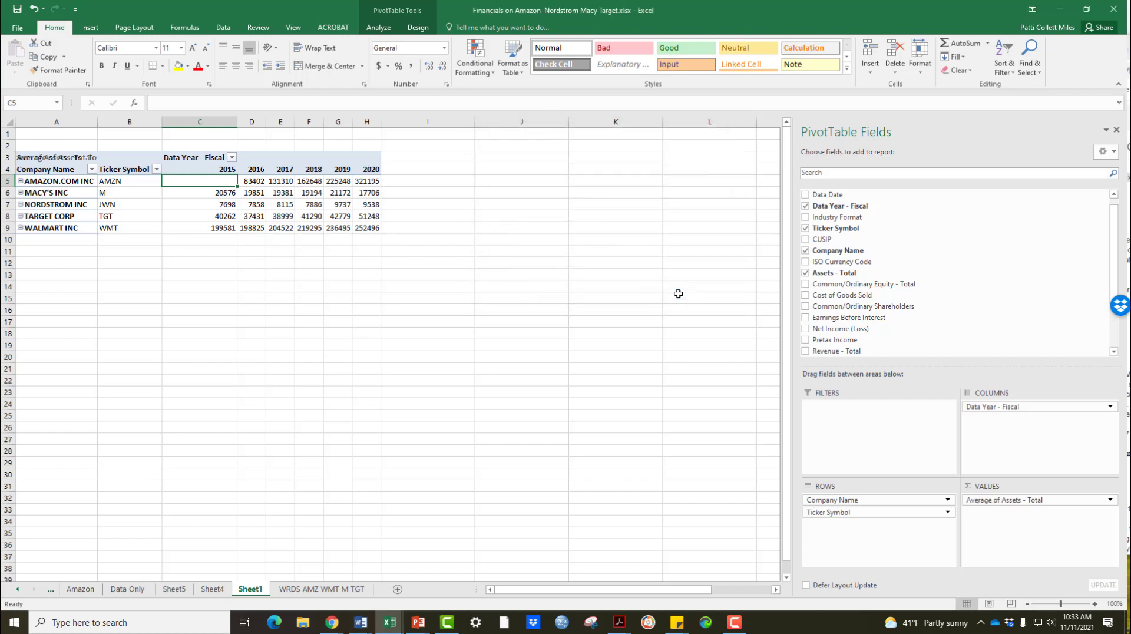
mouse_move(1029, 533)
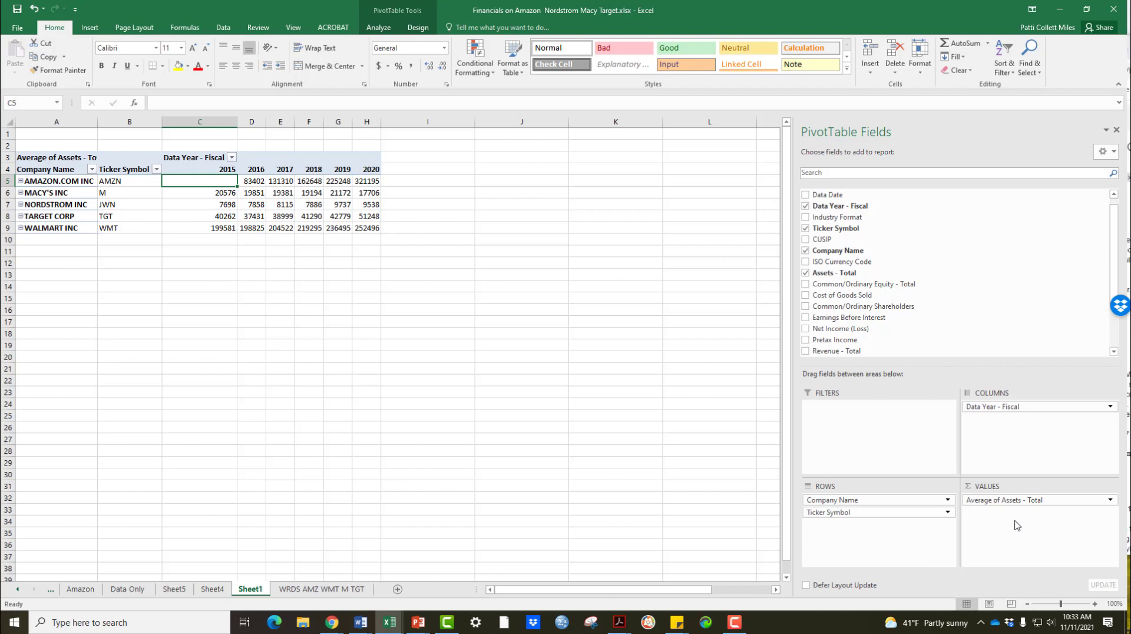
mouse_move(1036, 476)
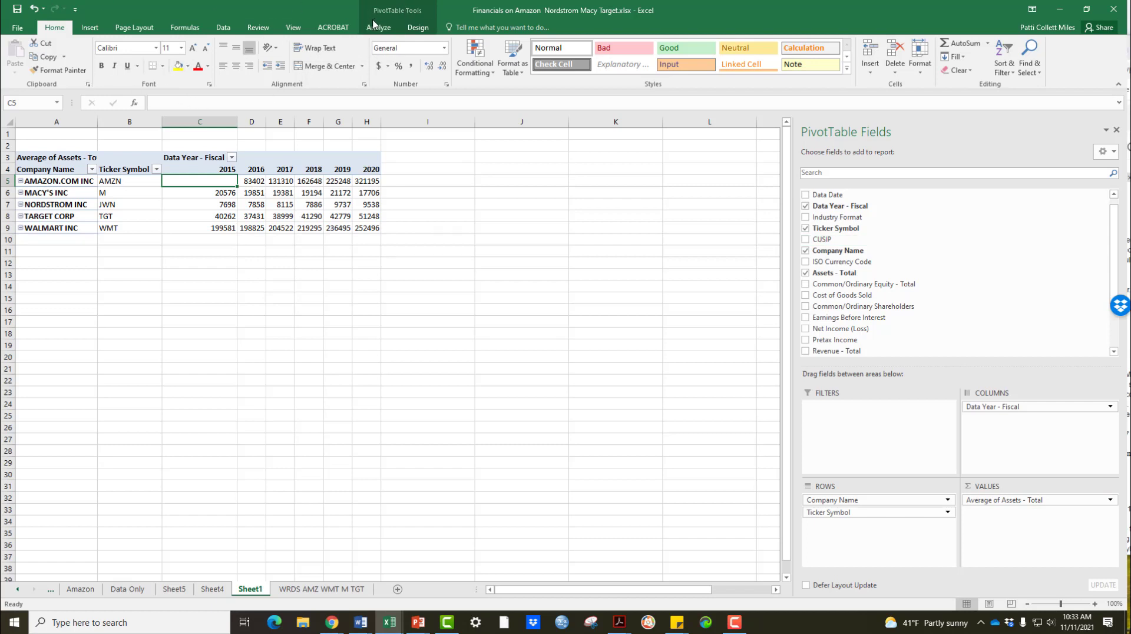
- From PivotTable Analyze, start a calculated field named ROA and close the dialog
click(378, 27)
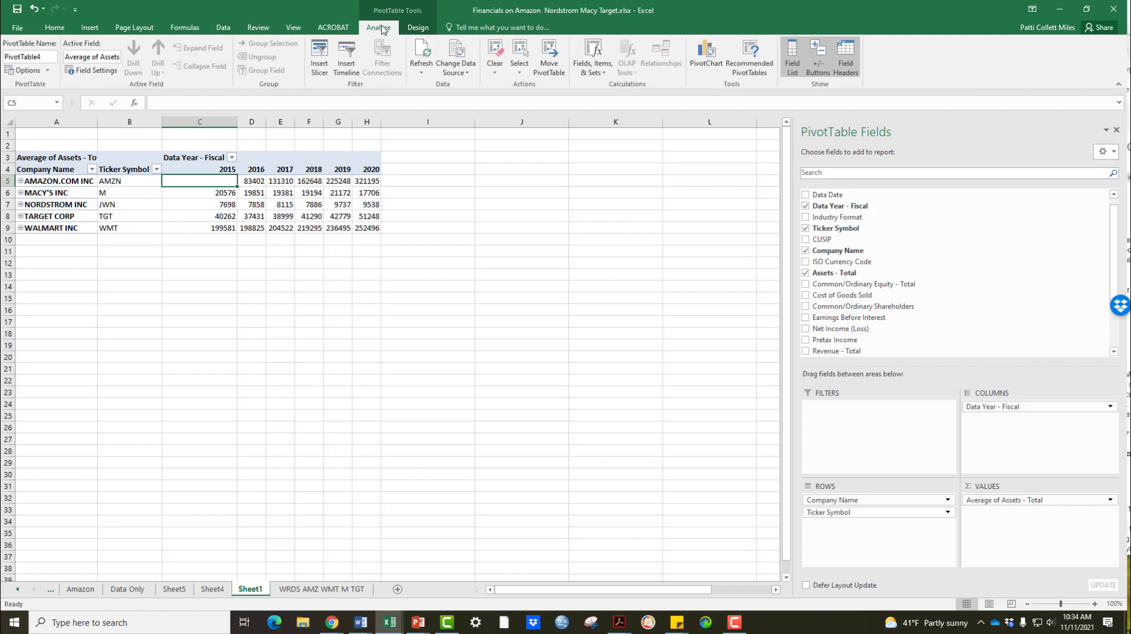
mouse_move(361, 92)
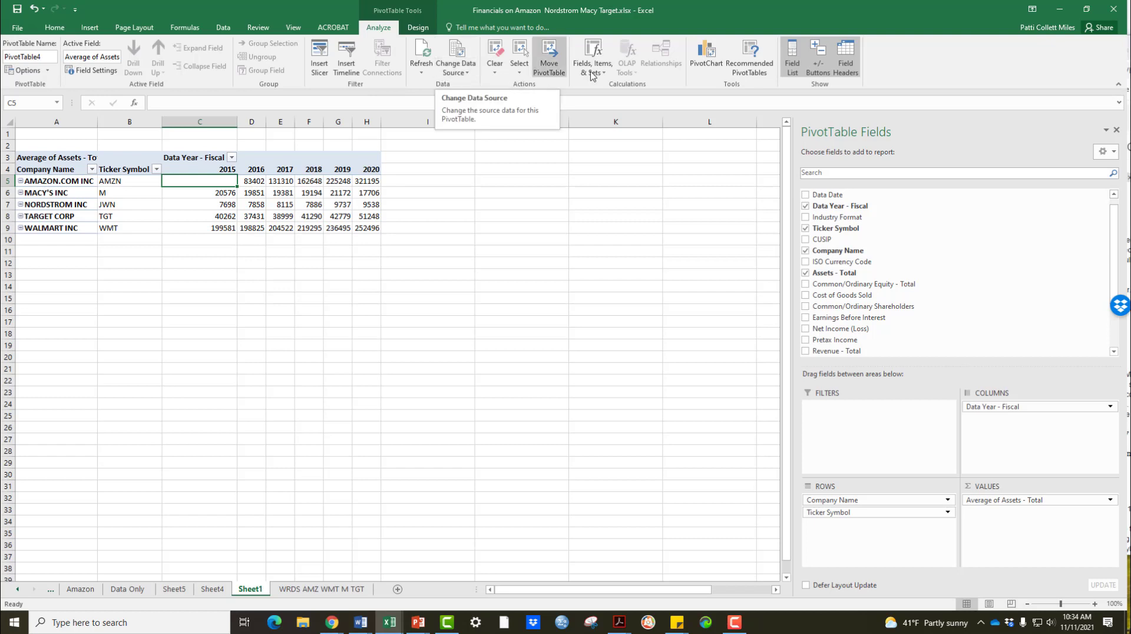
mouse_move(791, 54)
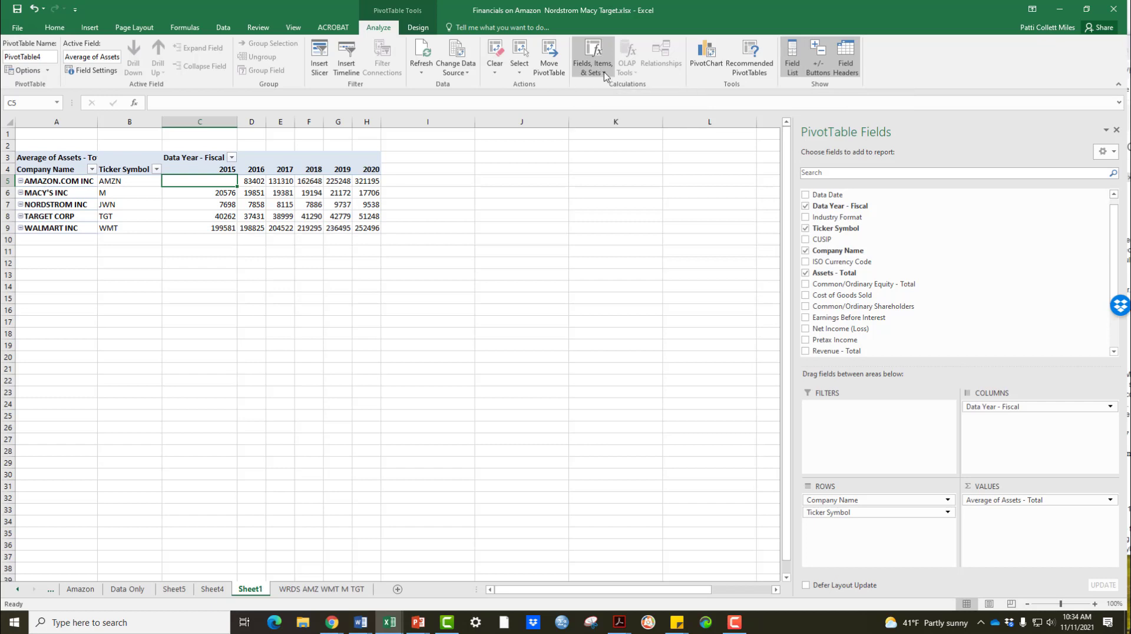
click(591, 57)
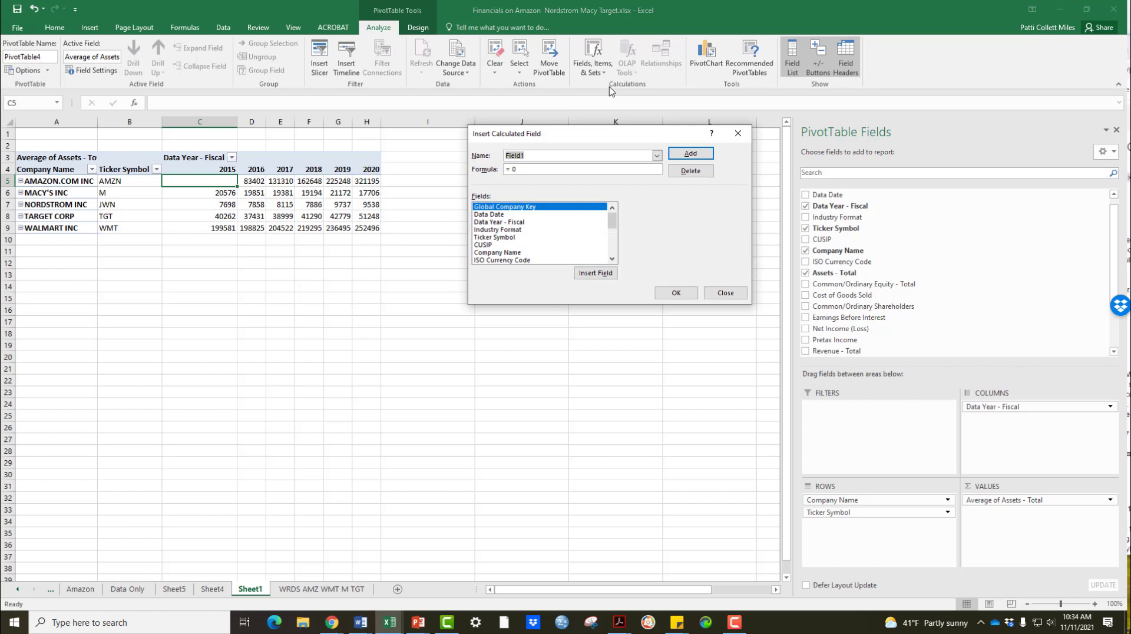
text(ROA)
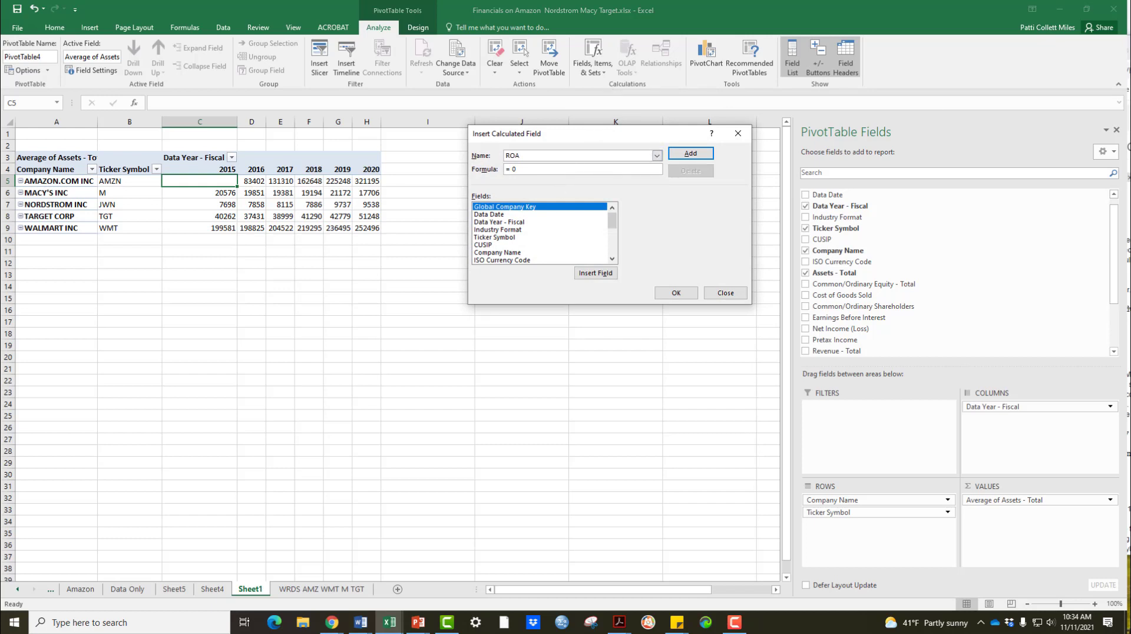
click(724, 292)
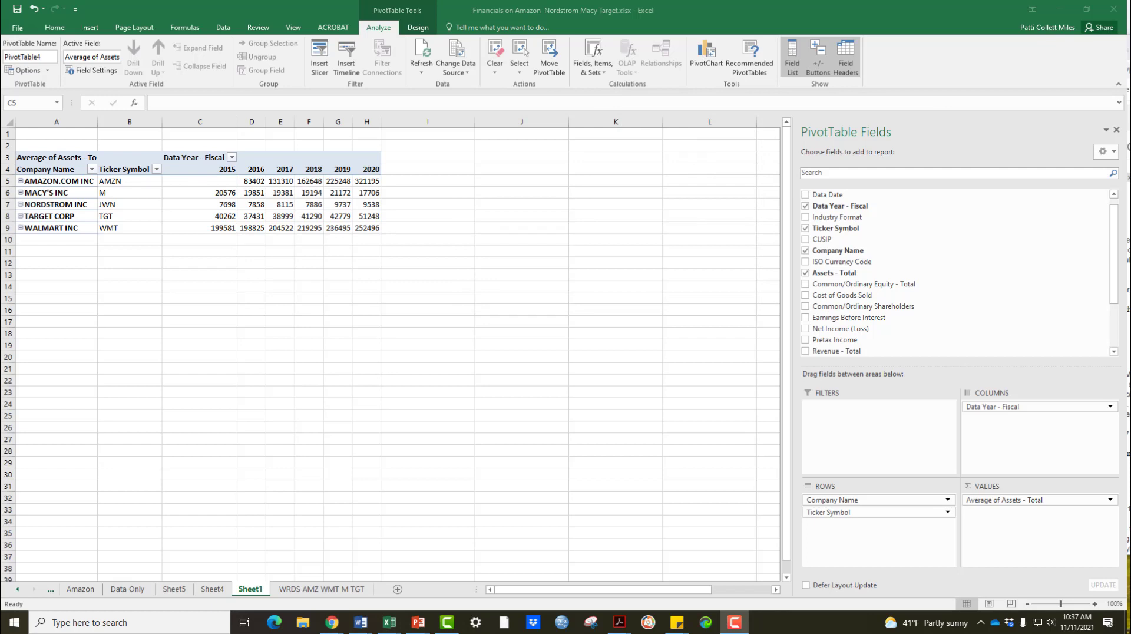
mouse_move(588, 73)
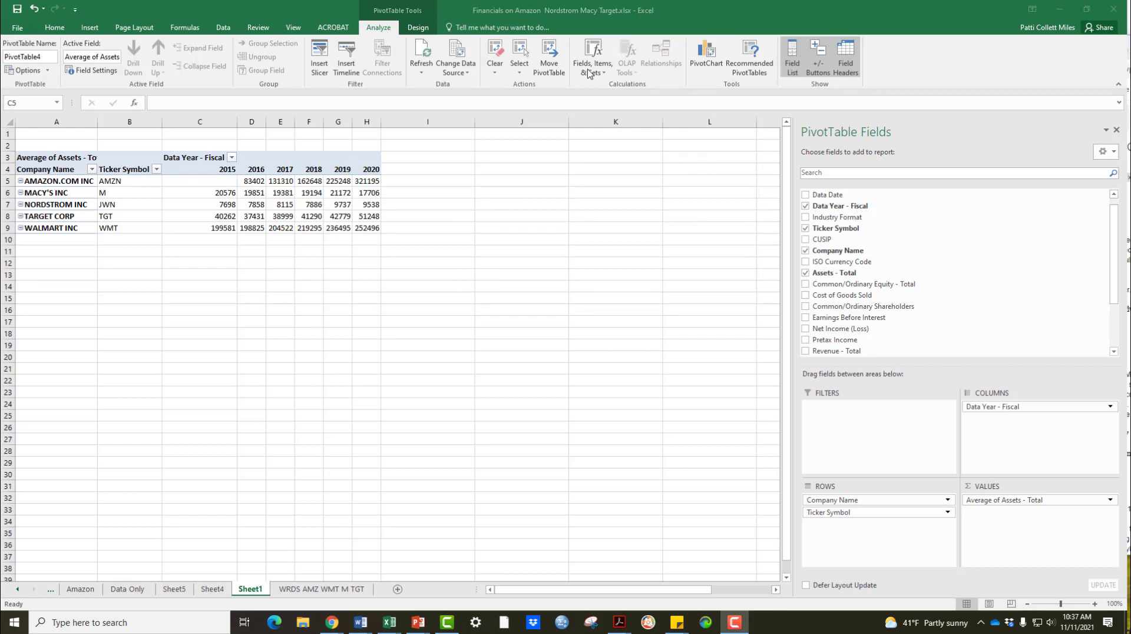
- Create the ROA calculated field dividing Earnings Before Interest by total assets
click(592, 58)
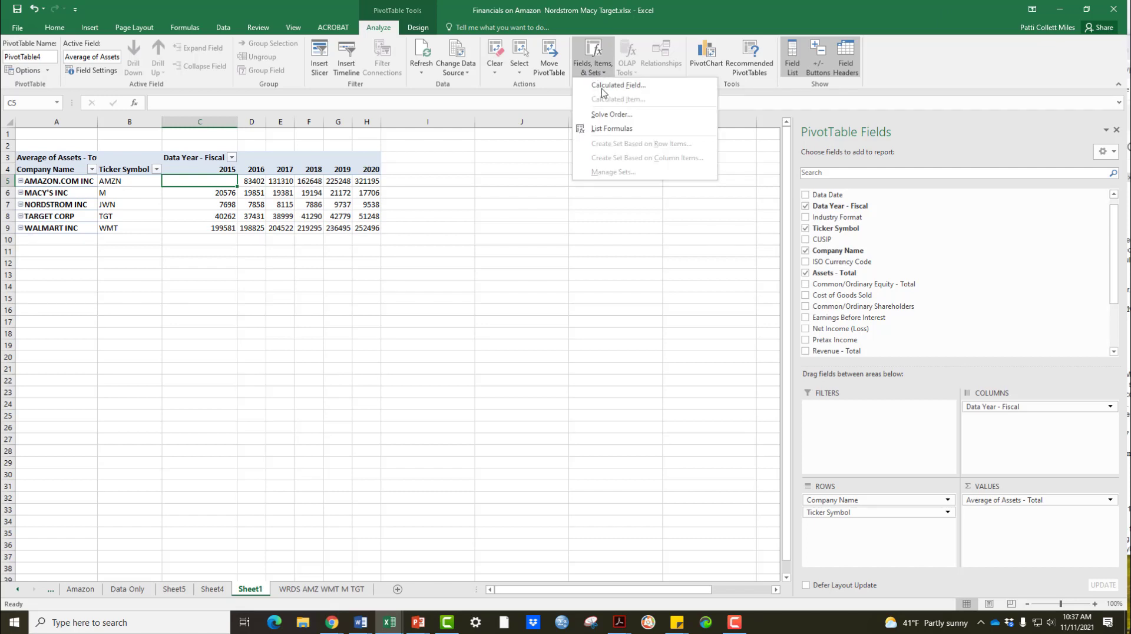
click(618, 85)
text(ROA)
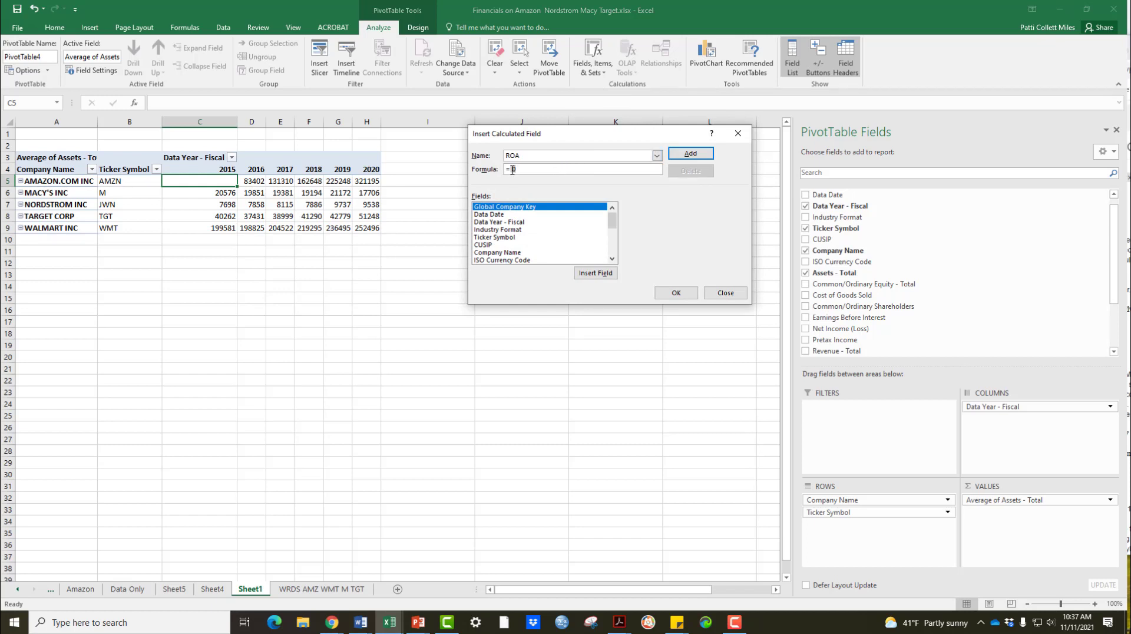
scroll(down, 3)
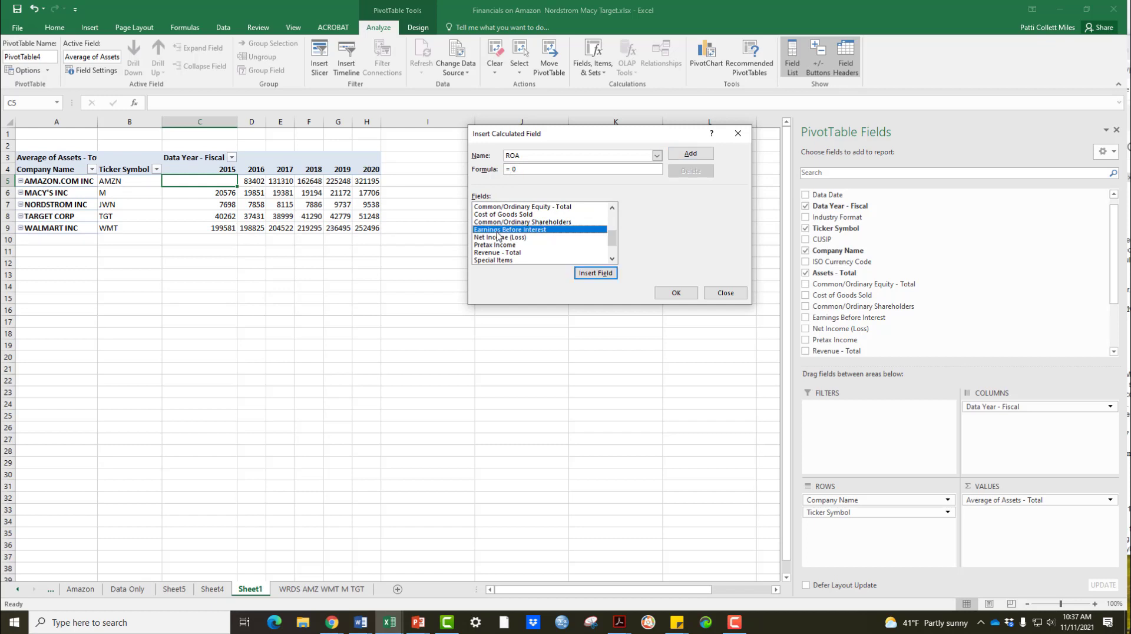
mouse_move(528, 241)
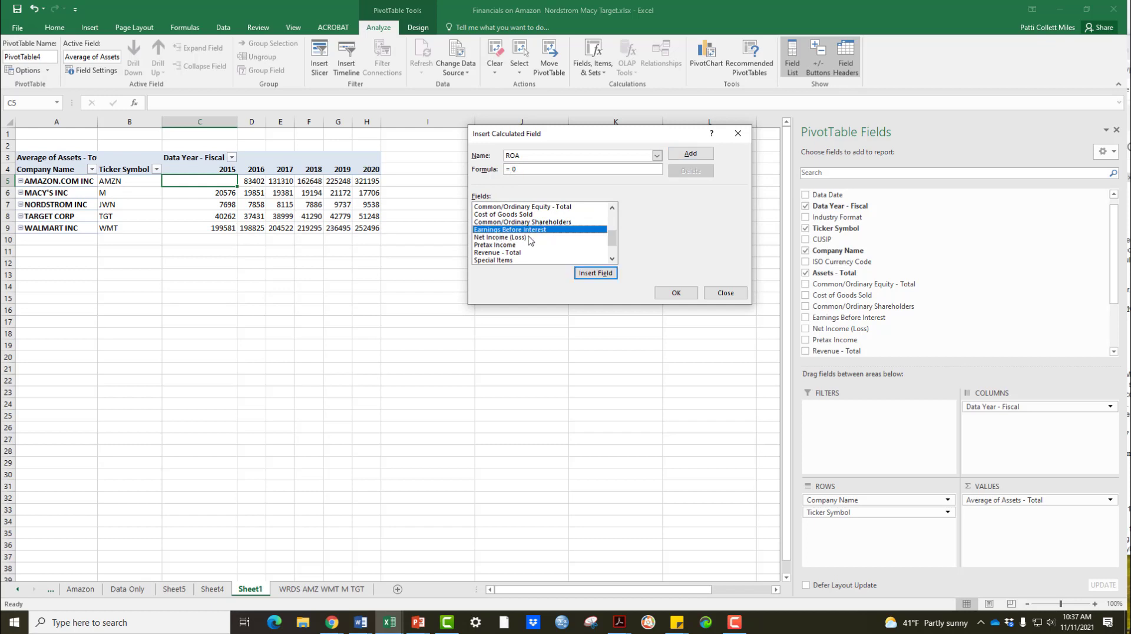
click(594, 272)
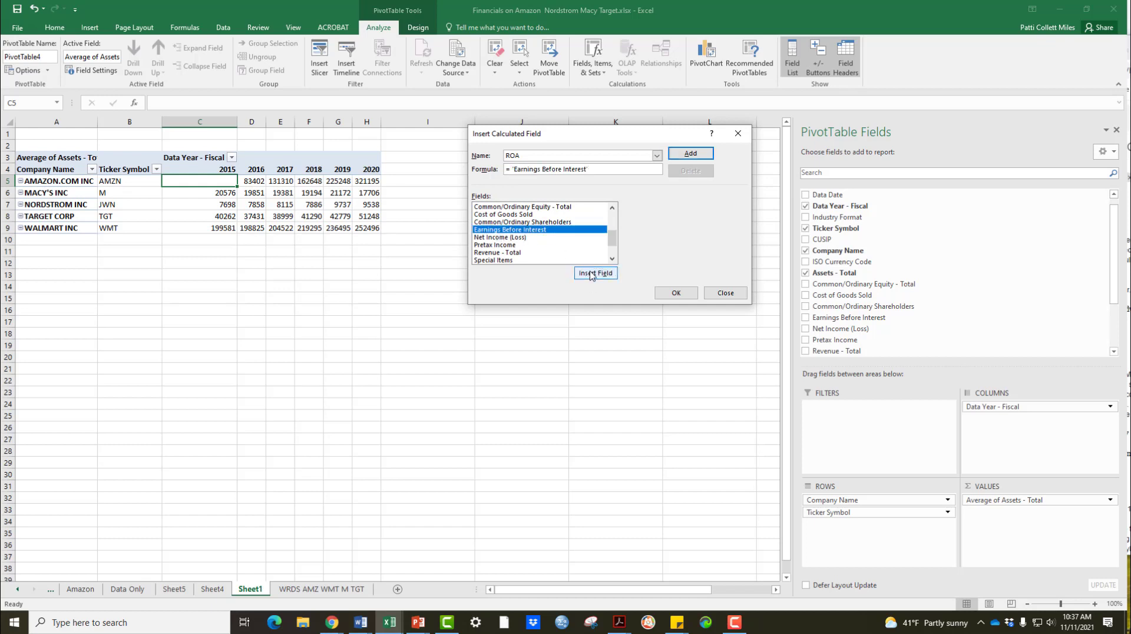
click(595, 272)
text(/)
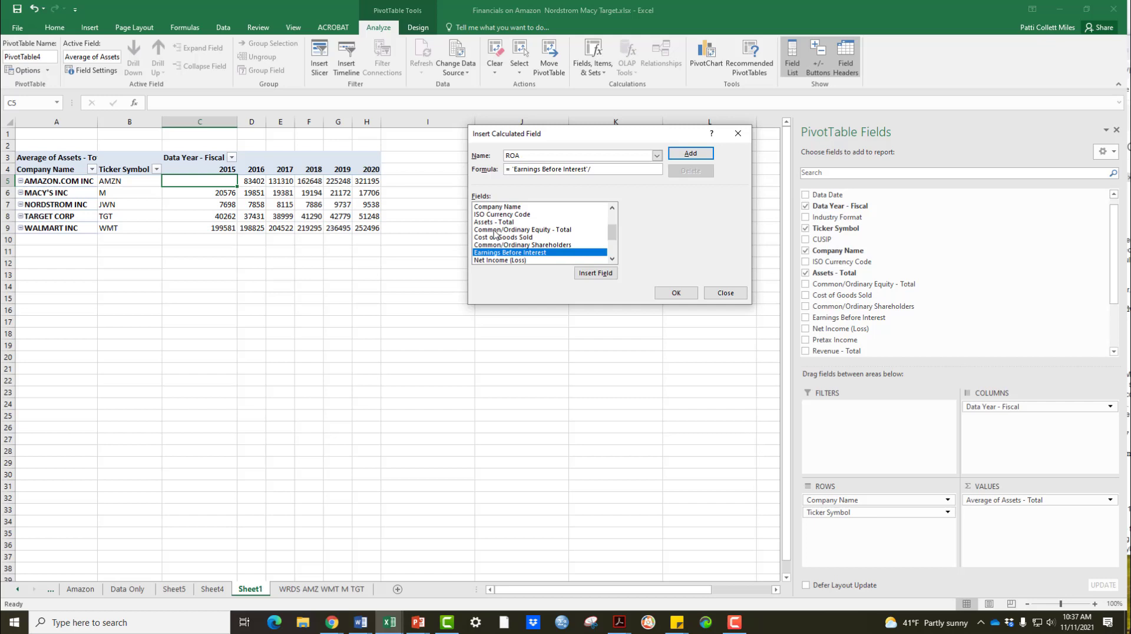
click(595, 272)
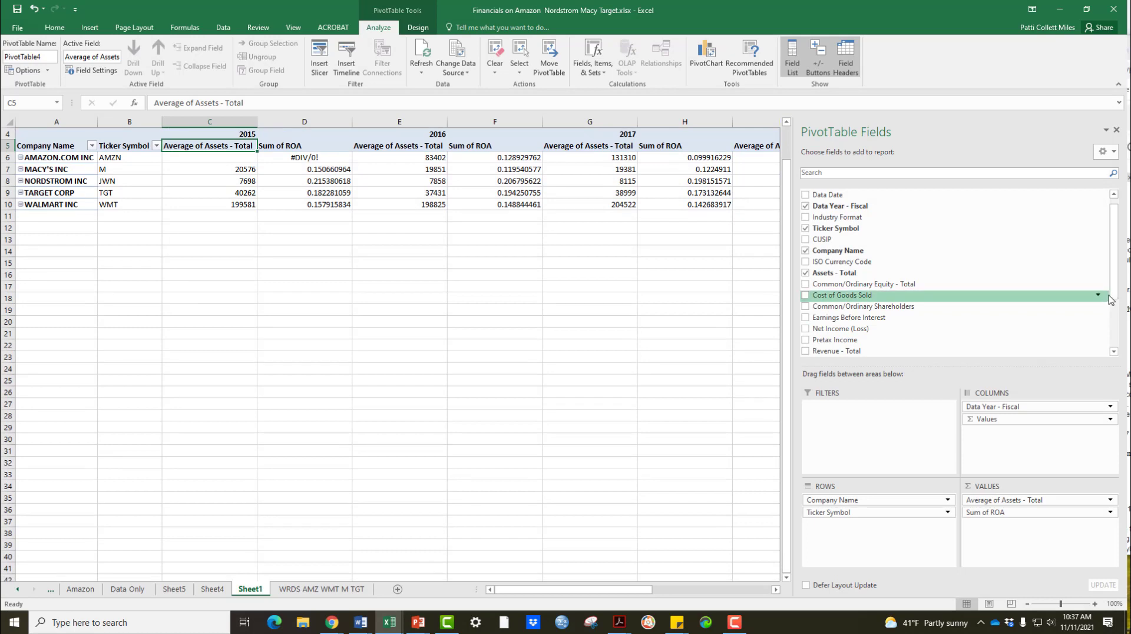
- Summarize the ROA values as Average in Value Field Settings
scroll(down, 3)
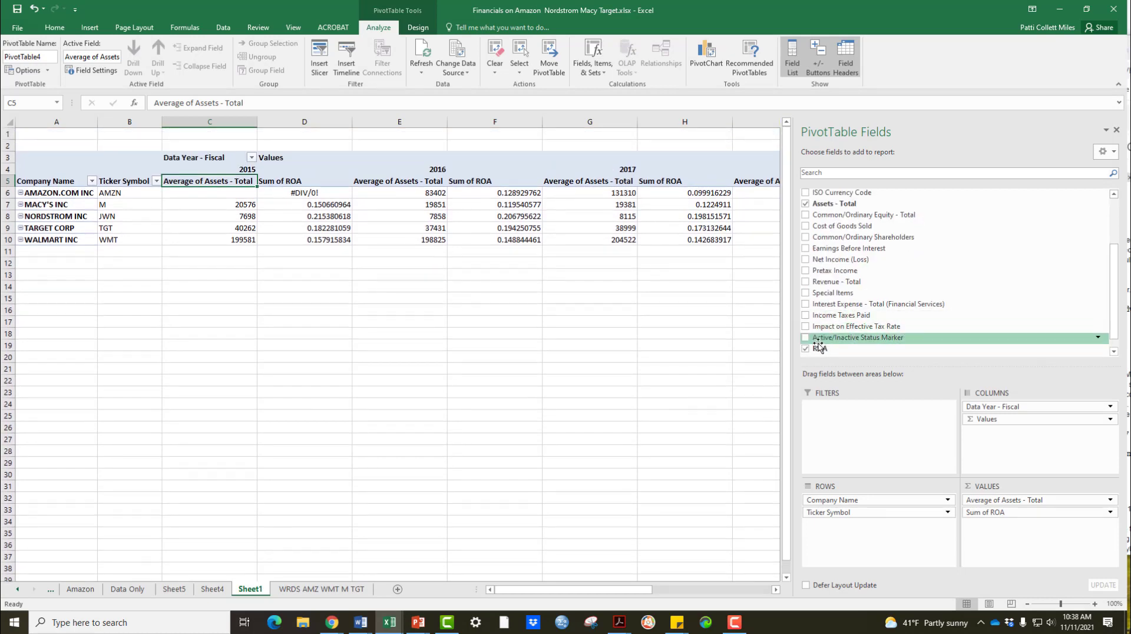
click(1110, 513)
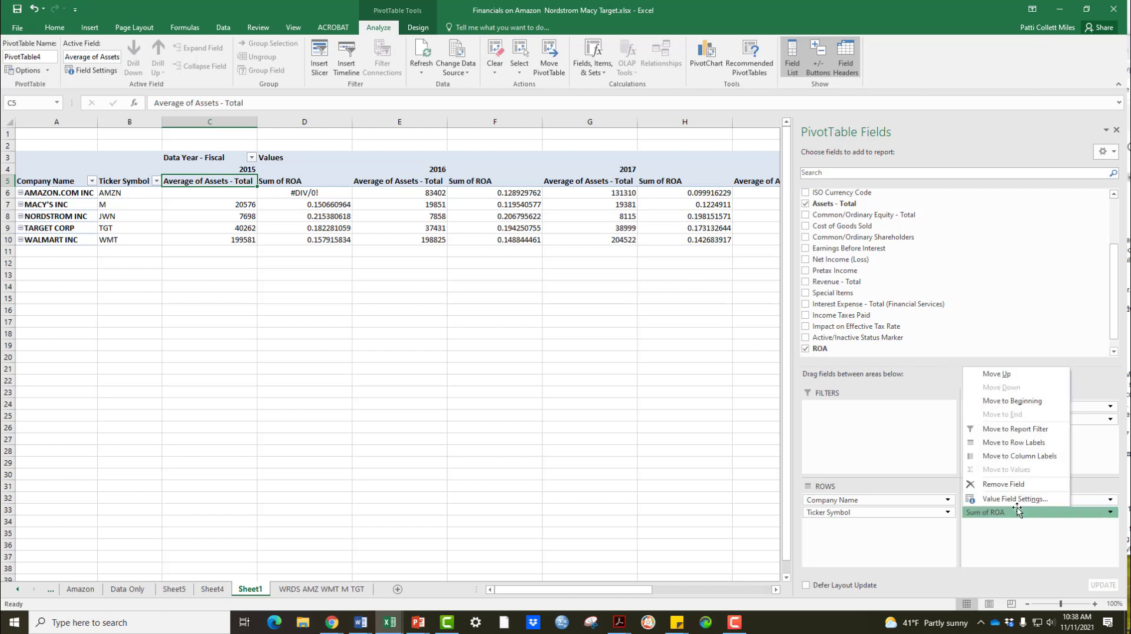
click(1016, 498)
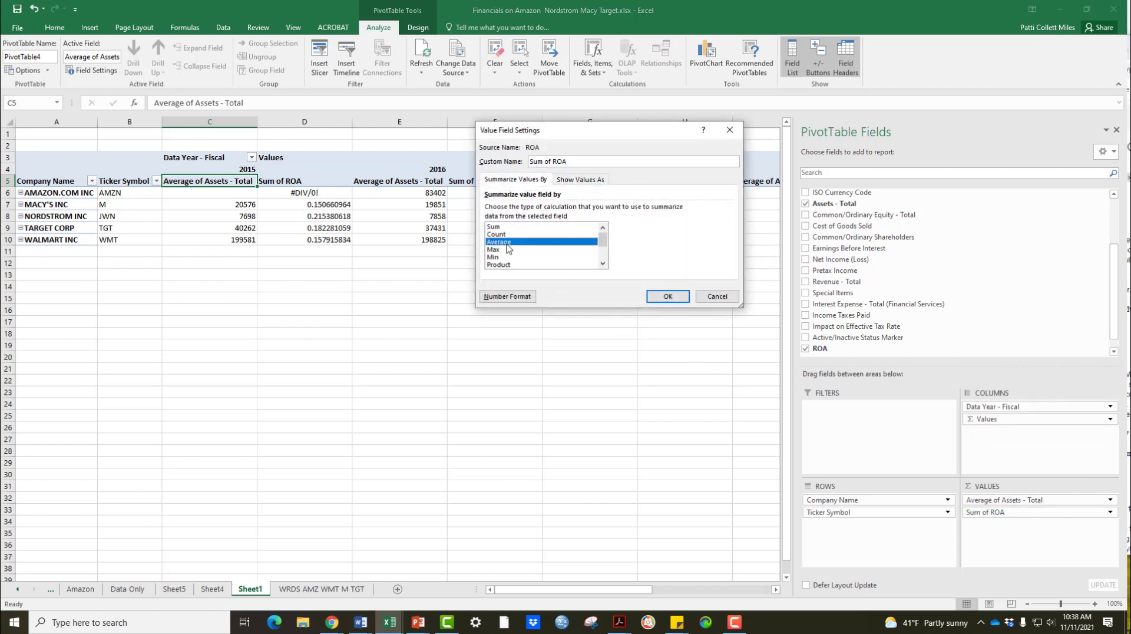
click(666, 296)
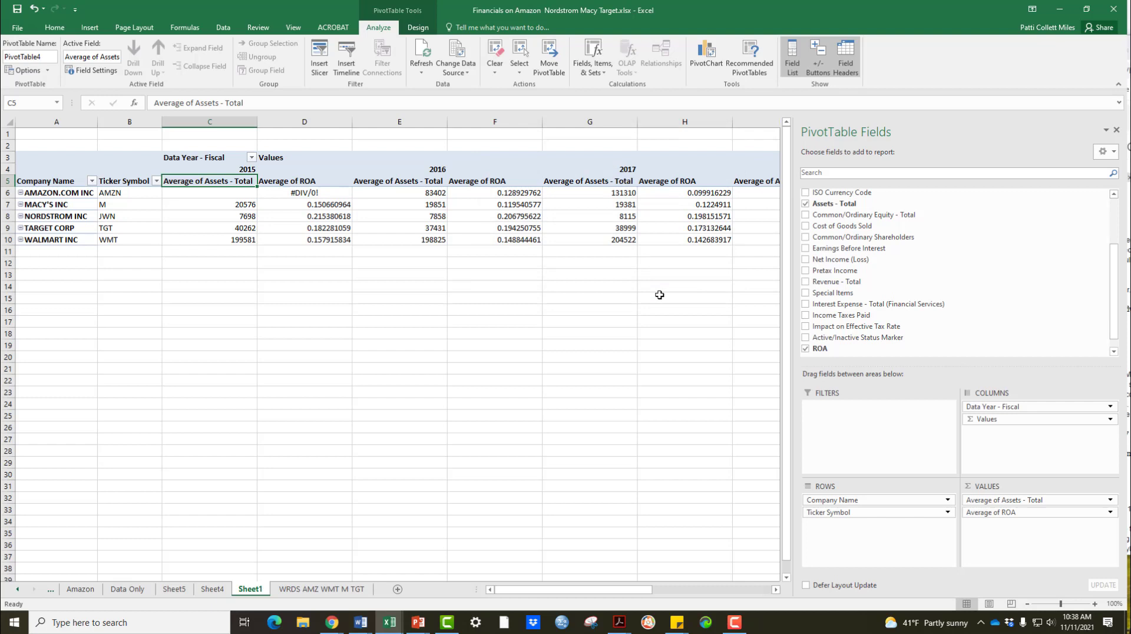
mouse_move(705, 56)
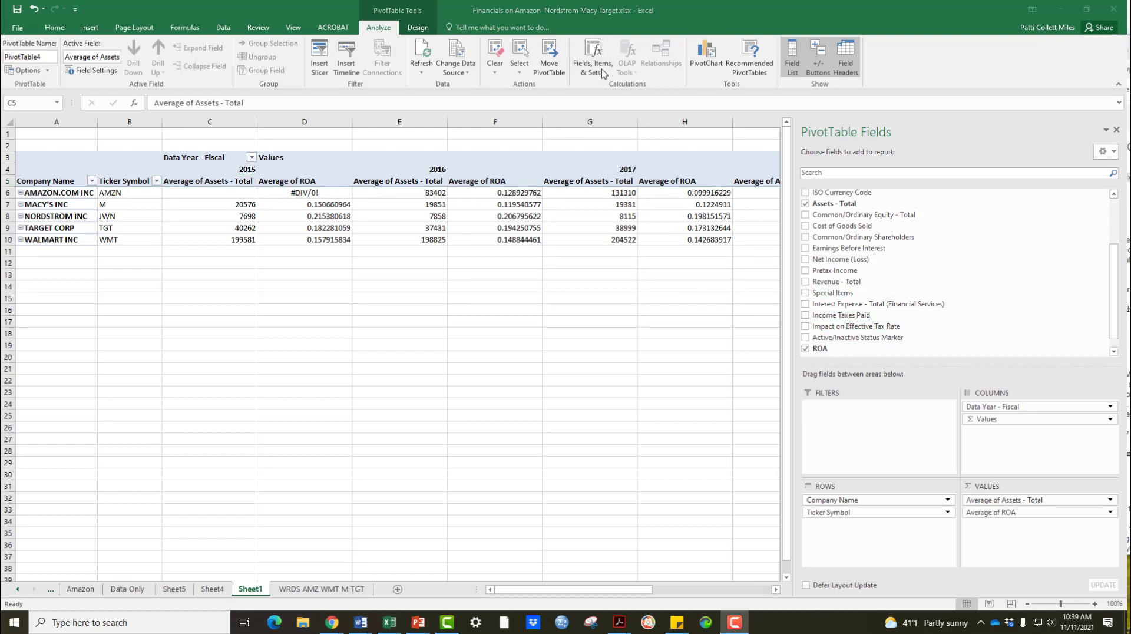
- Start the ETR calculated field with Income Taxes Paid as the numerator
click(592, 57)
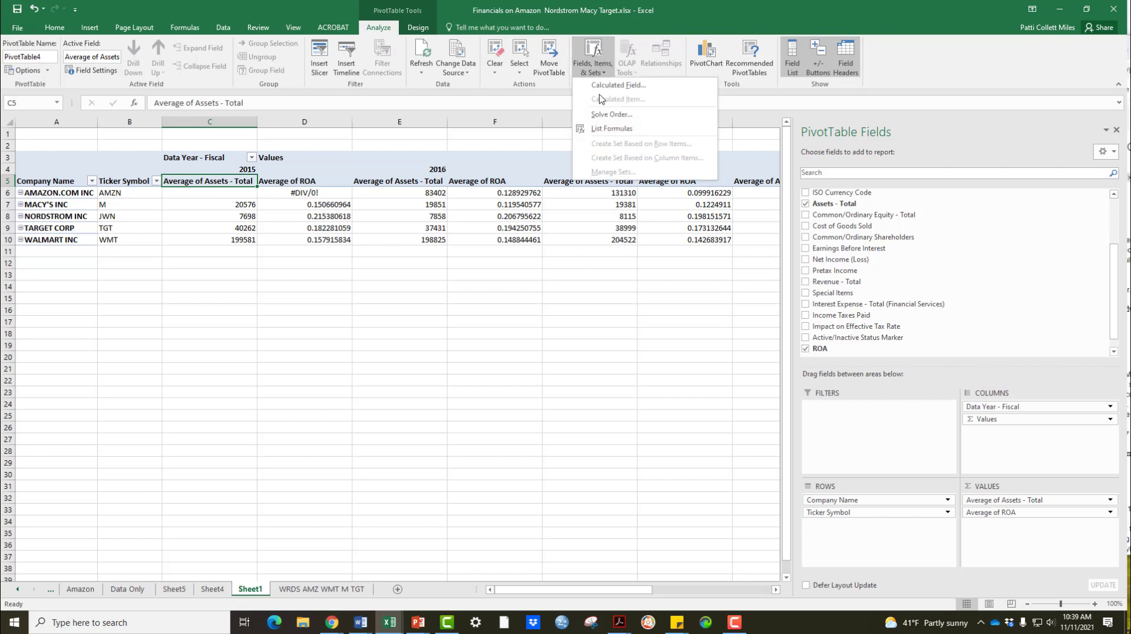
click(617, 85)
text(ETR)
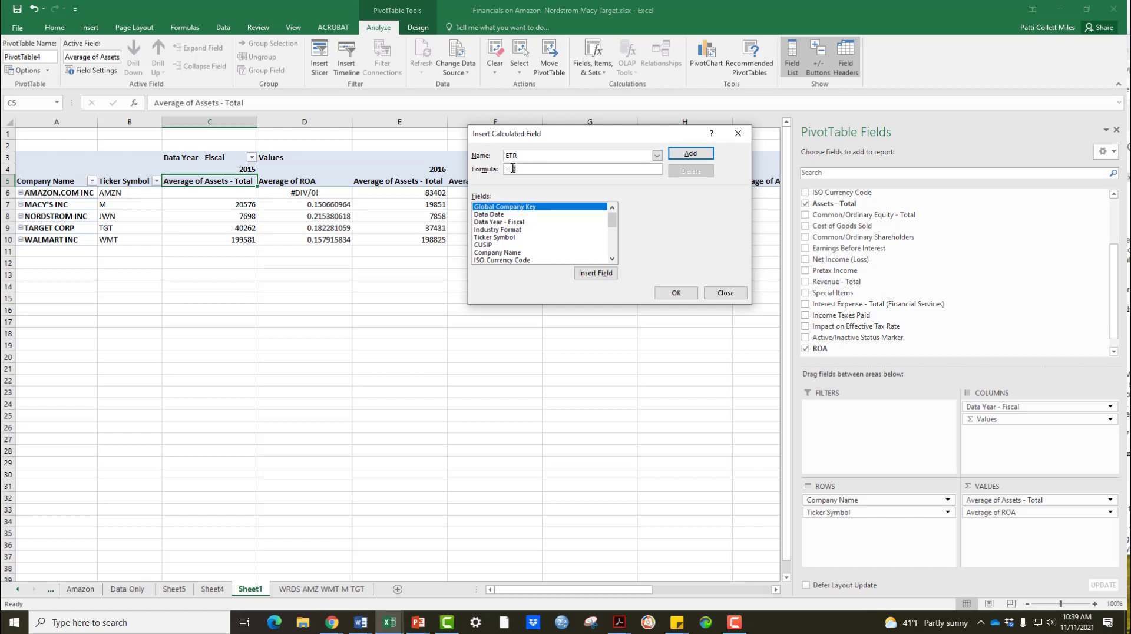
text(0)
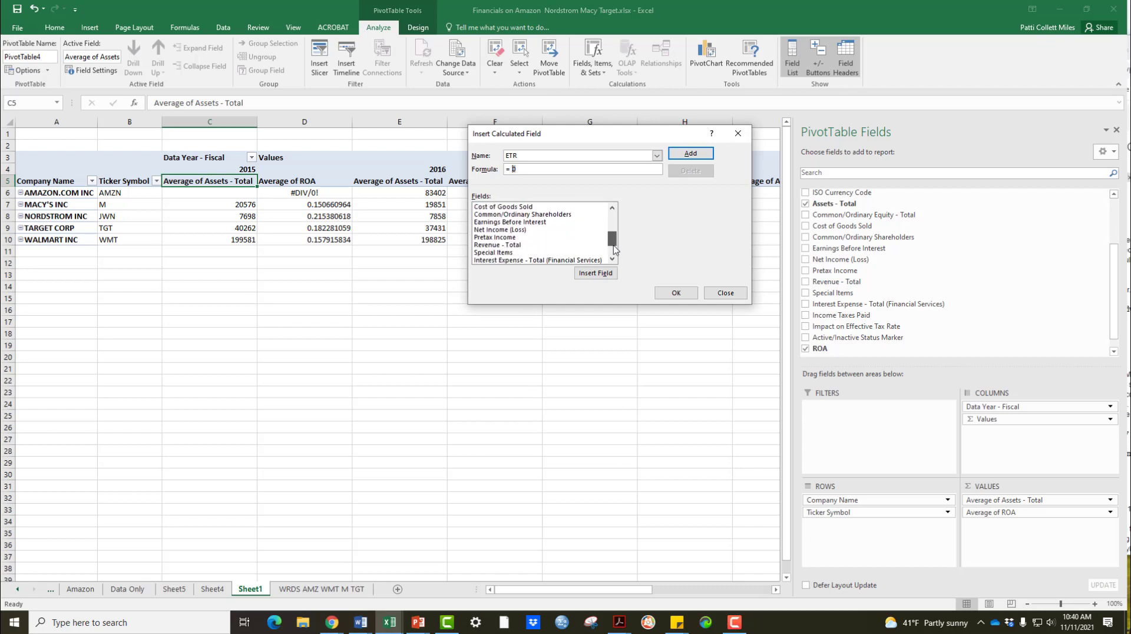
scroll(down, 3)
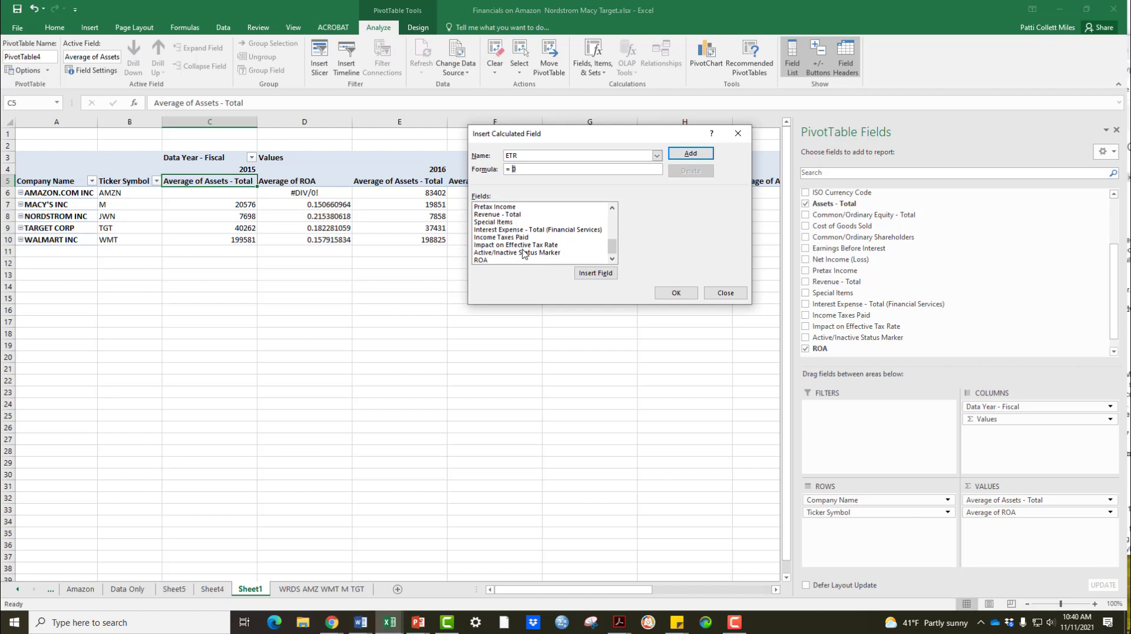
click(501, 237)
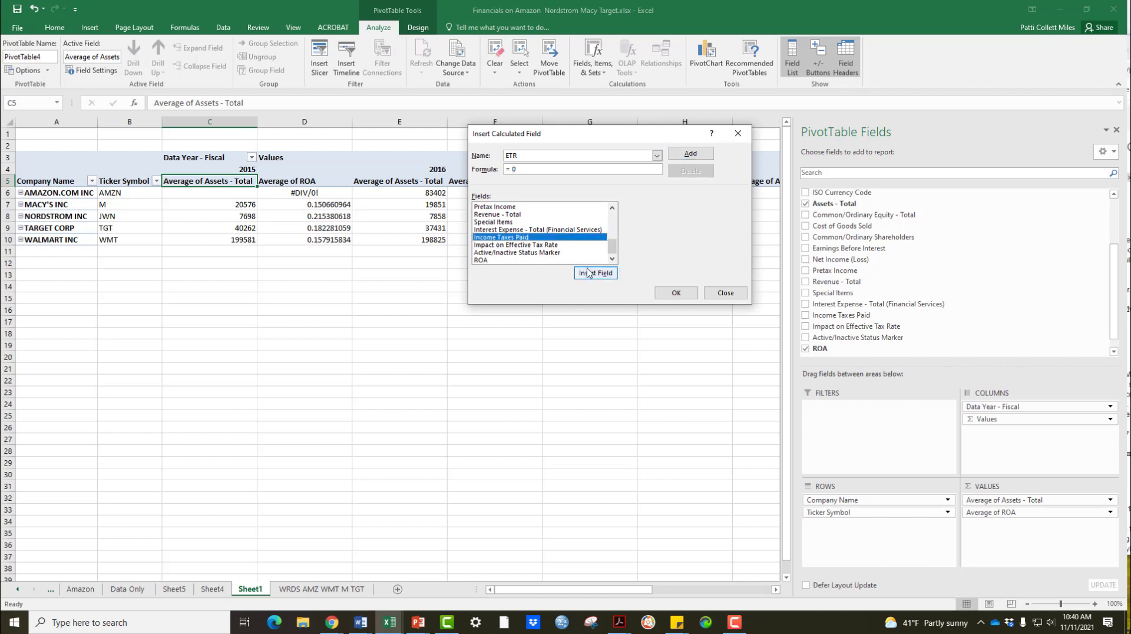
click(595, 272)
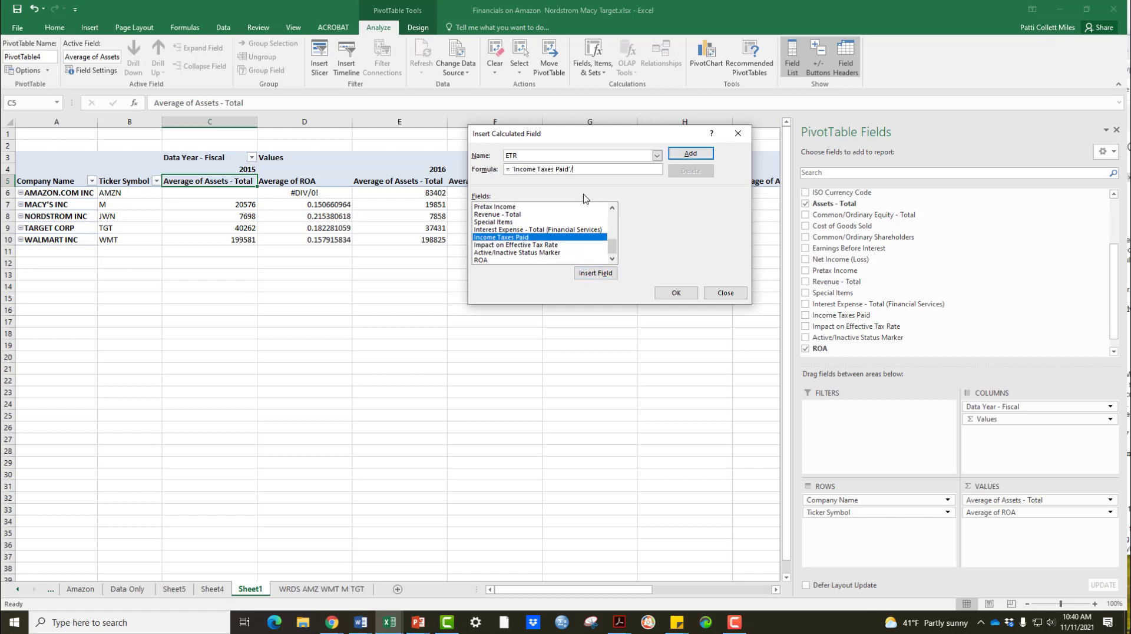
- Divide by (Pretax Income - Special Items) and add ETR to the pivot table
text(()
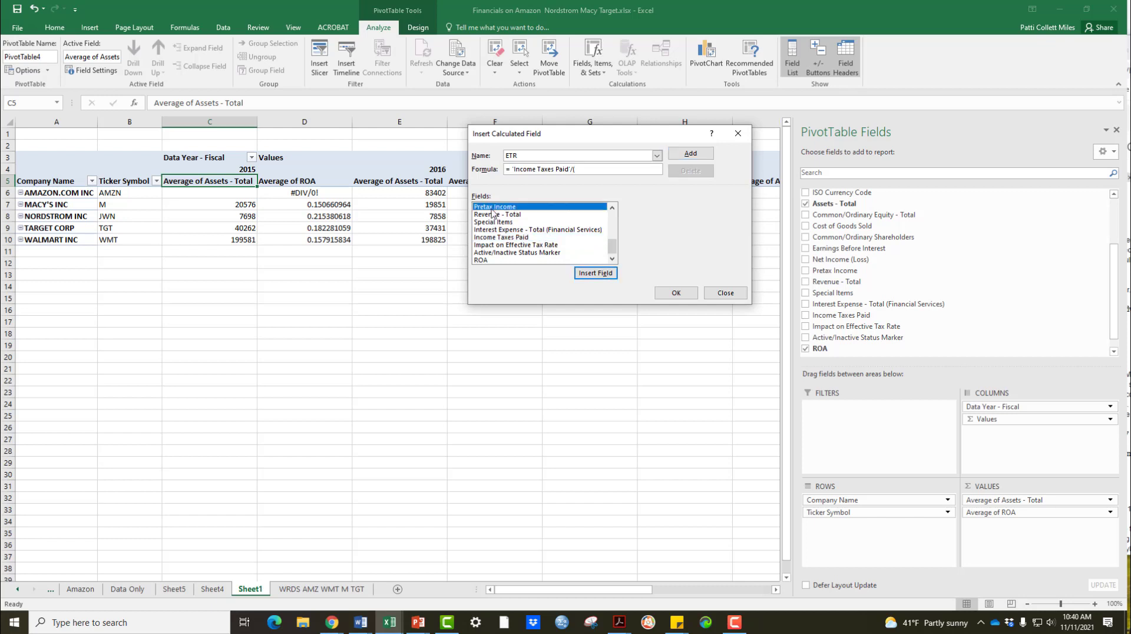
click(595, 272)
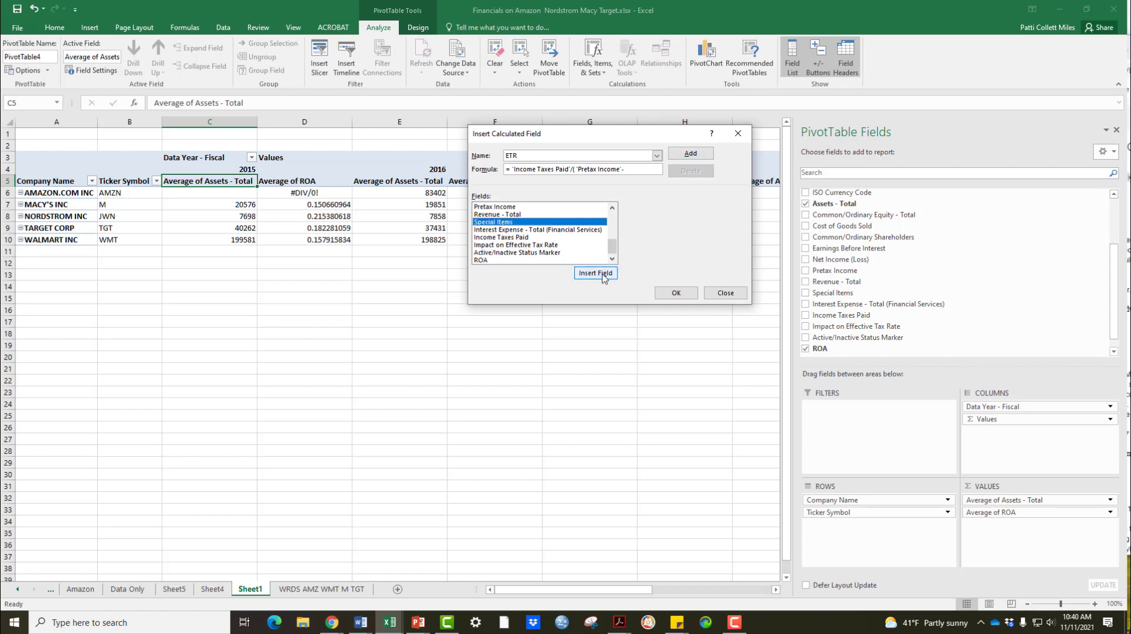
click(594, 272)
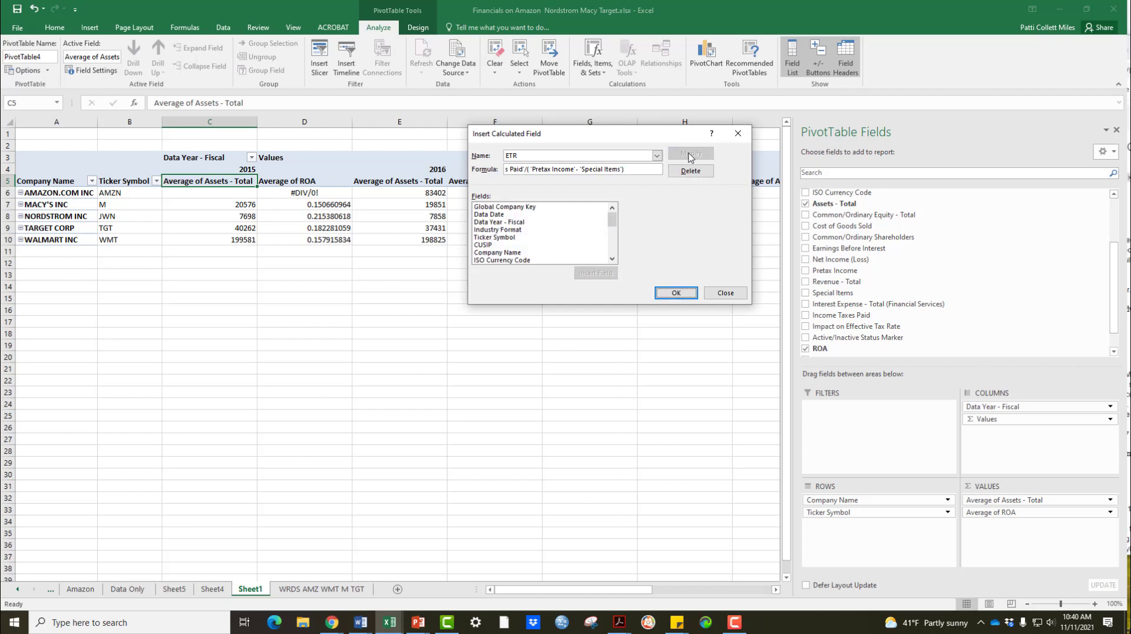
click(725, 292)
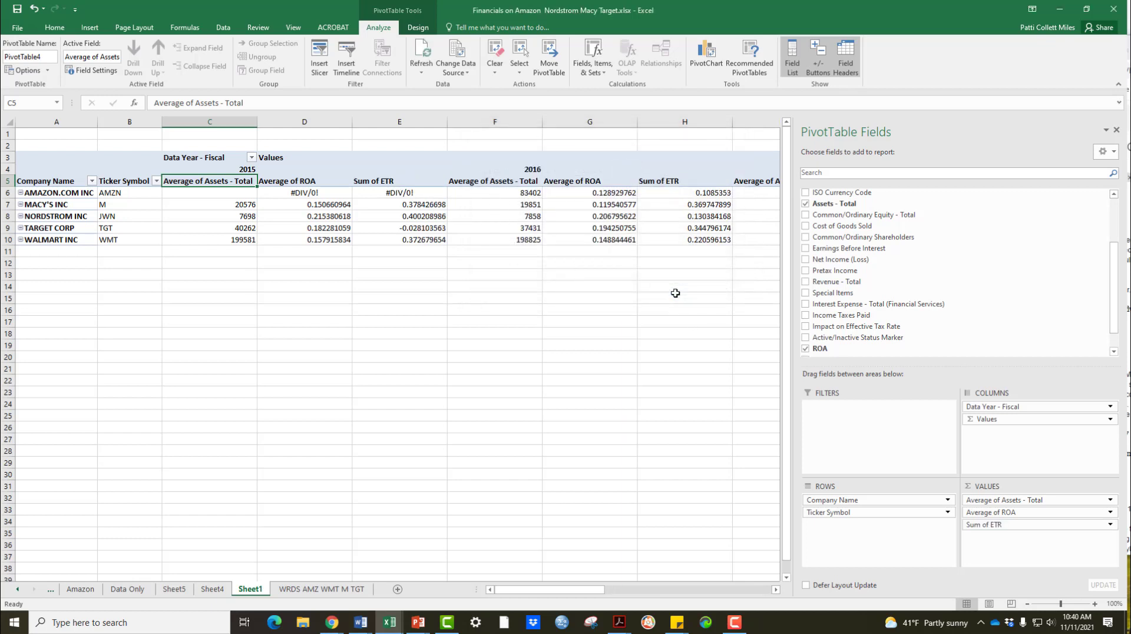
mouse_move(522, 224)
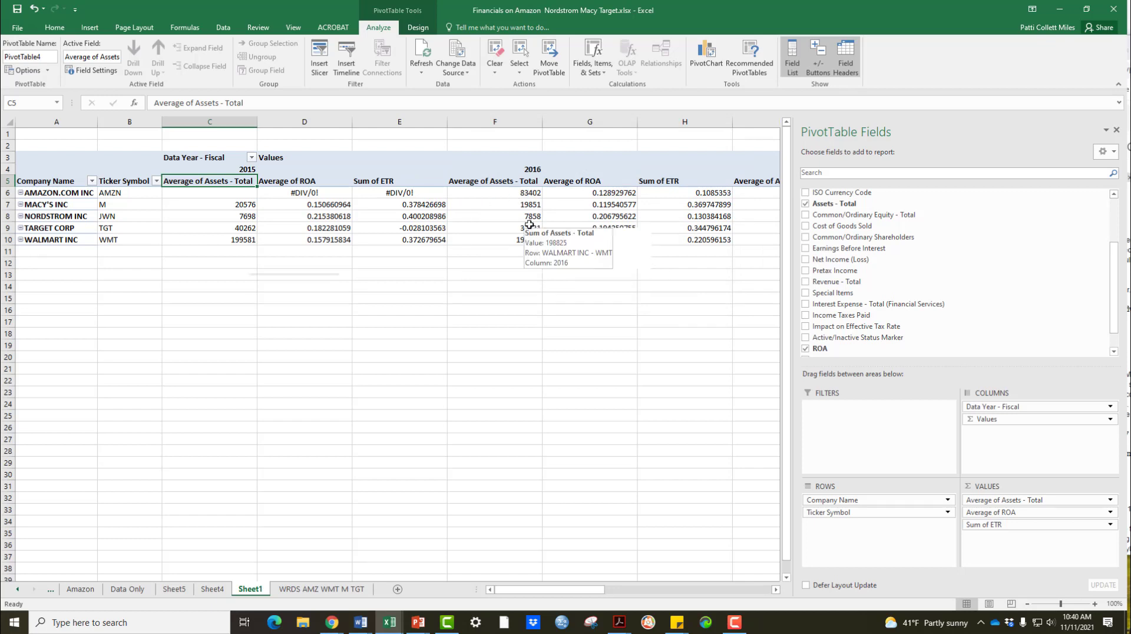
mouse_move(602, 91)
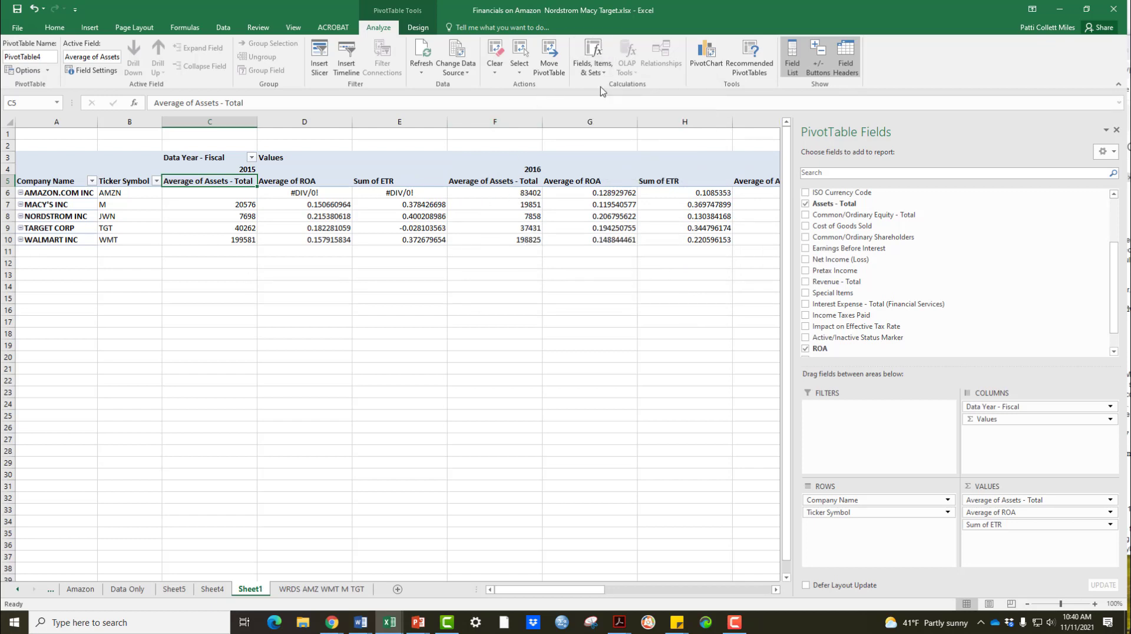
click(591, 58)
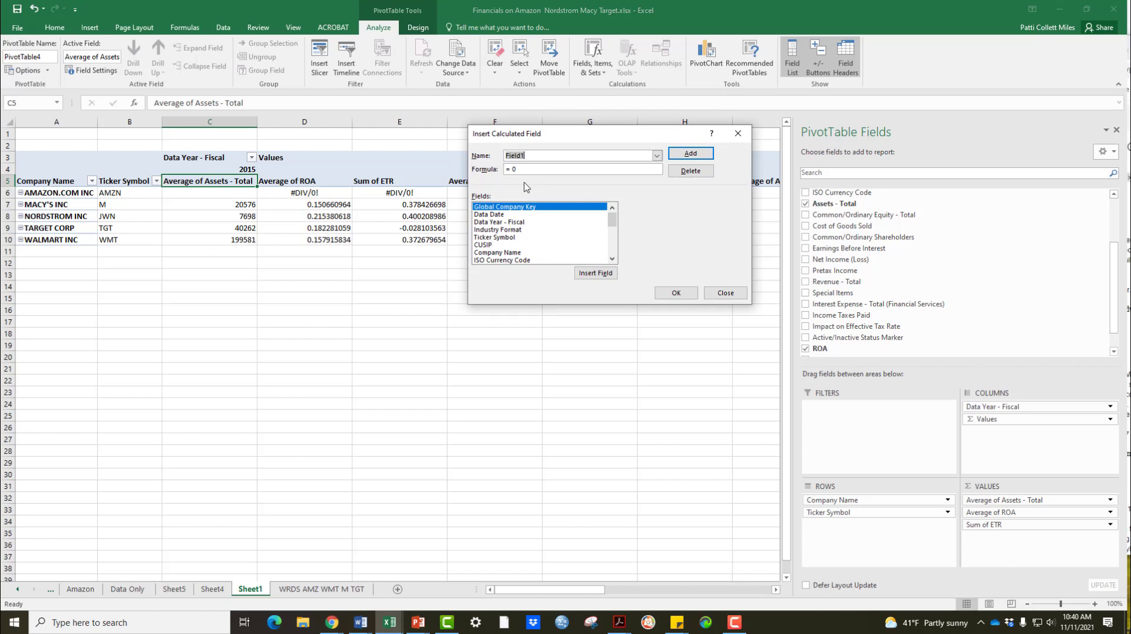
mouse_move(516, 314)
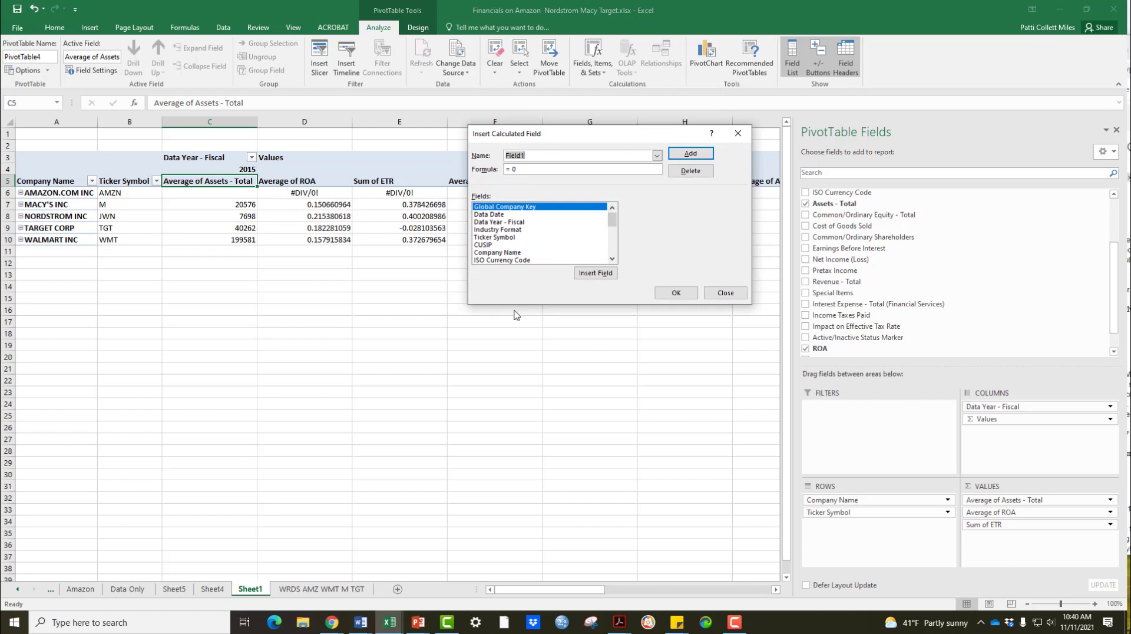
mouse_move(541, 239)
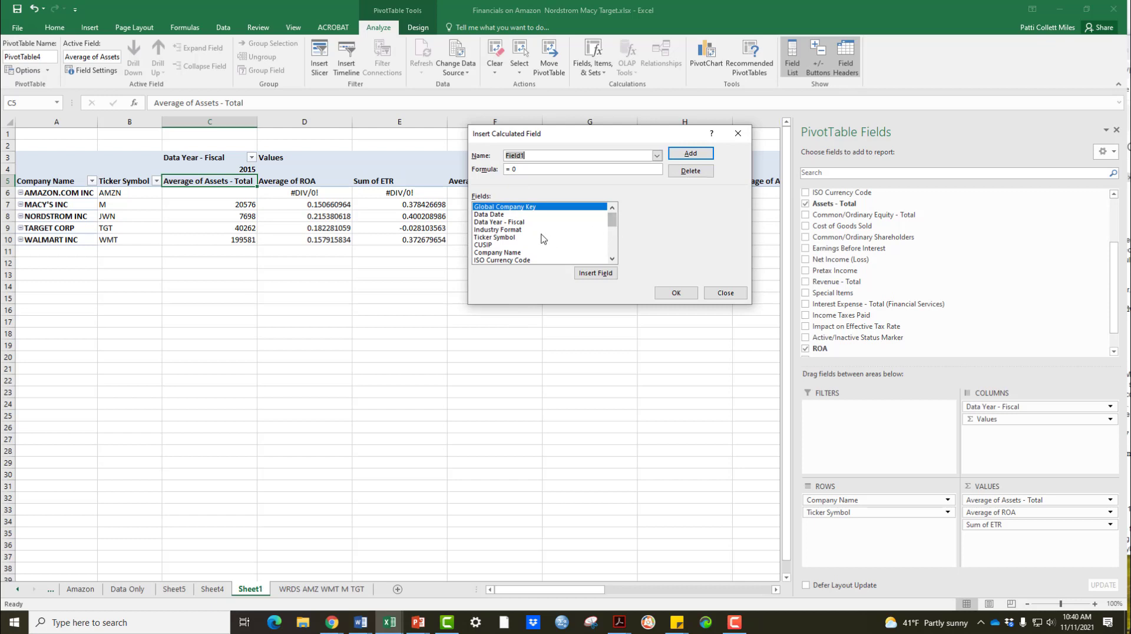
- Name the field Profit Margin and insert Net Income (Loss) into its formula
scroll(down, 3)
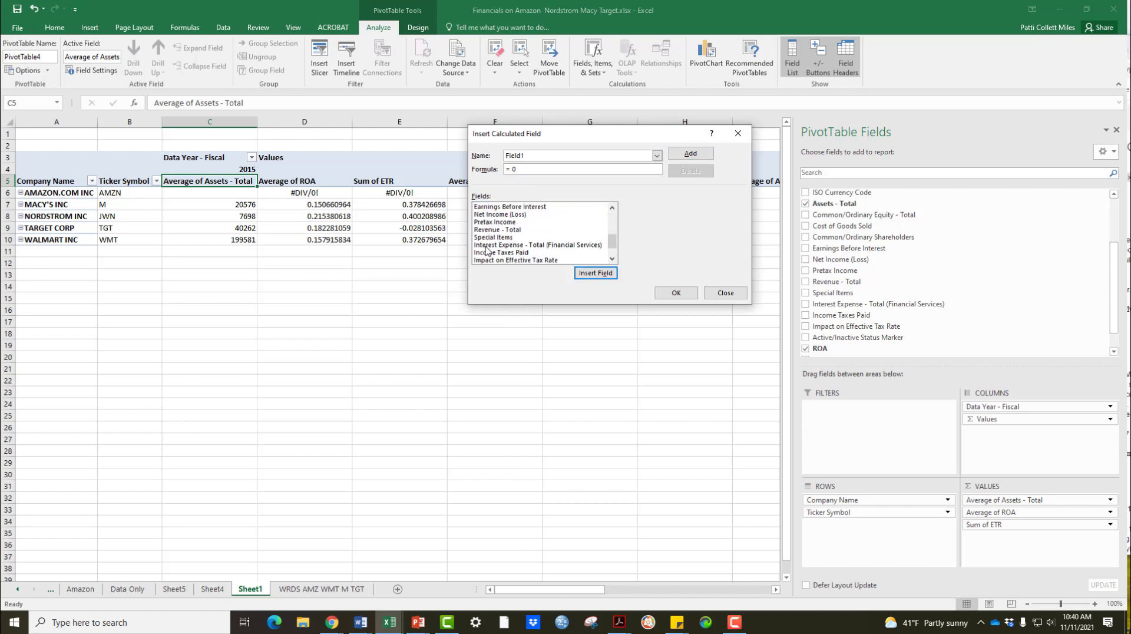
scroll(down, 3)
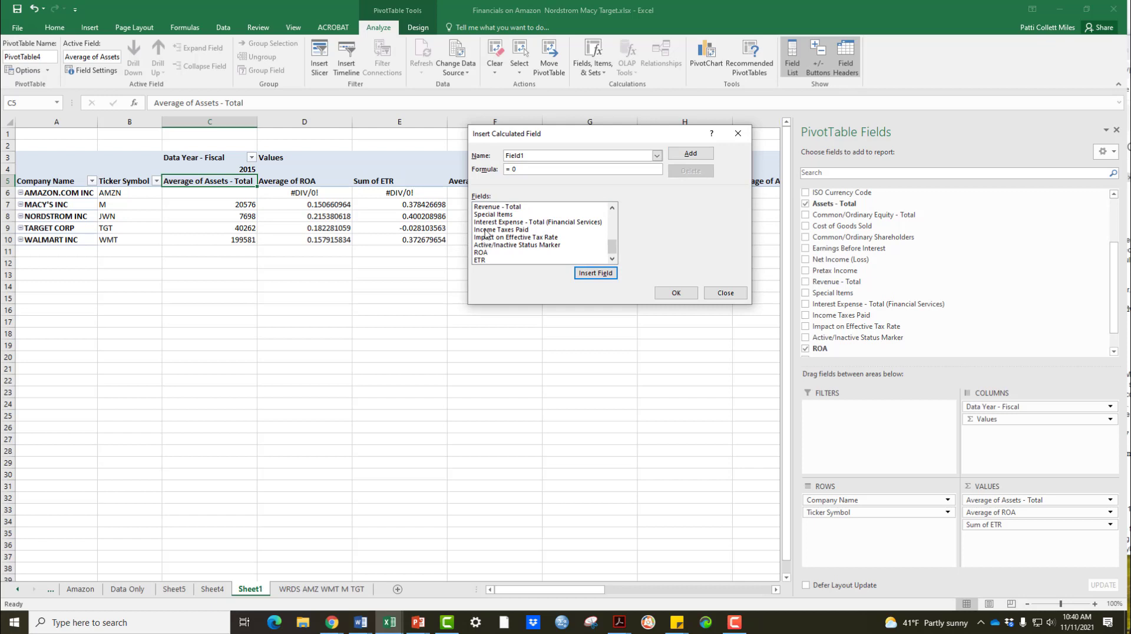
click(494, 215)
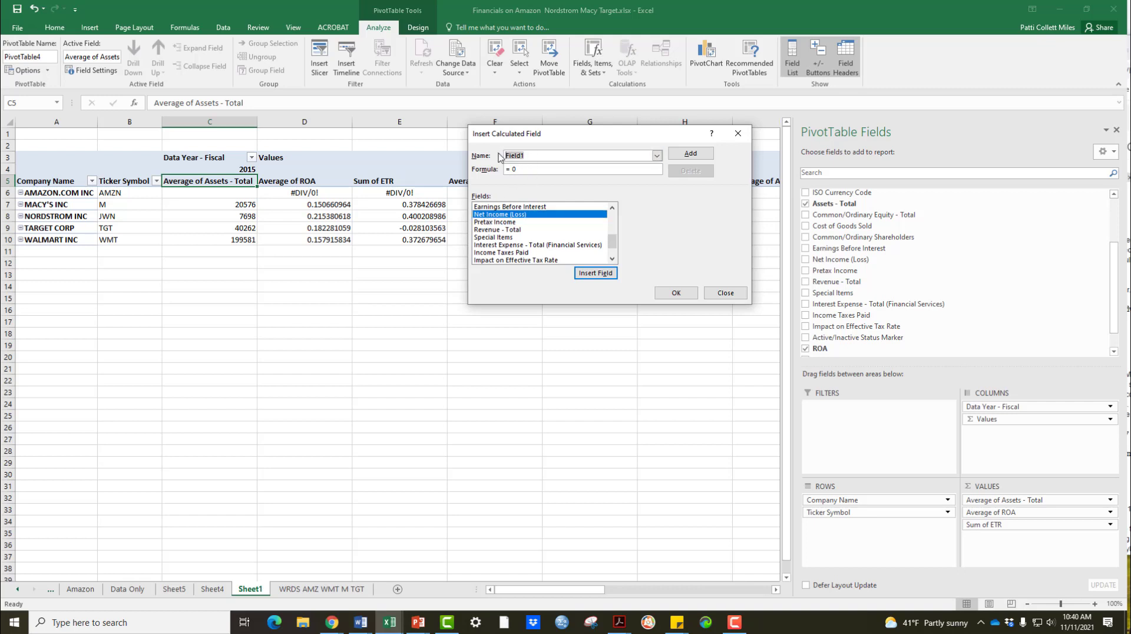
text(Profit Mar)
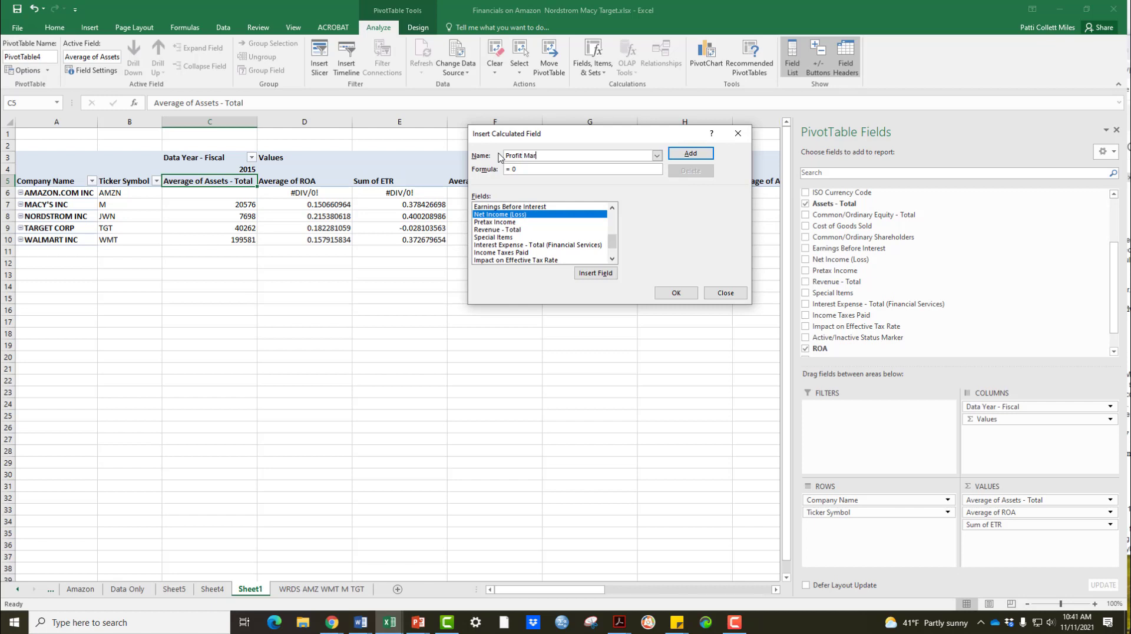
text(gin)
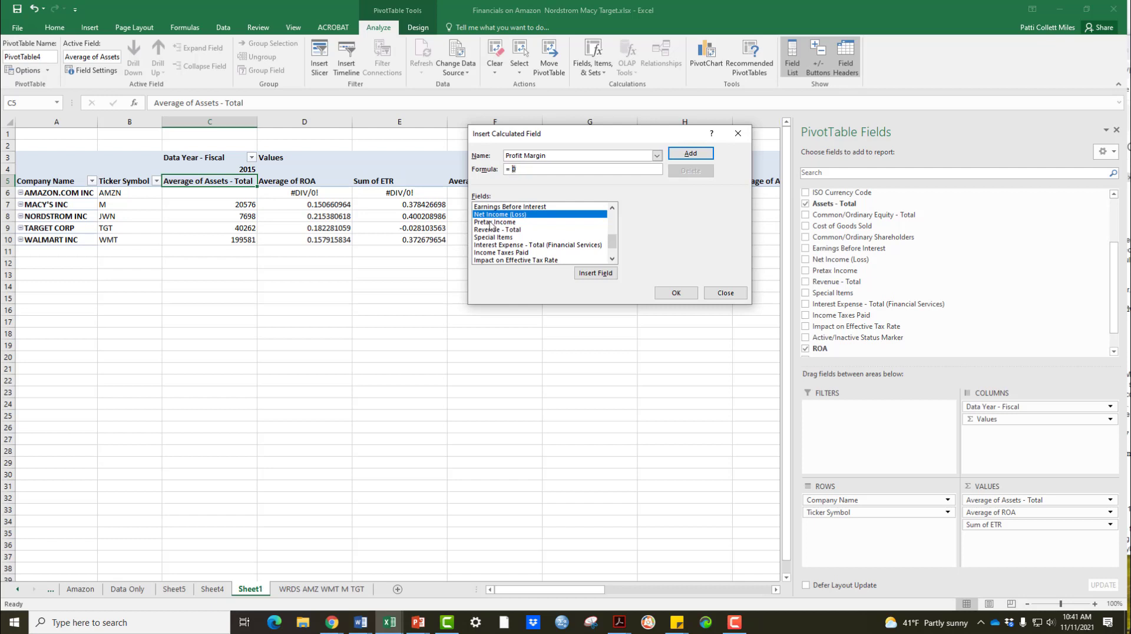
click(596, 272)
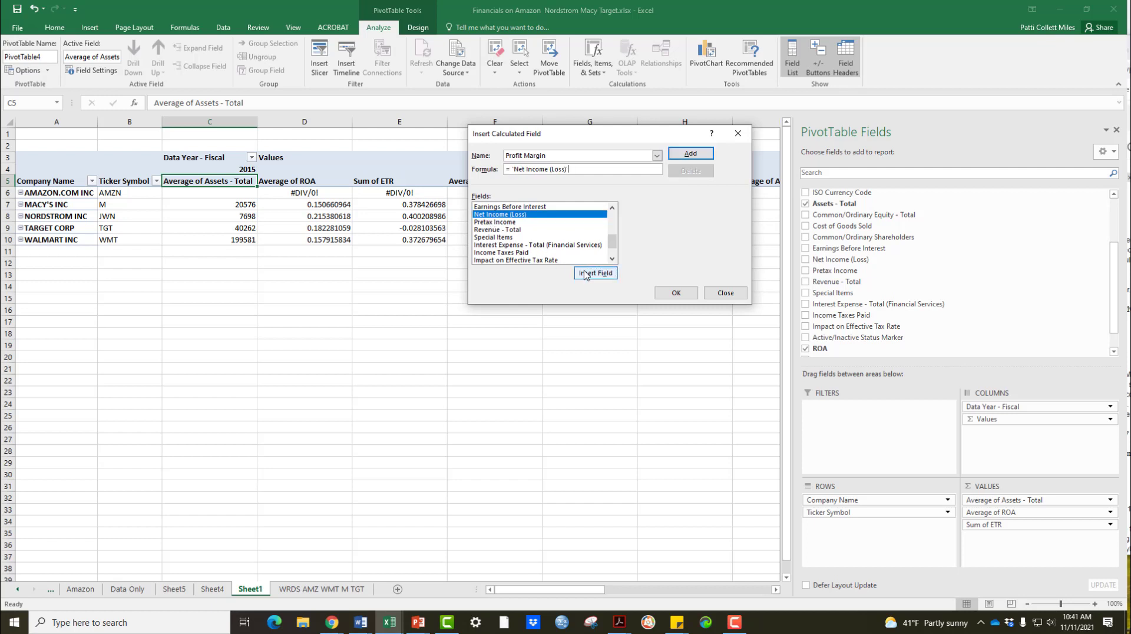
- Divide by Revenue - Total, add the field, and show Sum of Profit Margin in the pivot
text(/)
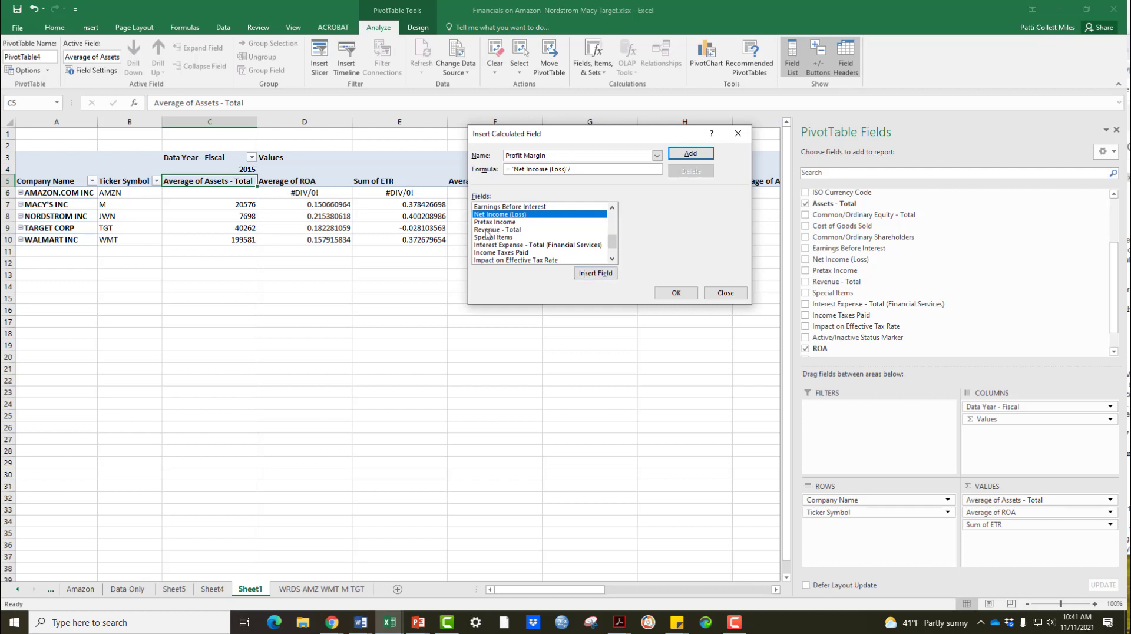
click(496, 229)
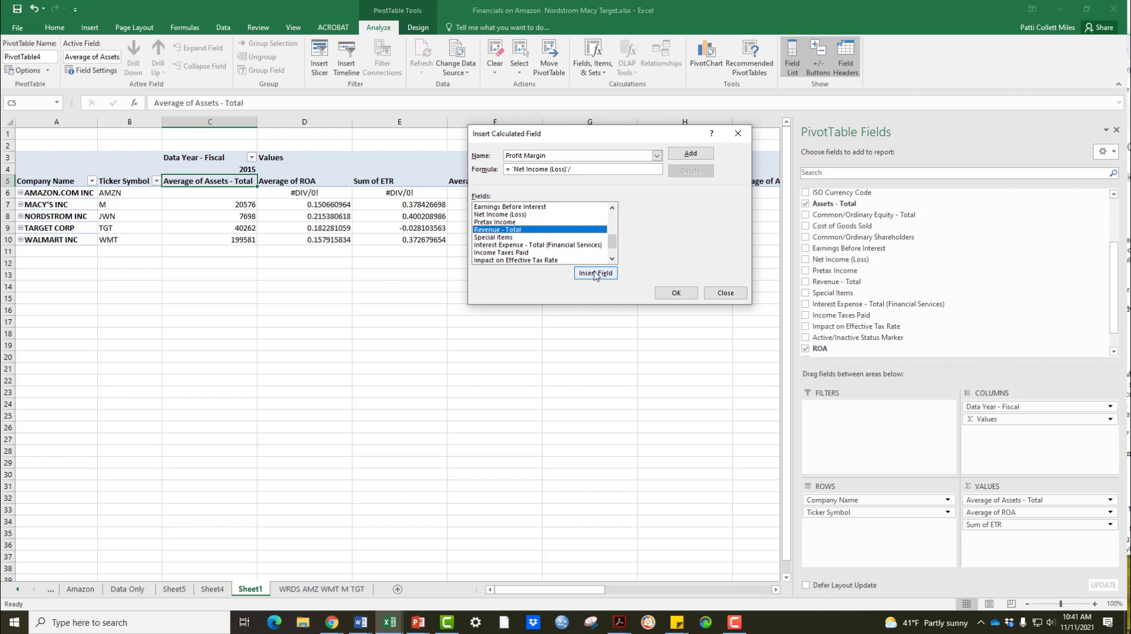
click(595, 272)
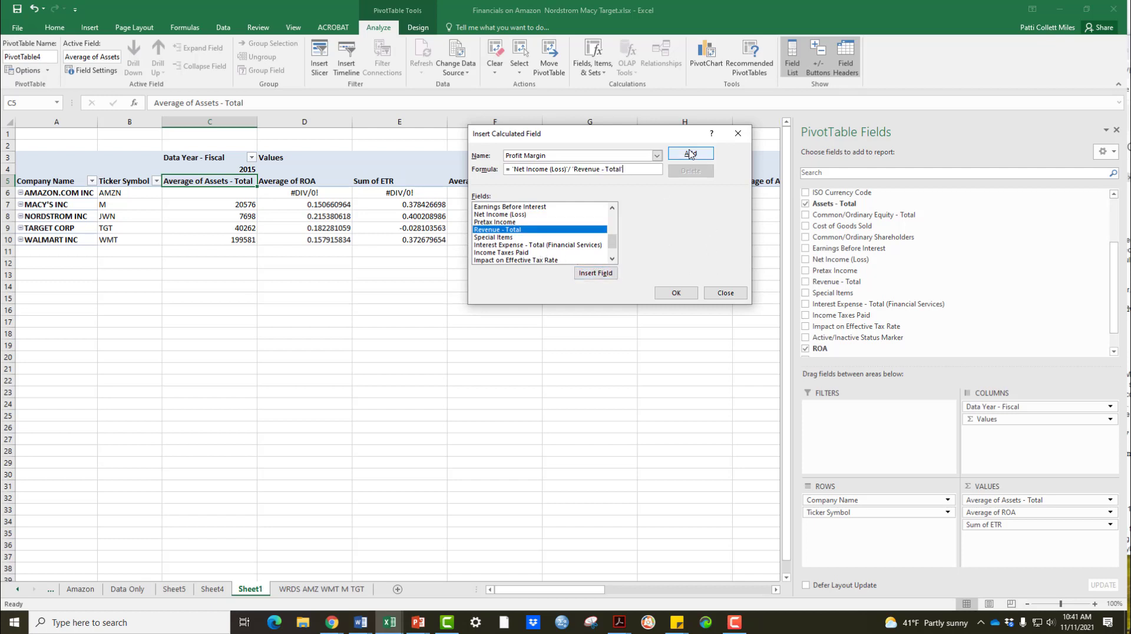
click(689, 153)
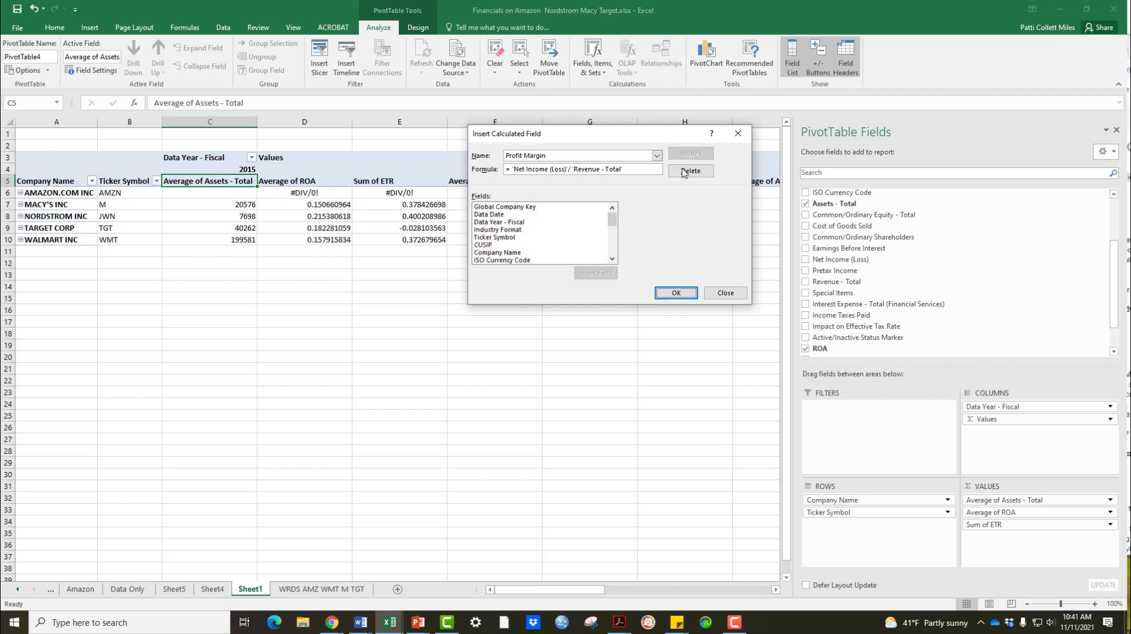
click(673, 292)
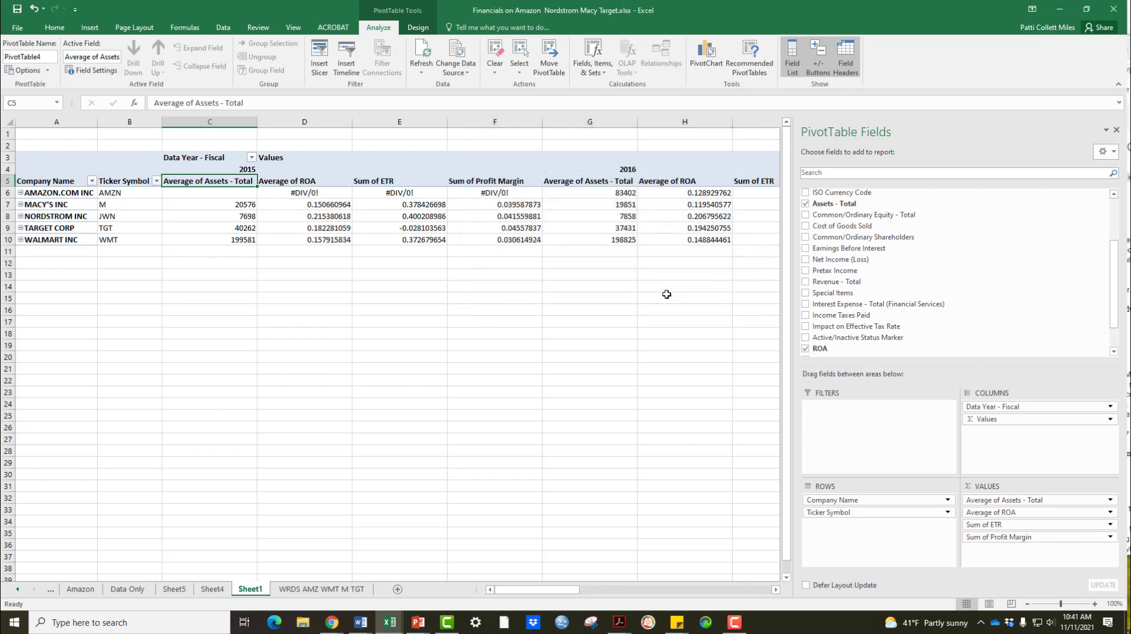
mouse_move(1005, 524)
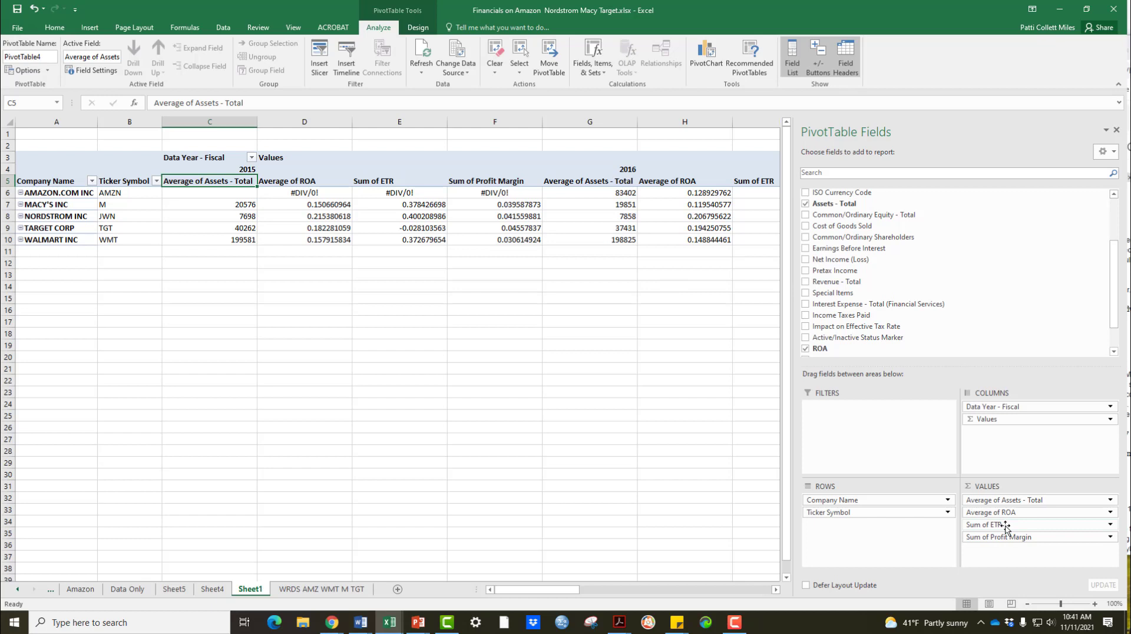
mouse_move(1001, 526)
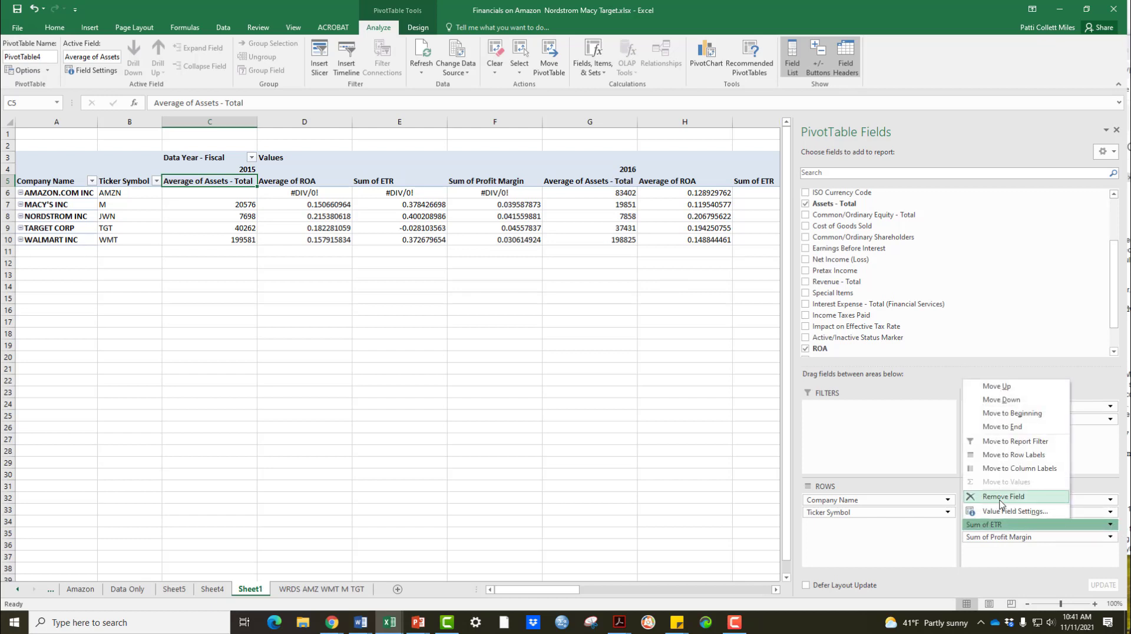
- Summarize the pivot's ETR and Profit Margin values by Average instead of Sum
click(1014, 510)
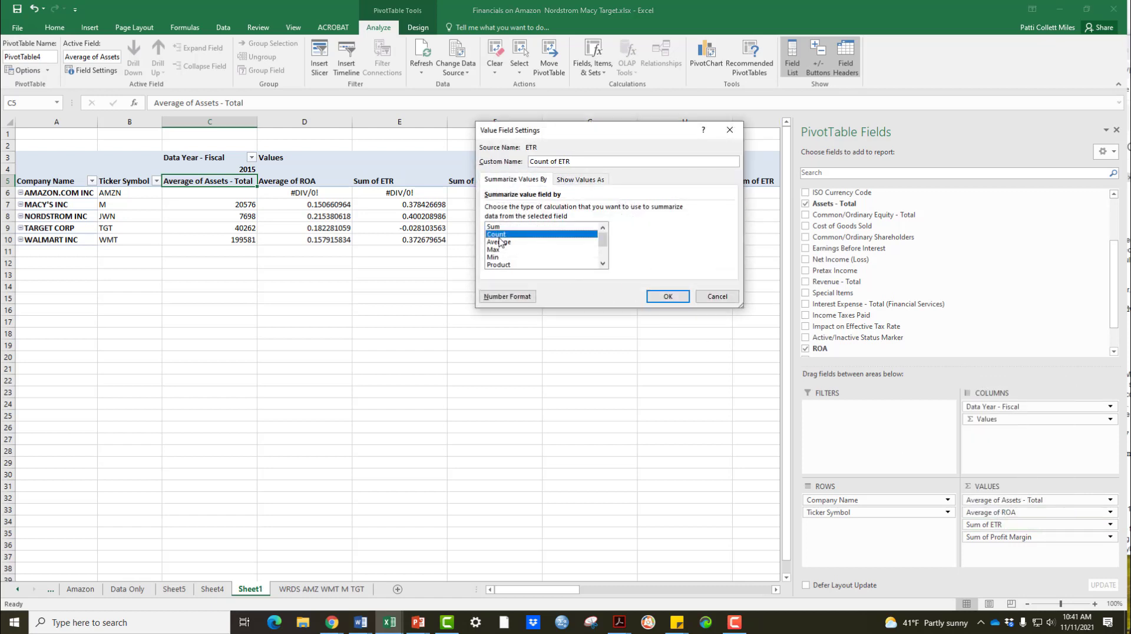
click(665, 296)
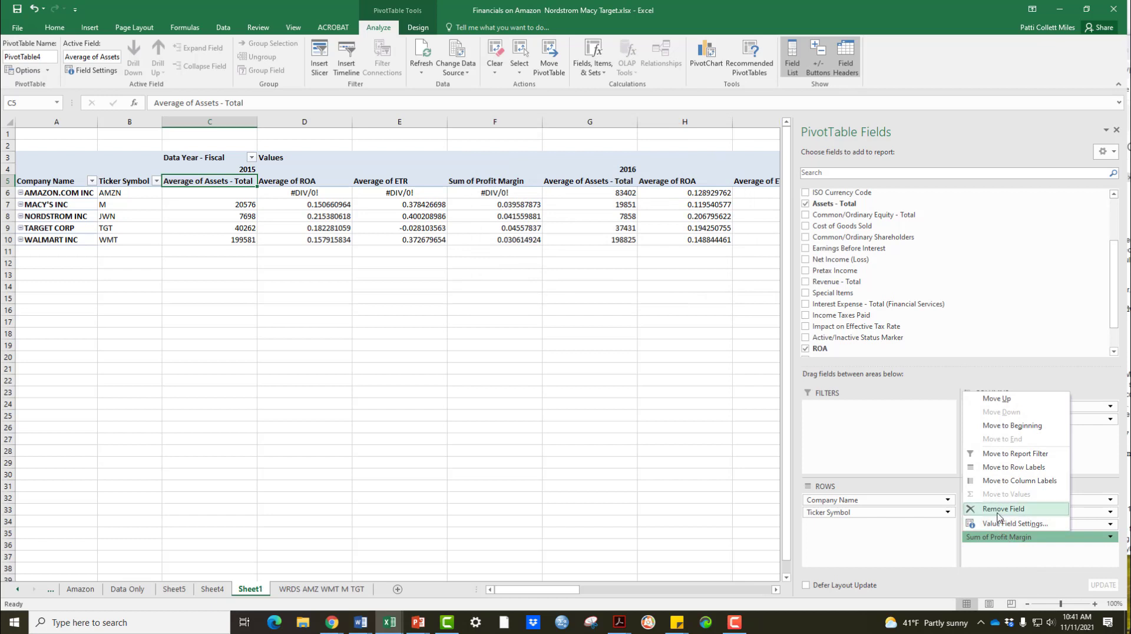
click(1015, 523)
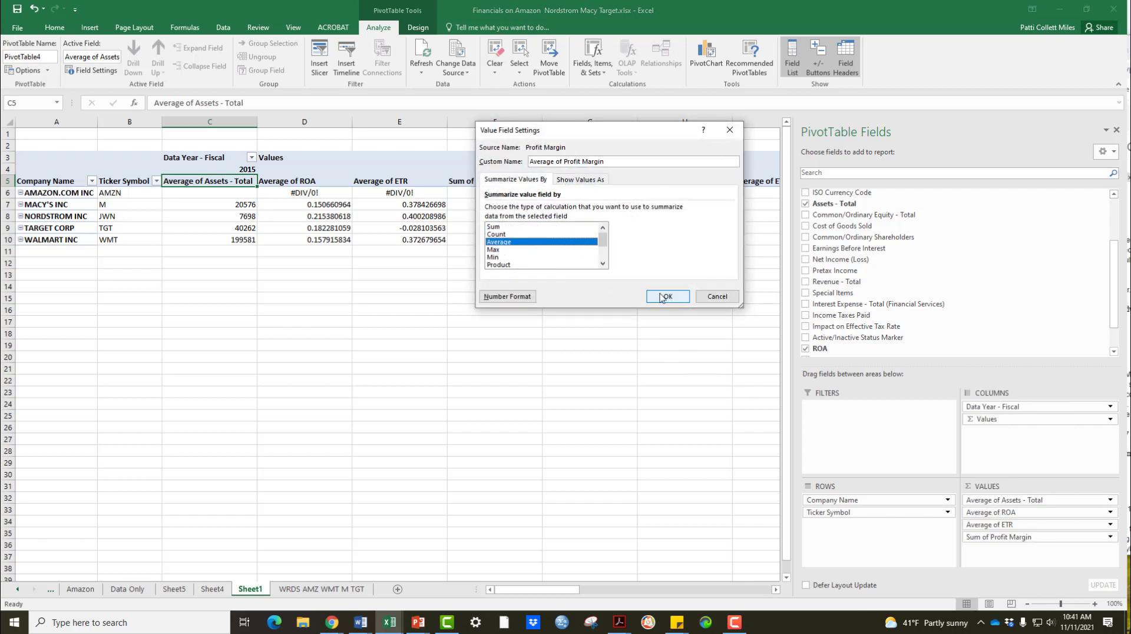
click(664, 296)
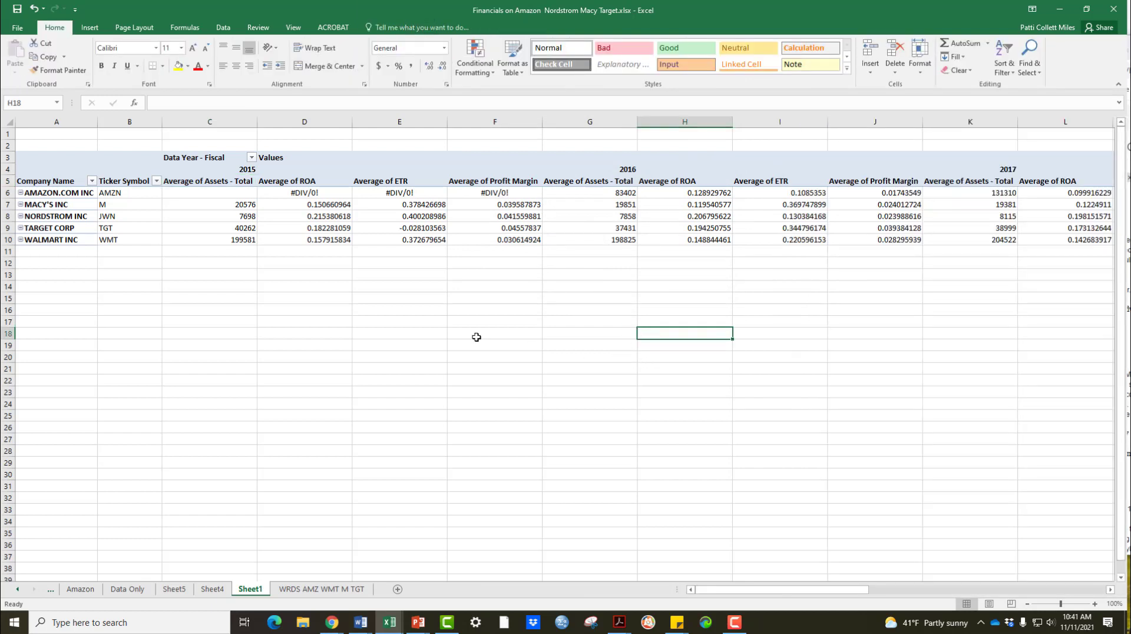
mouse_move(232, 196)
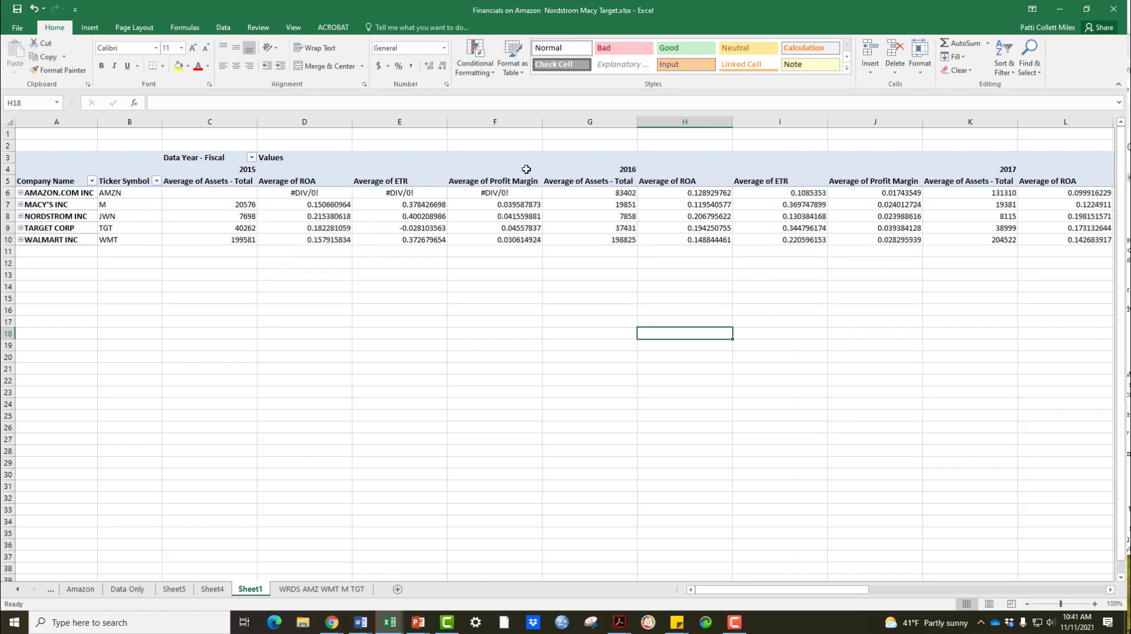
- Select the pivot table and rename its sheet tab to Pivot Ratios
click(495, 333)
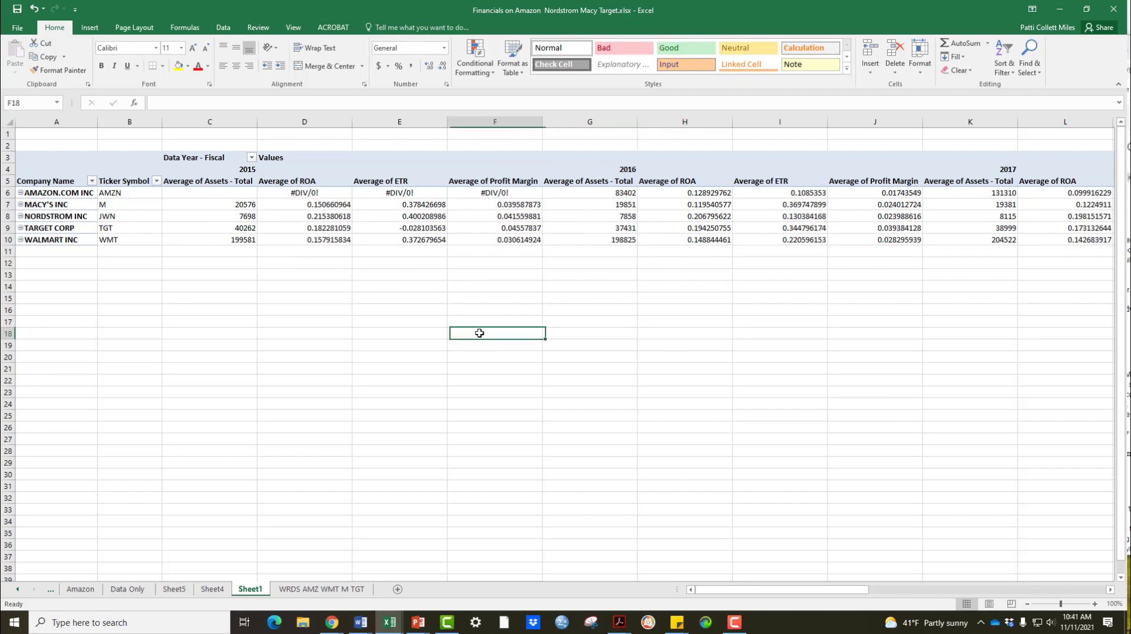
mouse_move(339, 222)
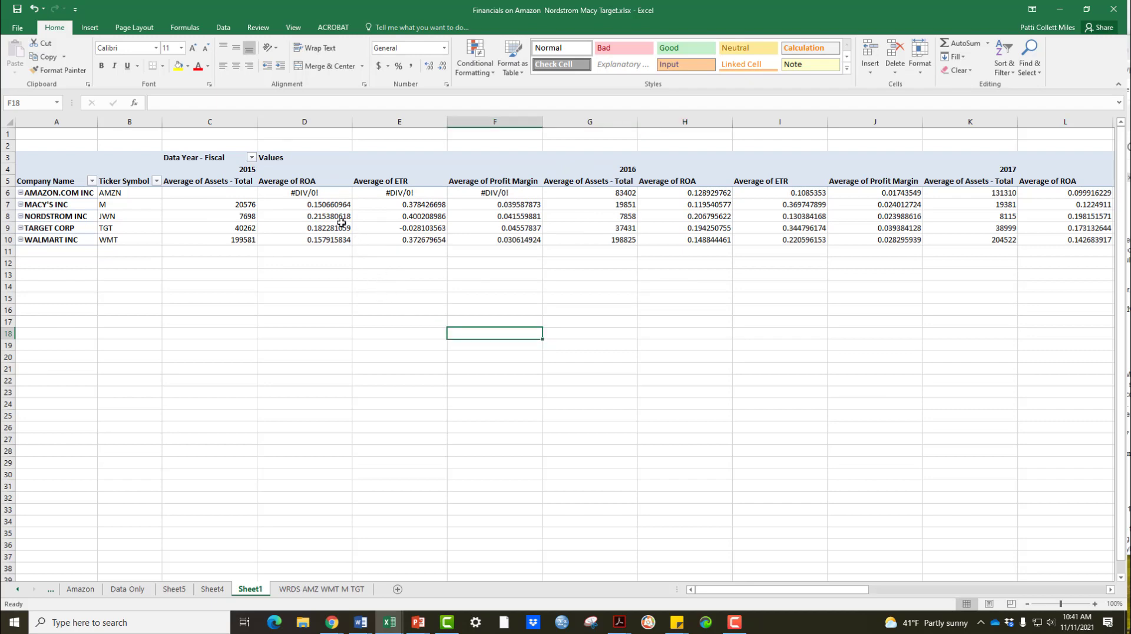
click(304, 216)
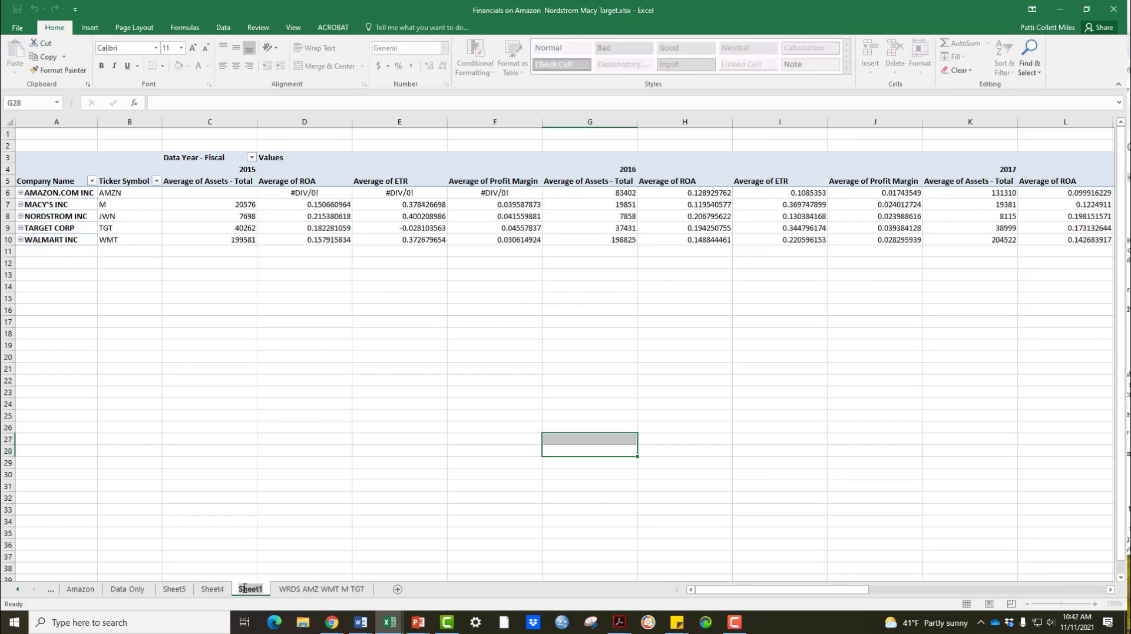
double_click(250, 588)
text(Pivot Ratios)
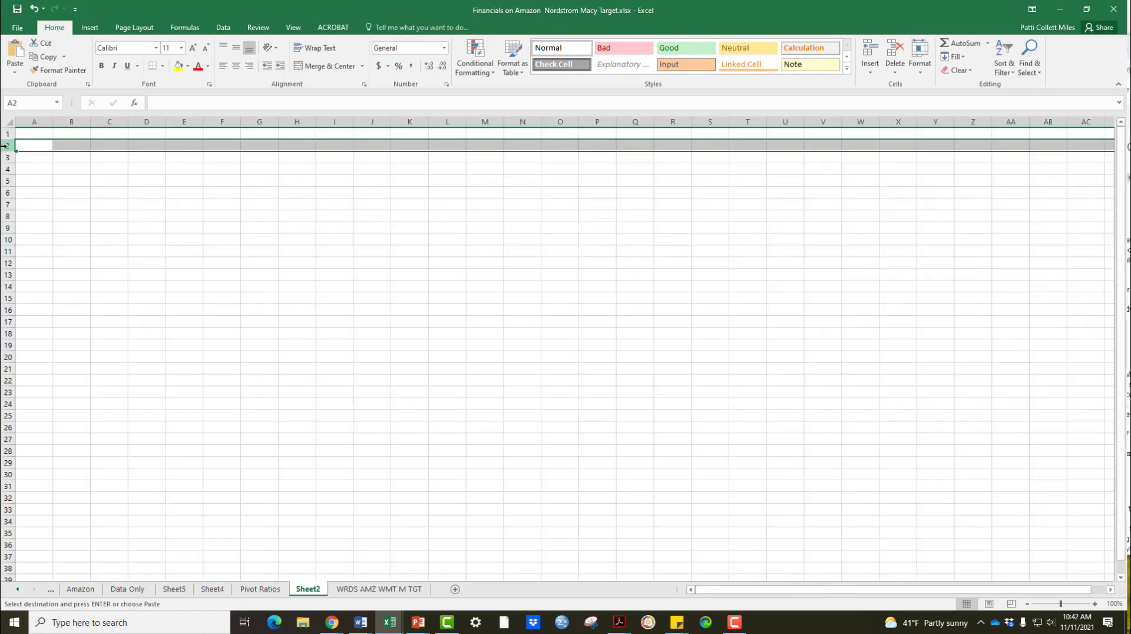
- Paste the copied pivot ratios for 2015–2020 as a static table on Sheet2
key(ctrl+v)
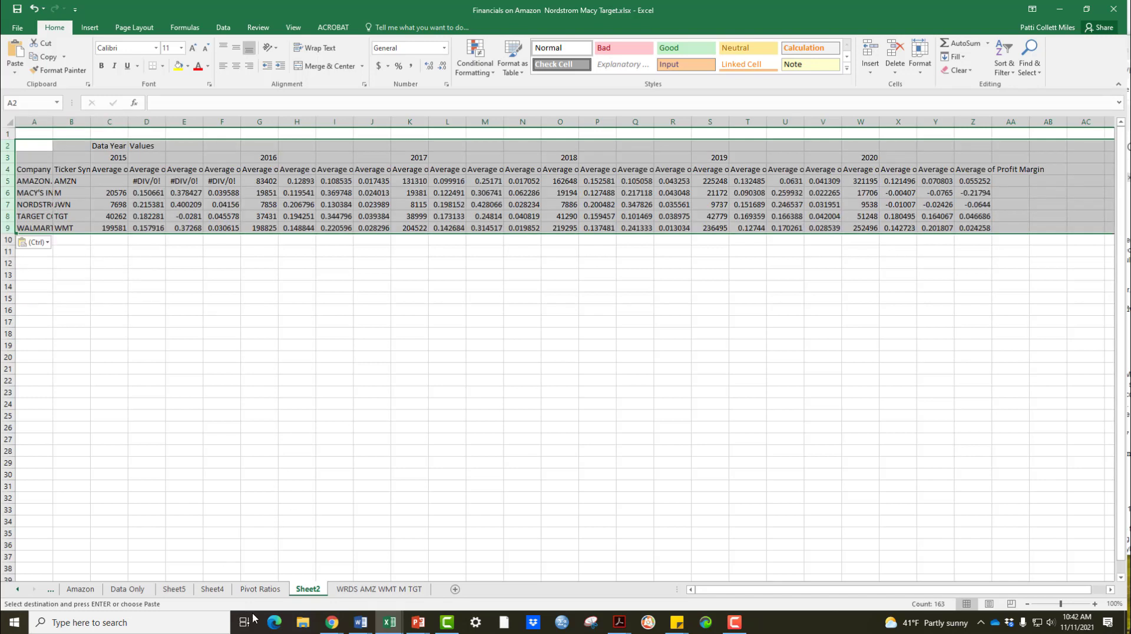
click(409, 497)
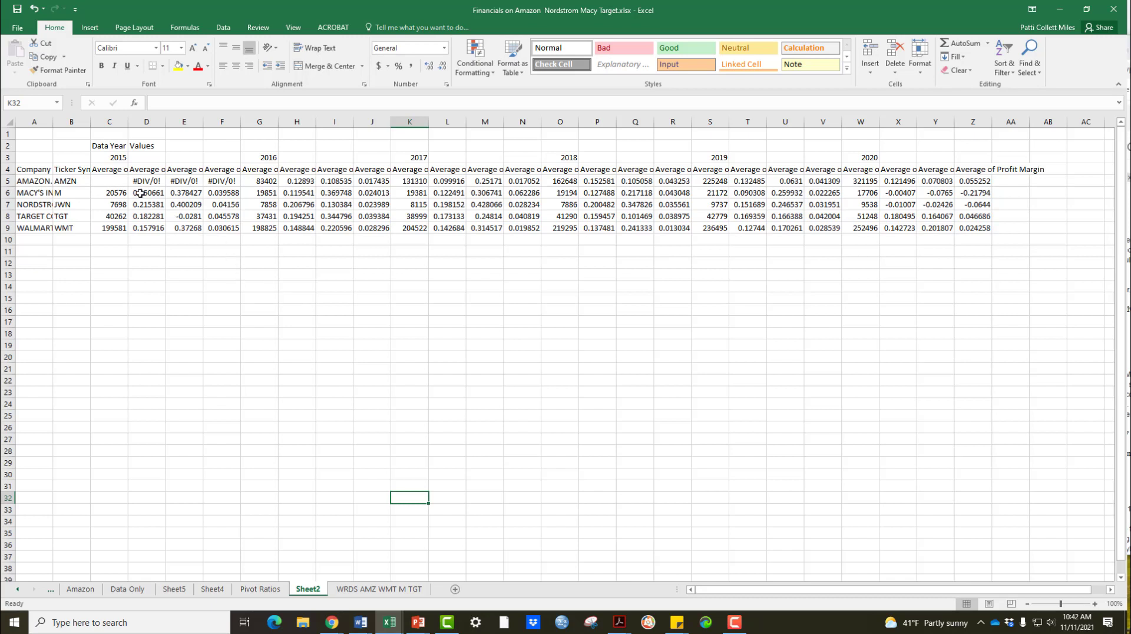
click(109, 168)
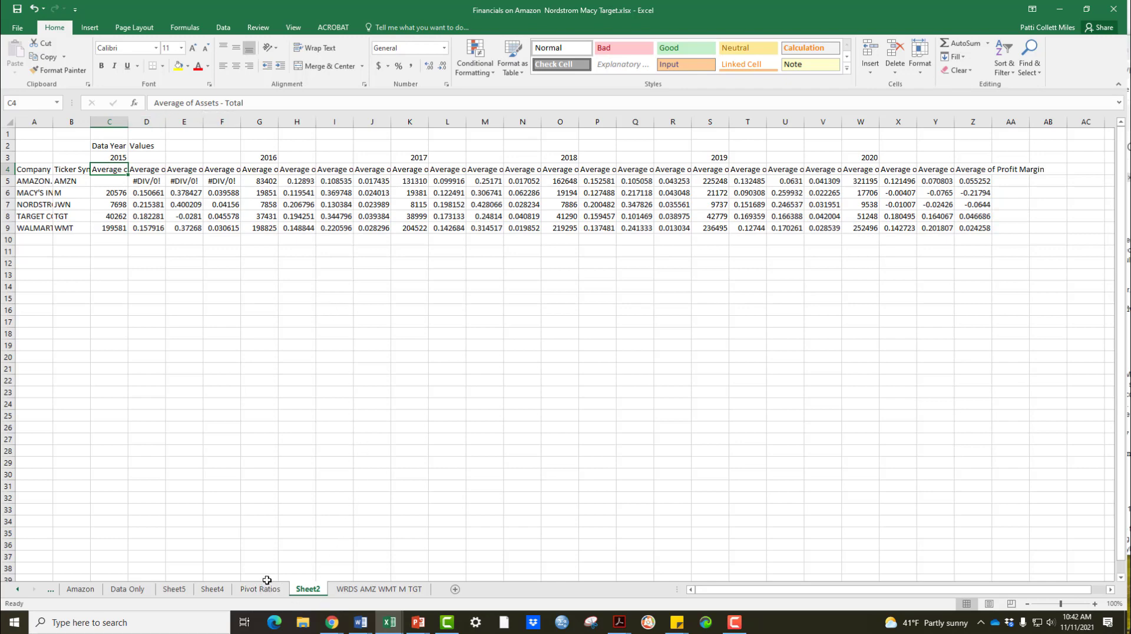
- Remove Average of Assets - Total from the pivot's Values on Pivot Ratios
click(259, 588)
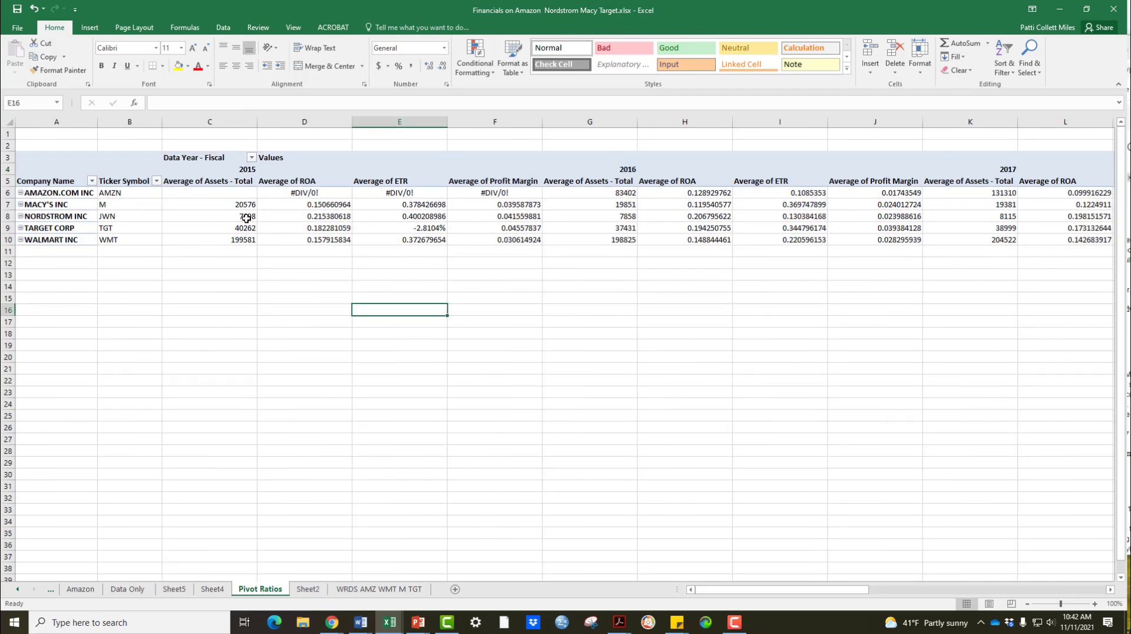
click(210, 215)
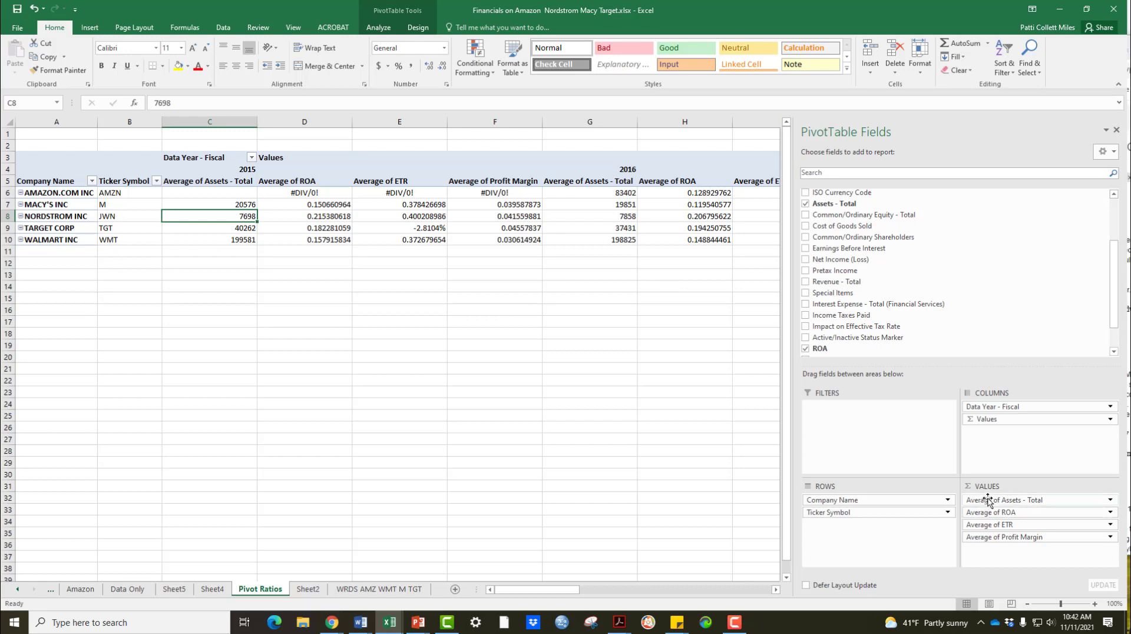
click(805, 203)
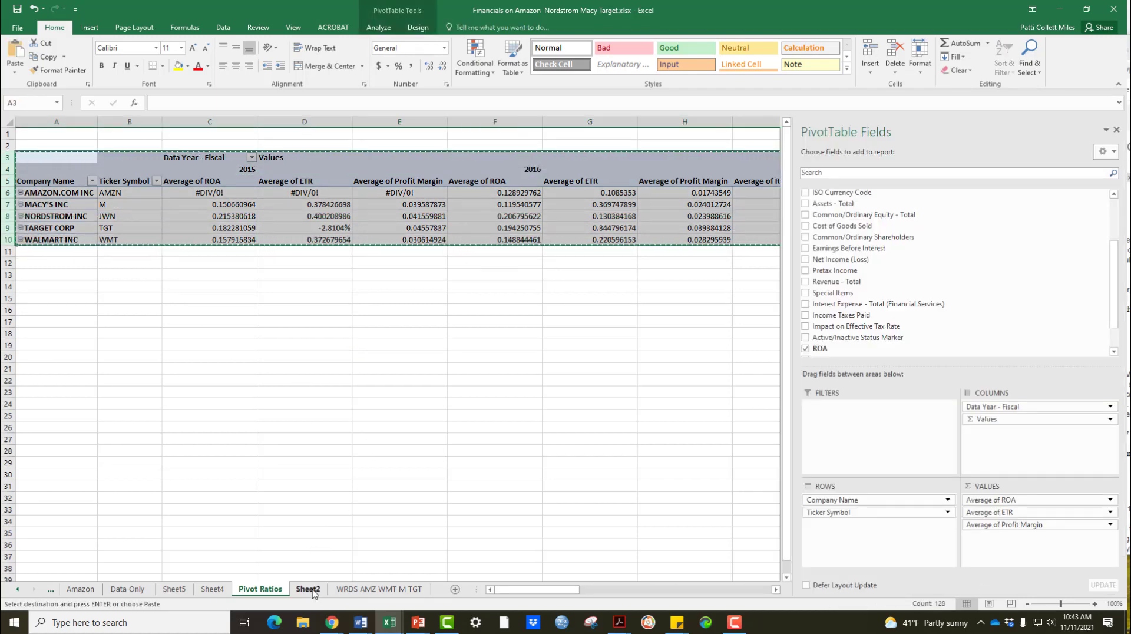
- Paste the trimmed ROA, ETR, Profit Margin pivot over Sheet2's old table
click(308, 588)
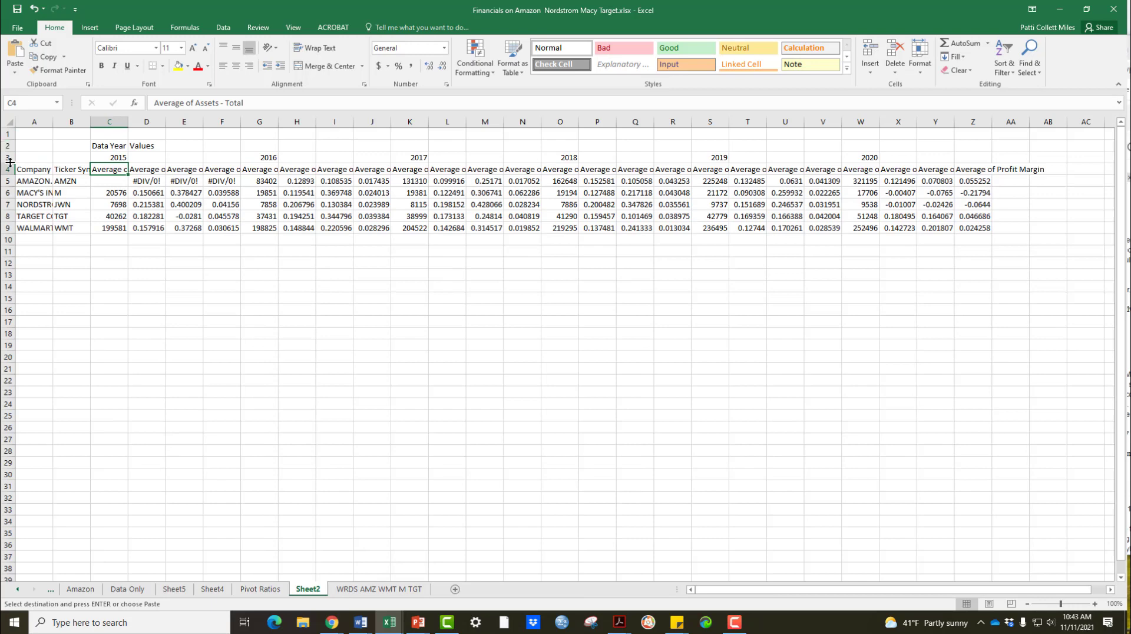
right_click(7, 262)
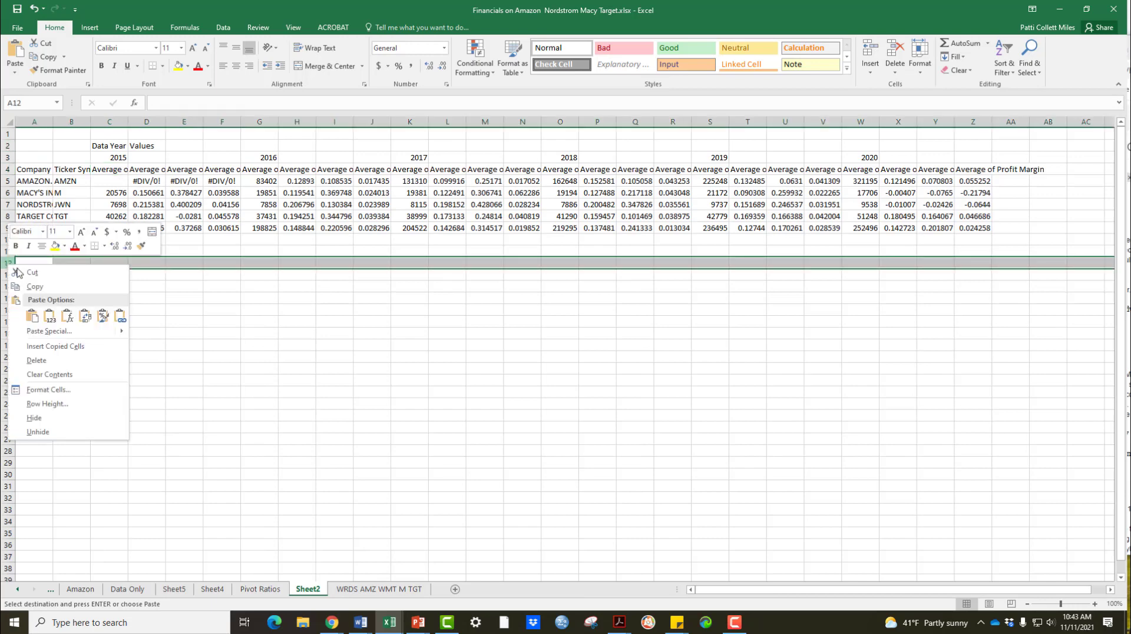
click(33, 314)
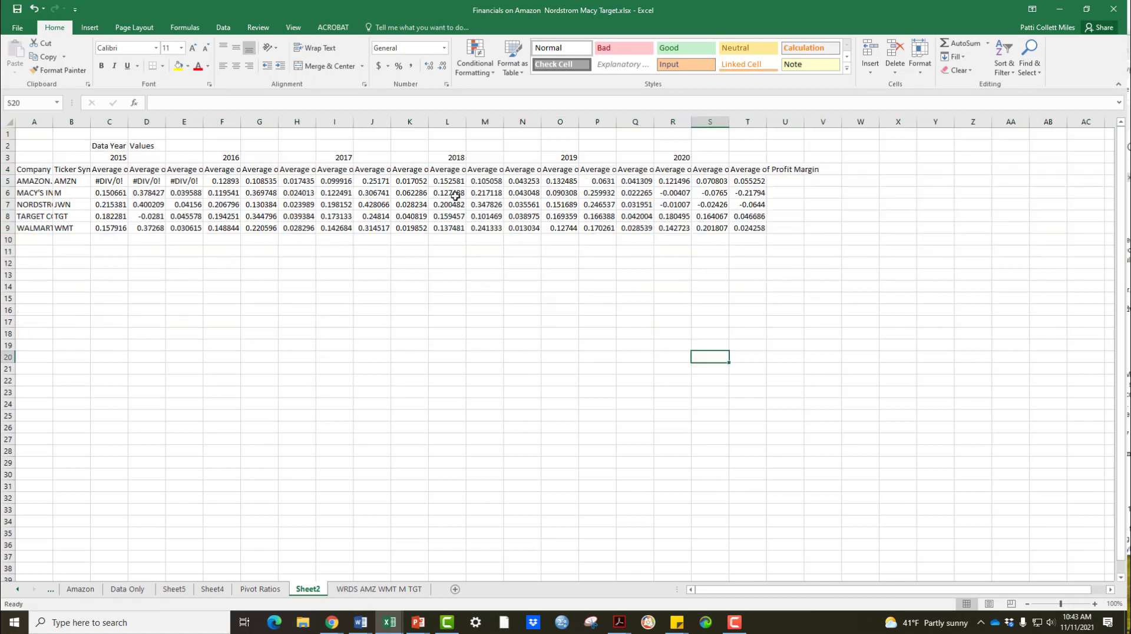
- Rename the 2015 headers to ROA, ETR, PM, merge the year label over them and copy the headers
click(108, 168)
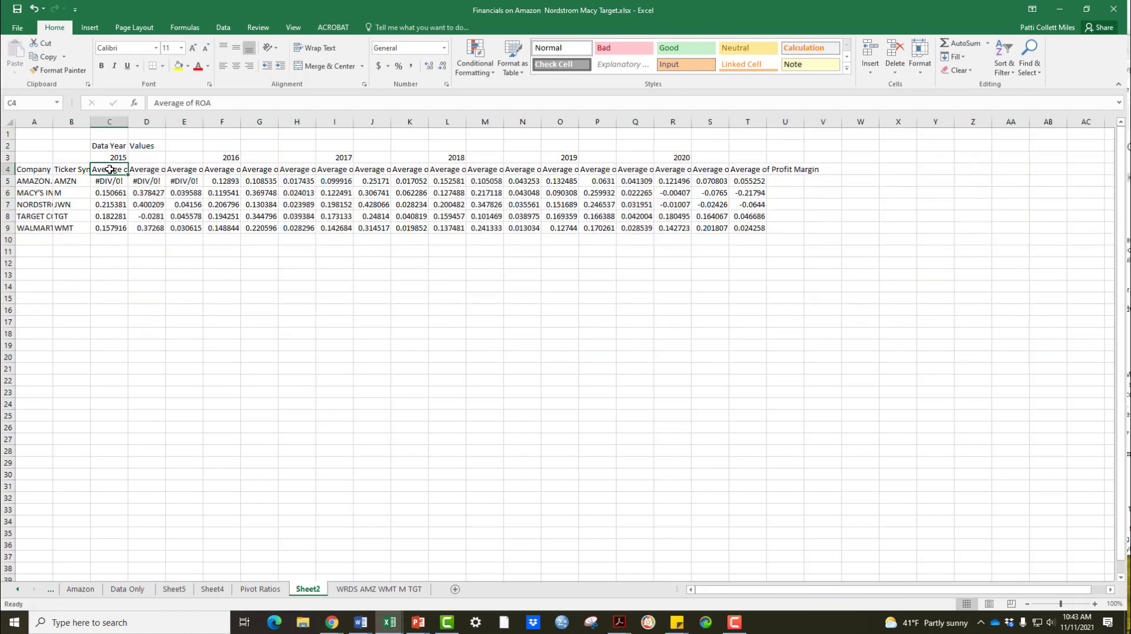
click(146, 168)
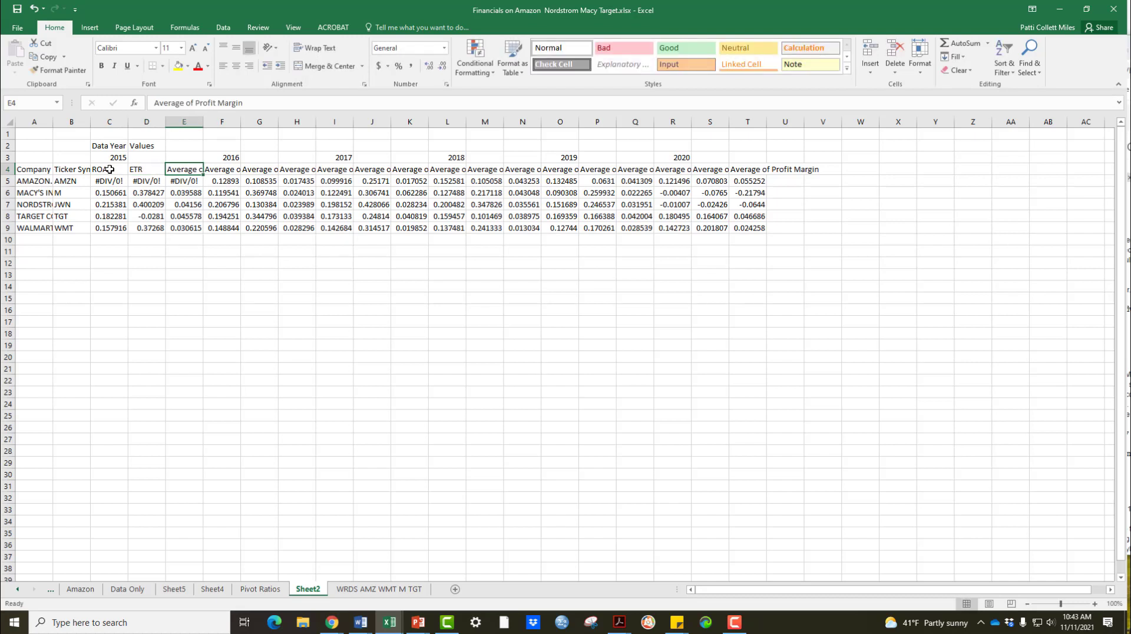
click(221, 170)
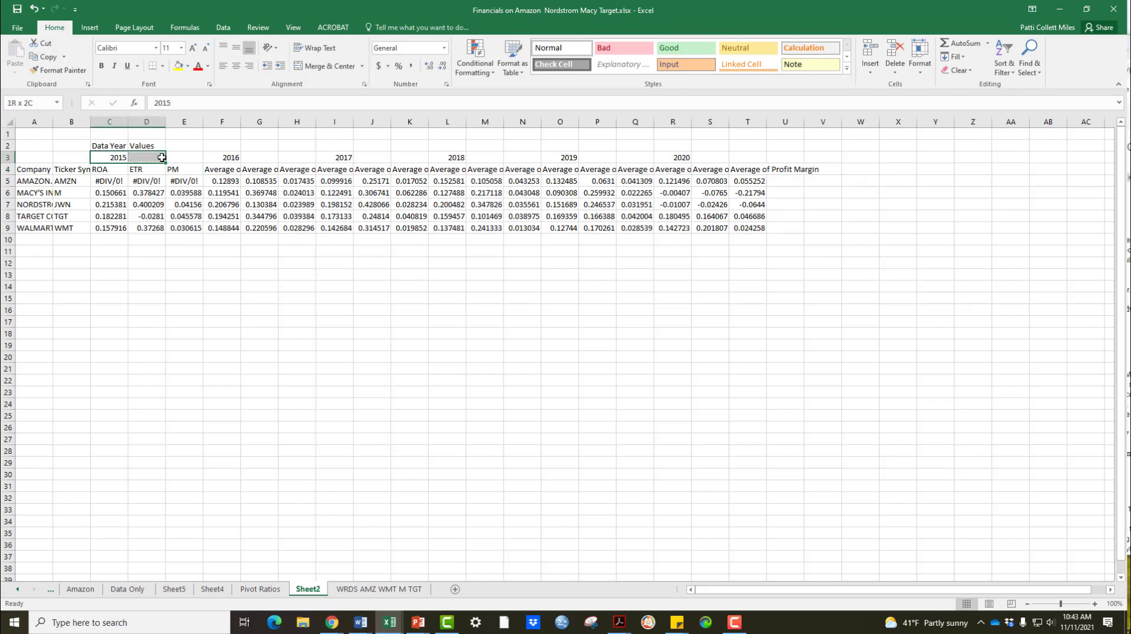
click(325, 66)
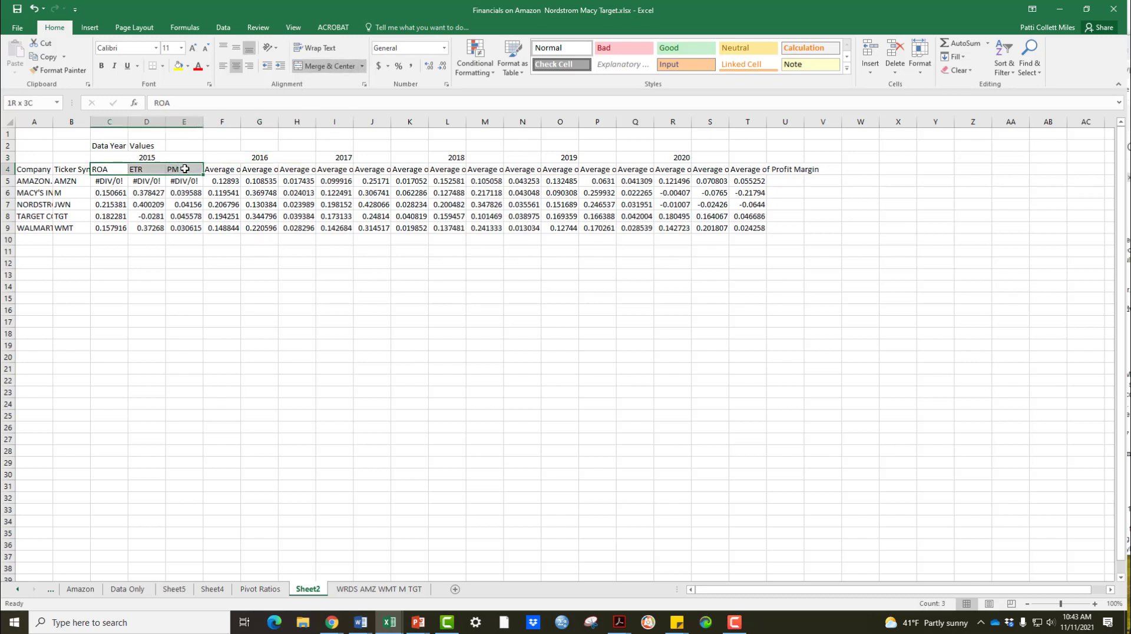
key(ctrl+c)
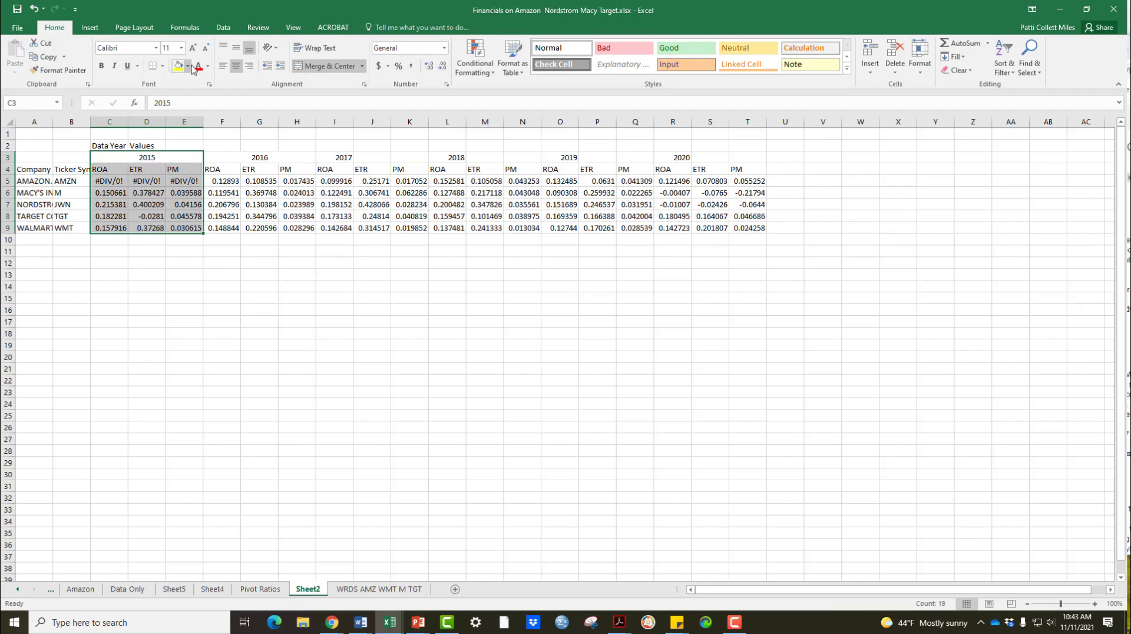
- Border all cells of the 2015 block, add a top border above its ROA, ETR, PM headers, and select its values
click(162, 66)
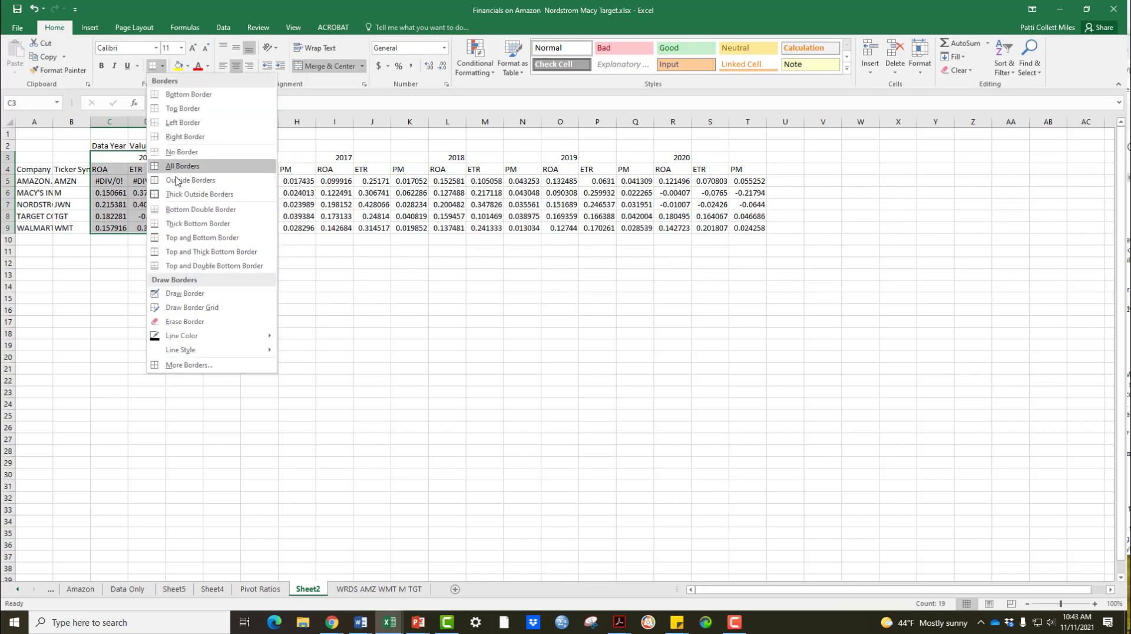
click(183, 167)
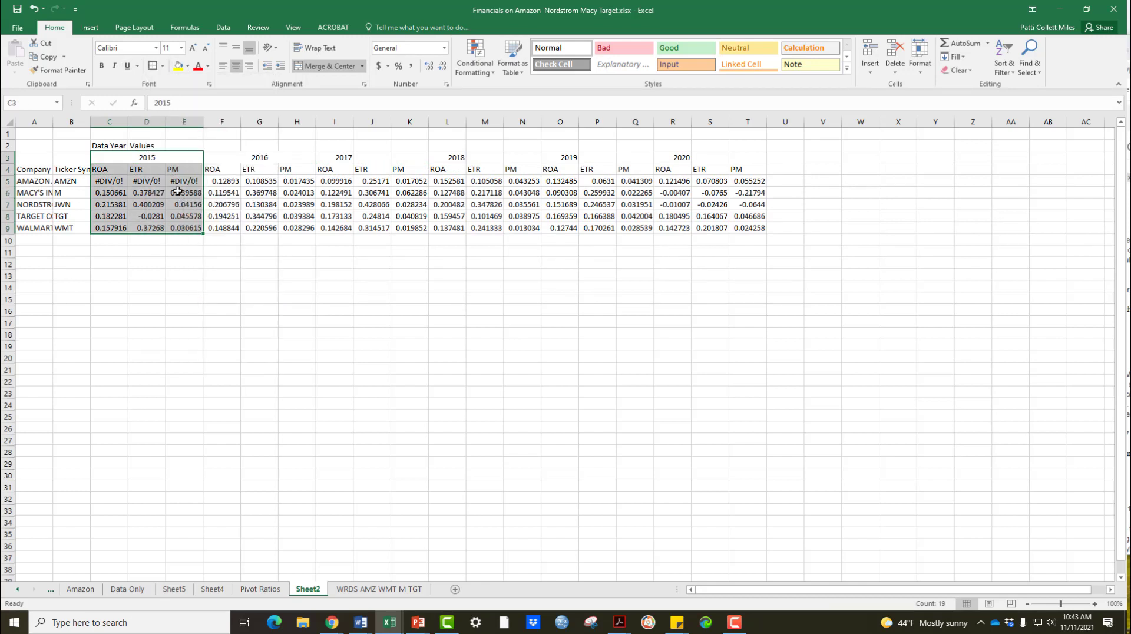
click(108, 170)
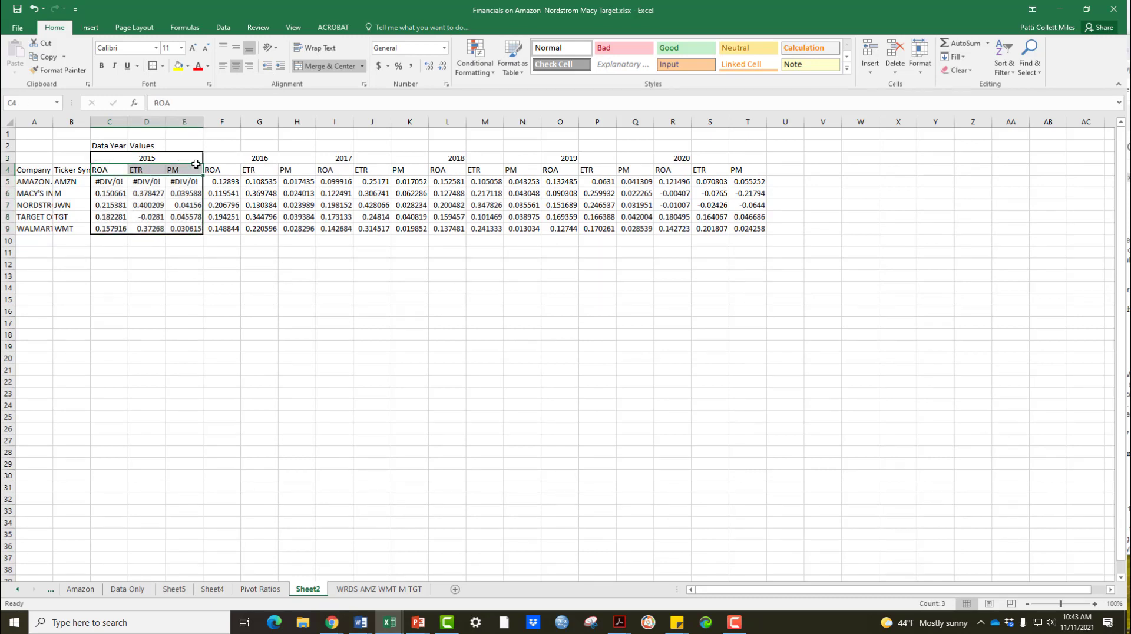
click(167, 66)
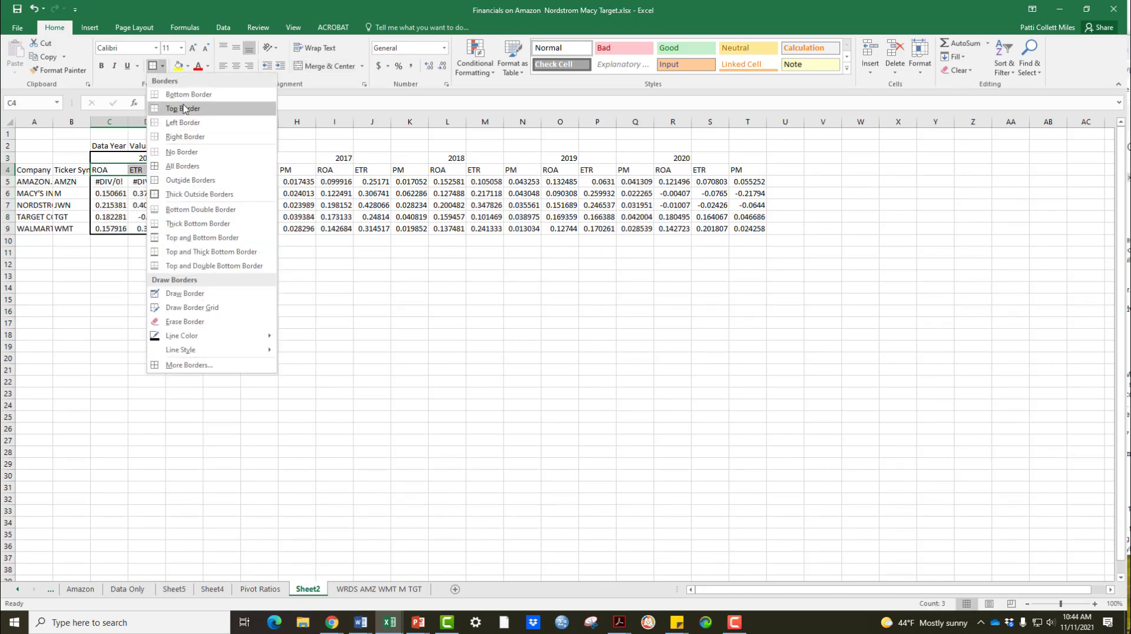
click(184, 109)
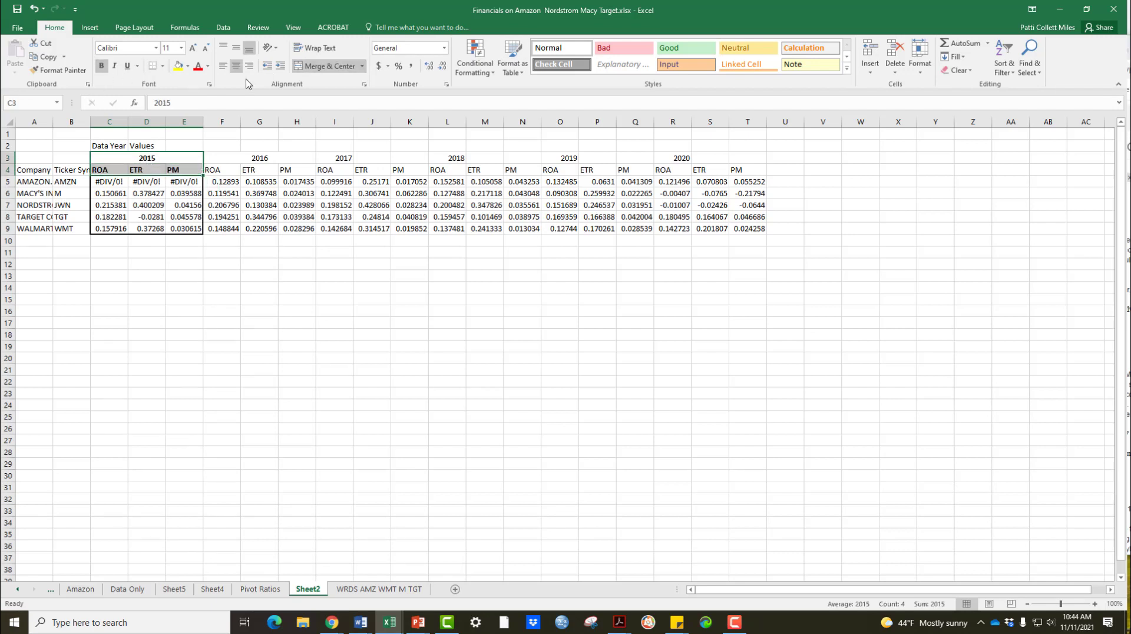
click(297, 252)
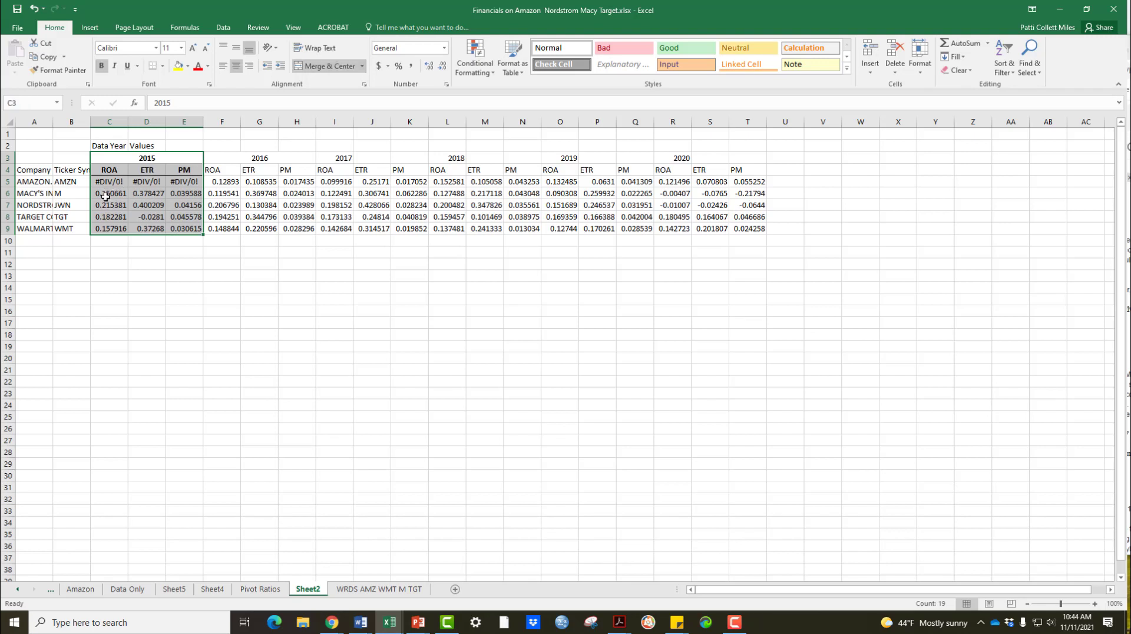
drag(109, 192, 184, 227)
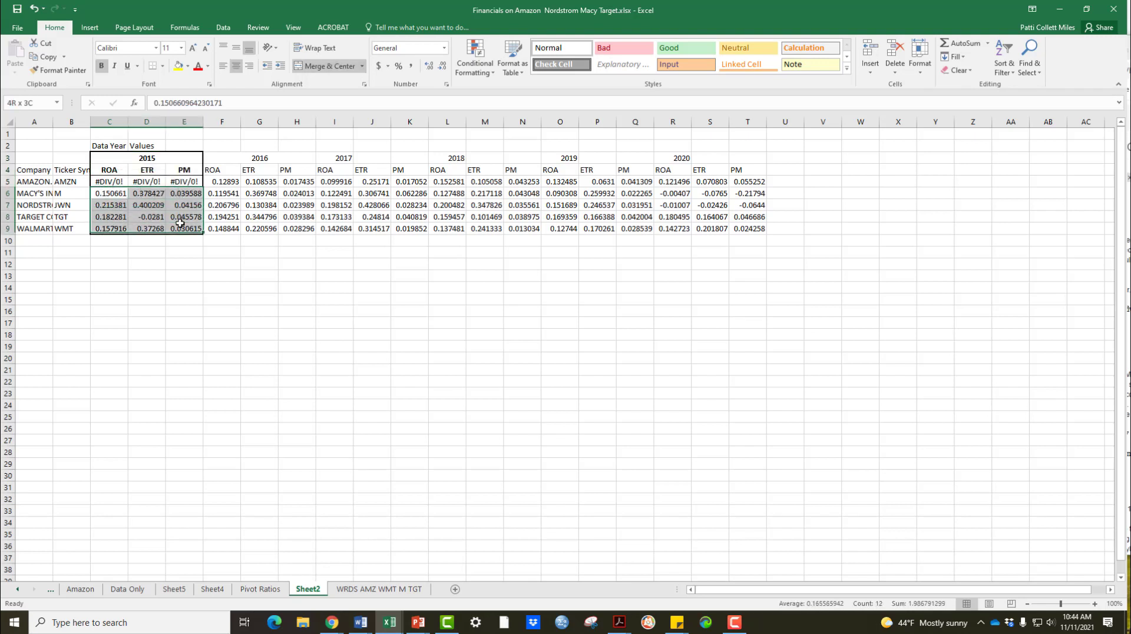
- Format the 2015 ROA, ETR and PM values as percentages with two decimals
click(384, 66)
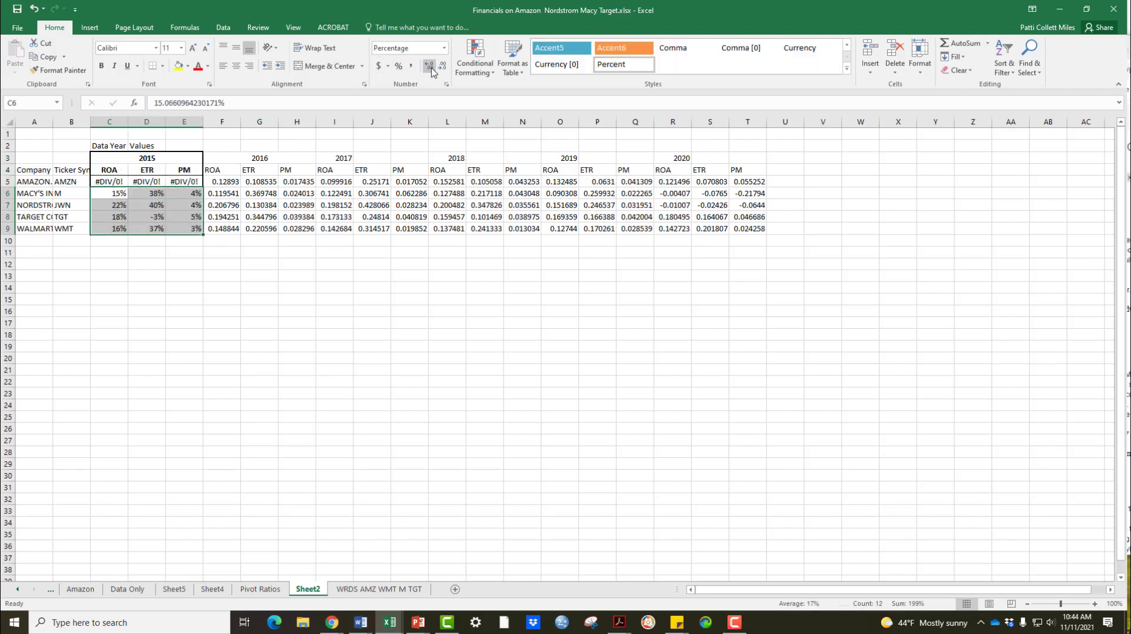
click(426, 66)
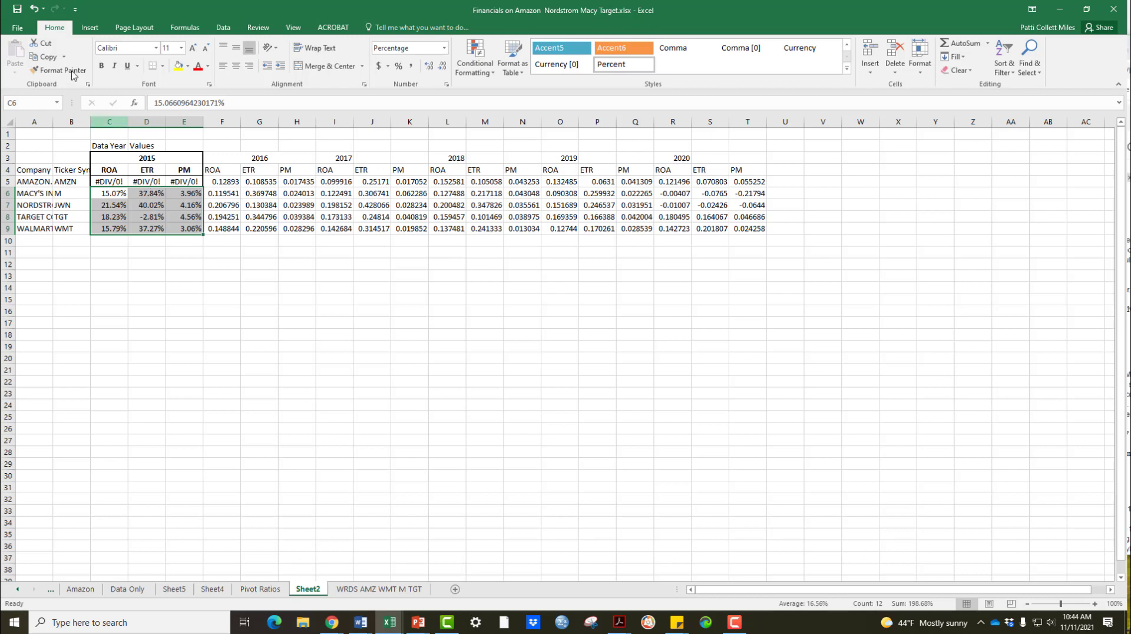
- Format-paint the 2015 year heading onto the 2016–2020 year labels
click(63, 70)
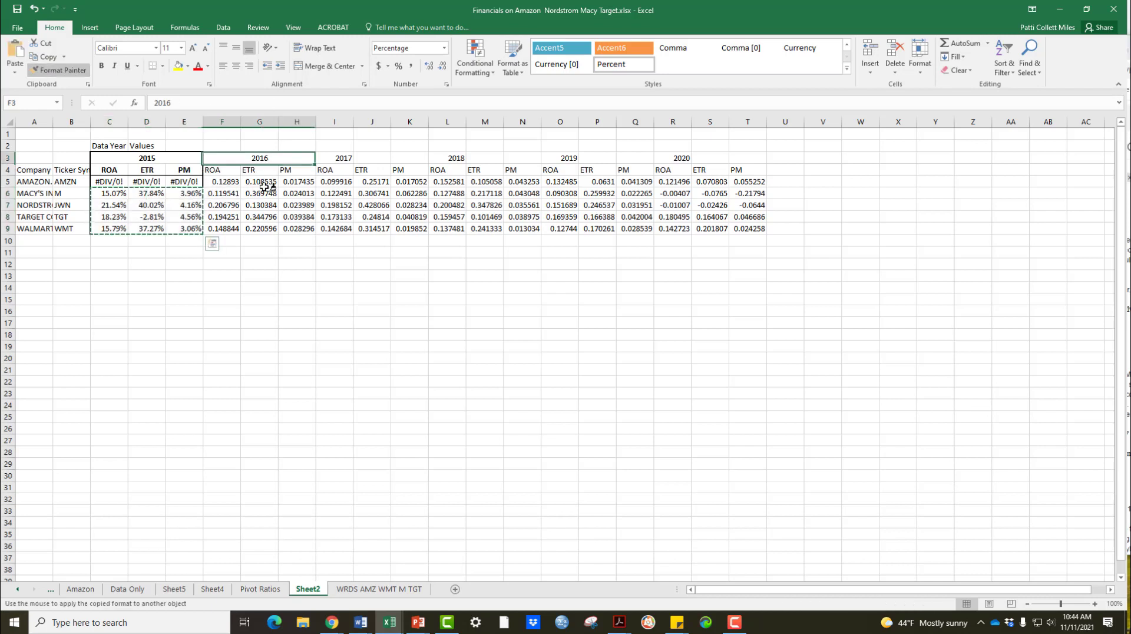
click(260, 253)
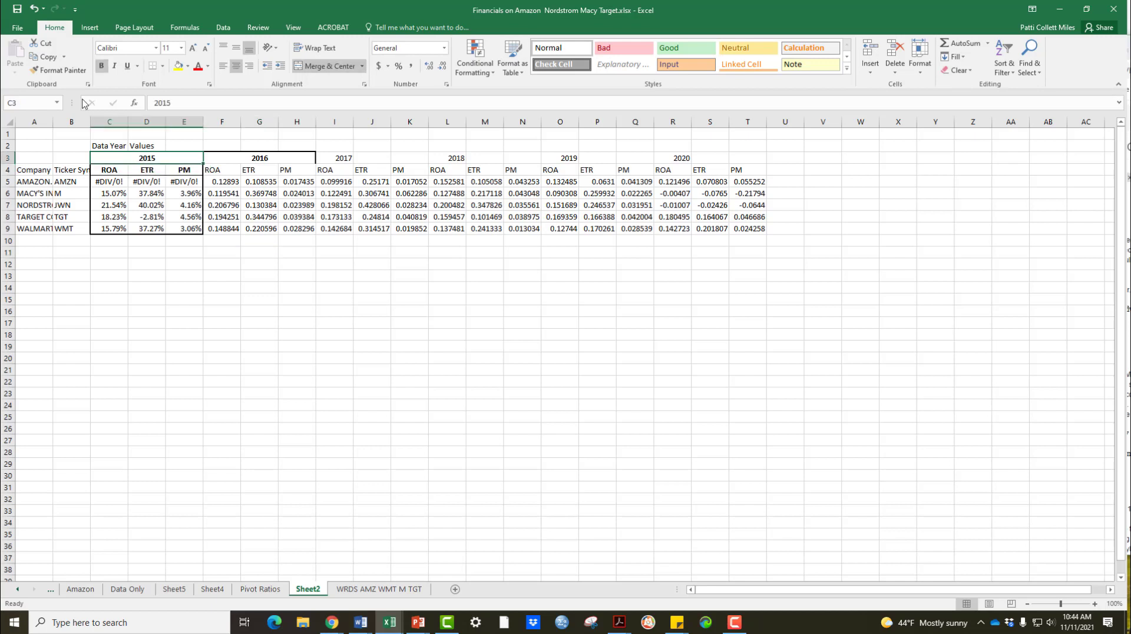
click(62, 70)
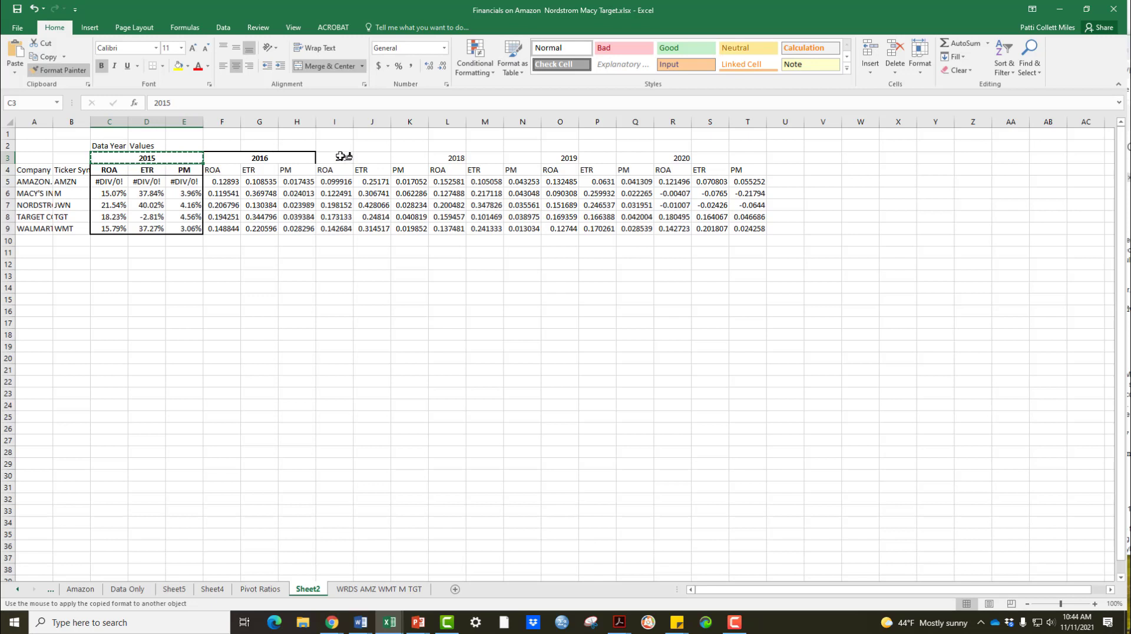
click(371, 157)
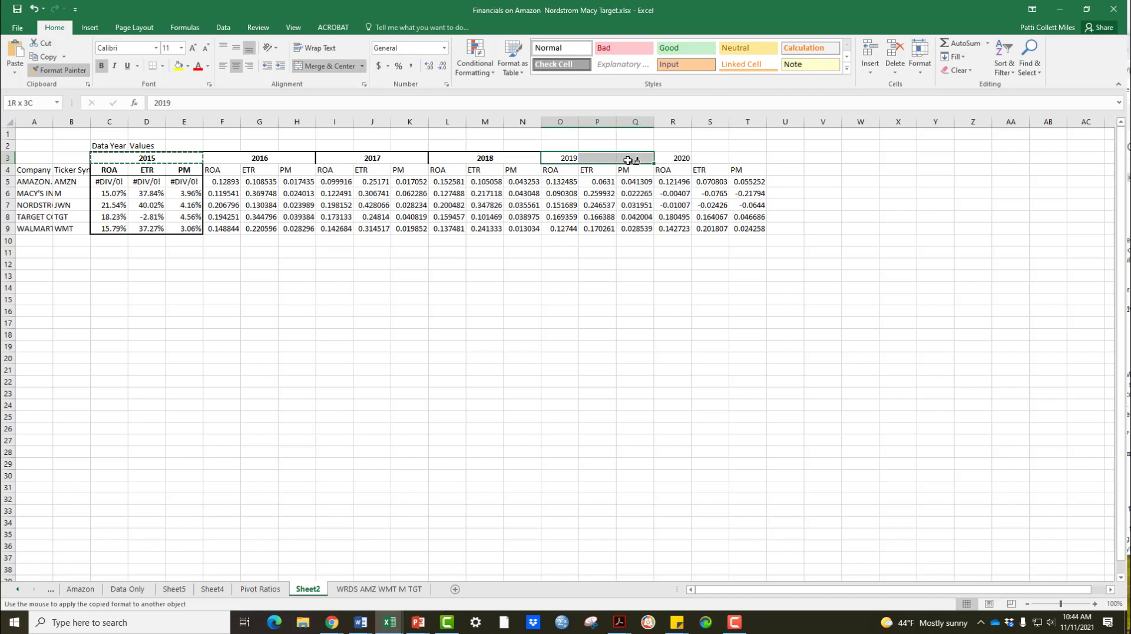
click(709, 158)
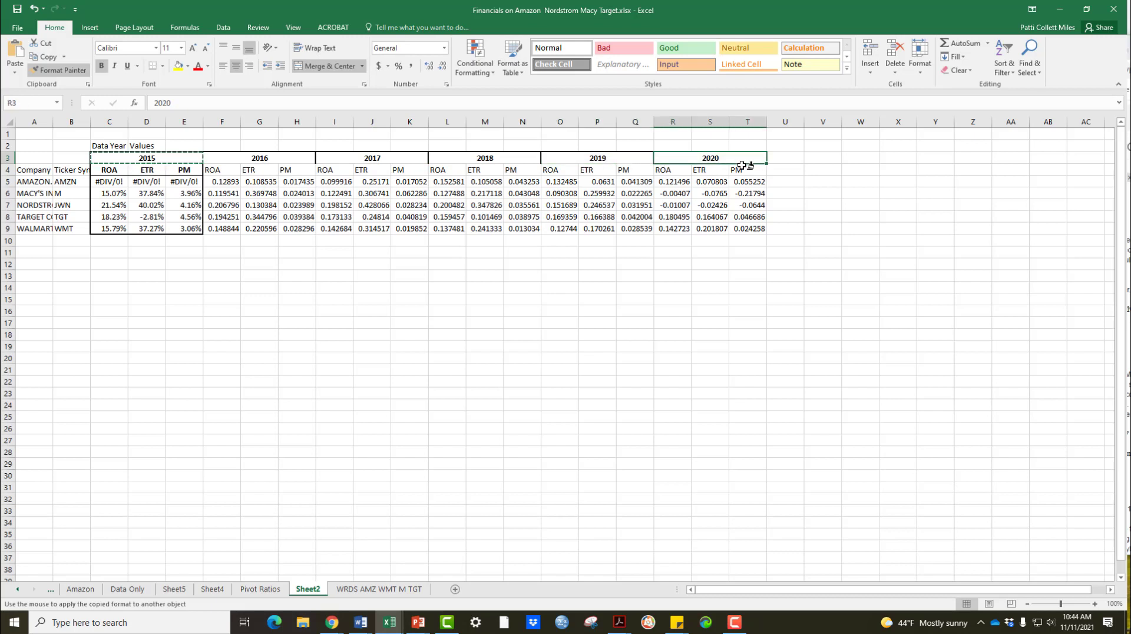
mouse_move(378, 231)
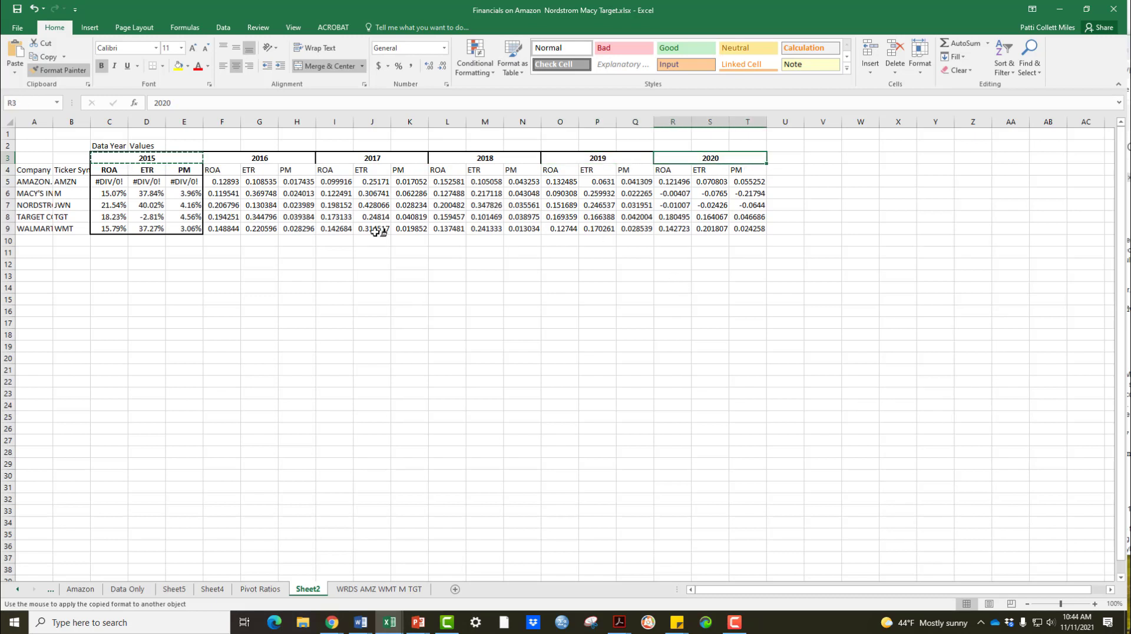
click(371, 263)
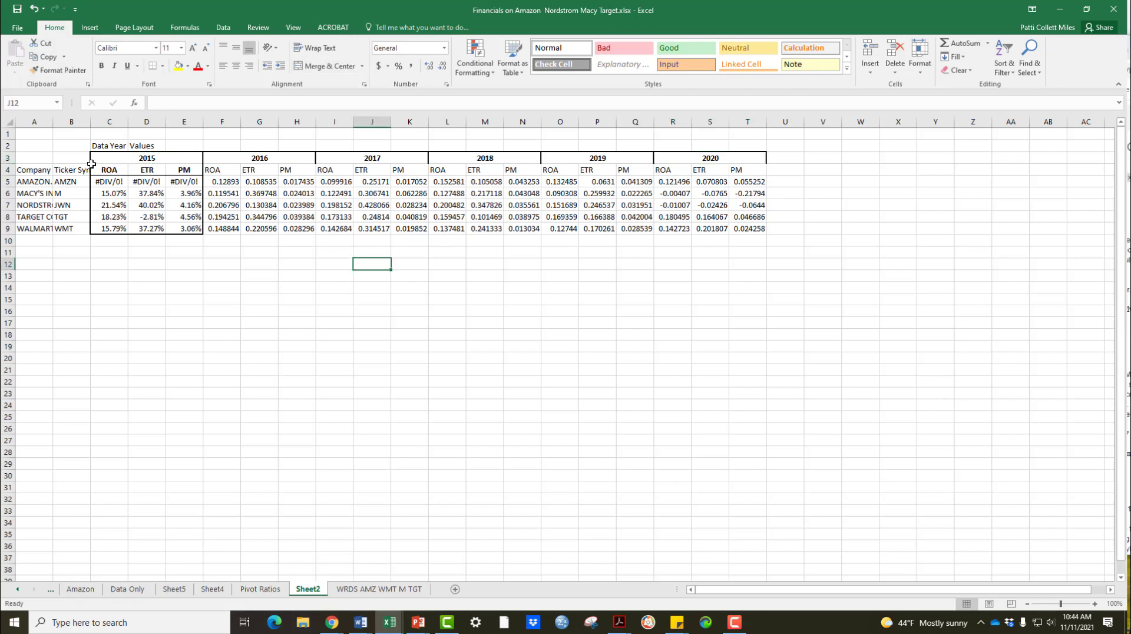
- Format-paint the 2015 ROA, ETR, PM header row onto the other years' headers and set percent style
drag(108, 170, 183, 181)
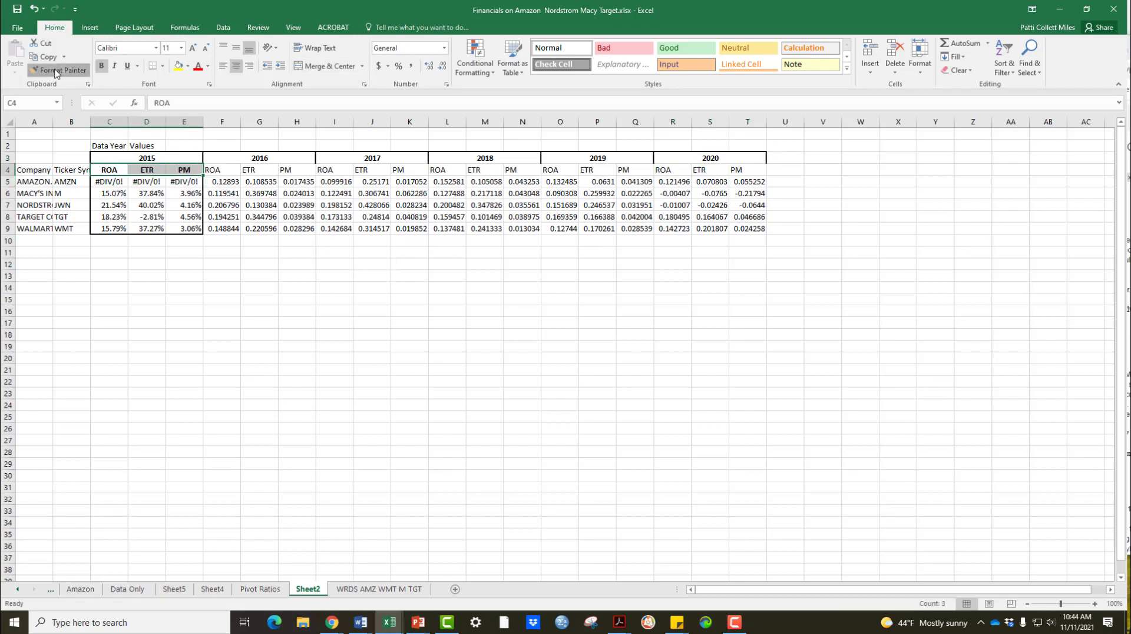
click(64, 69)
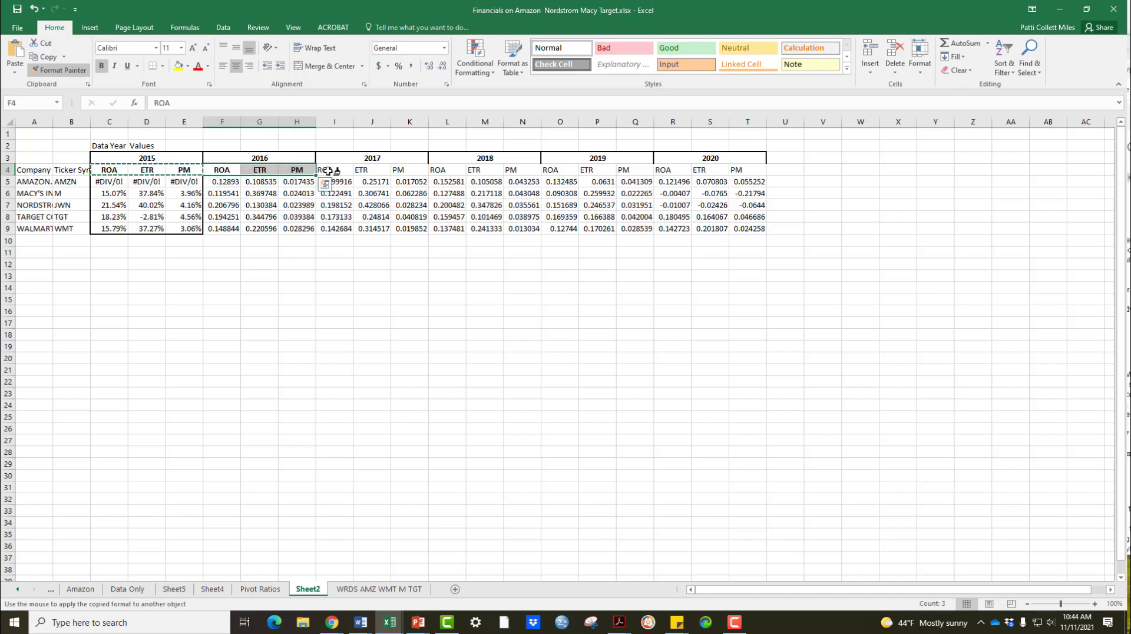
click(446, 170)
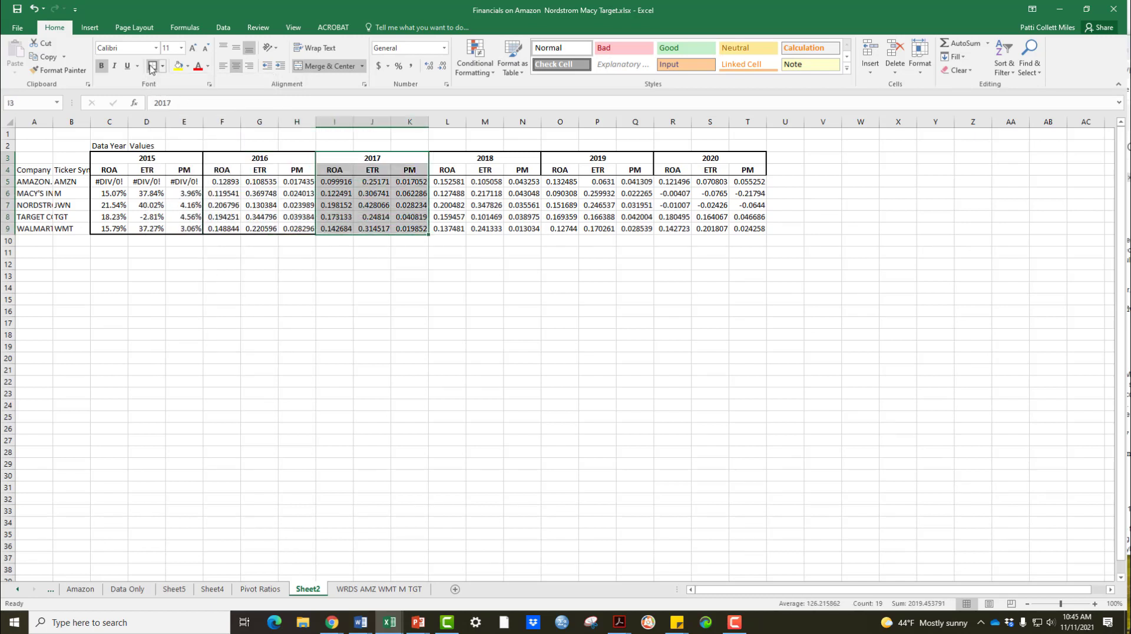
click(384, 66)
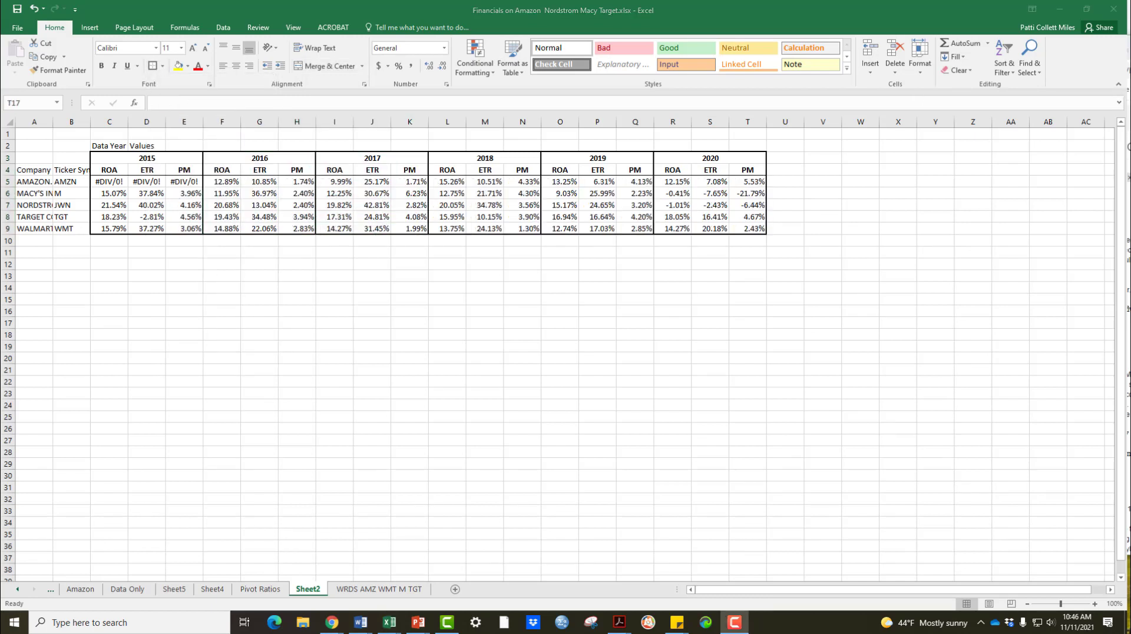
mouse_move(625, 382)
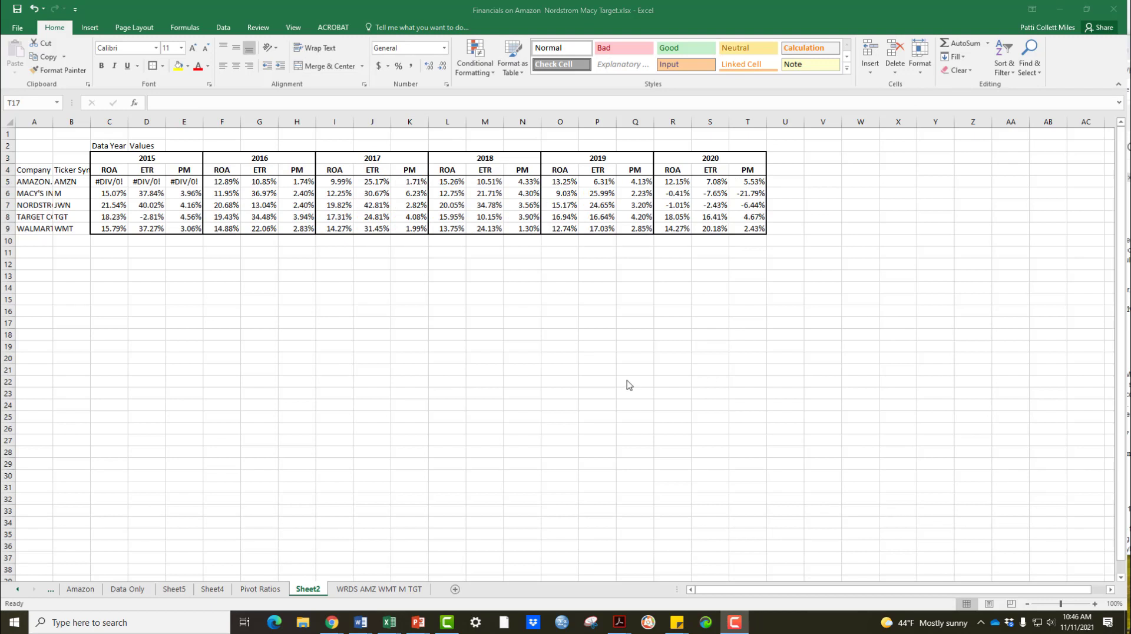
mouse_move(534, 300)
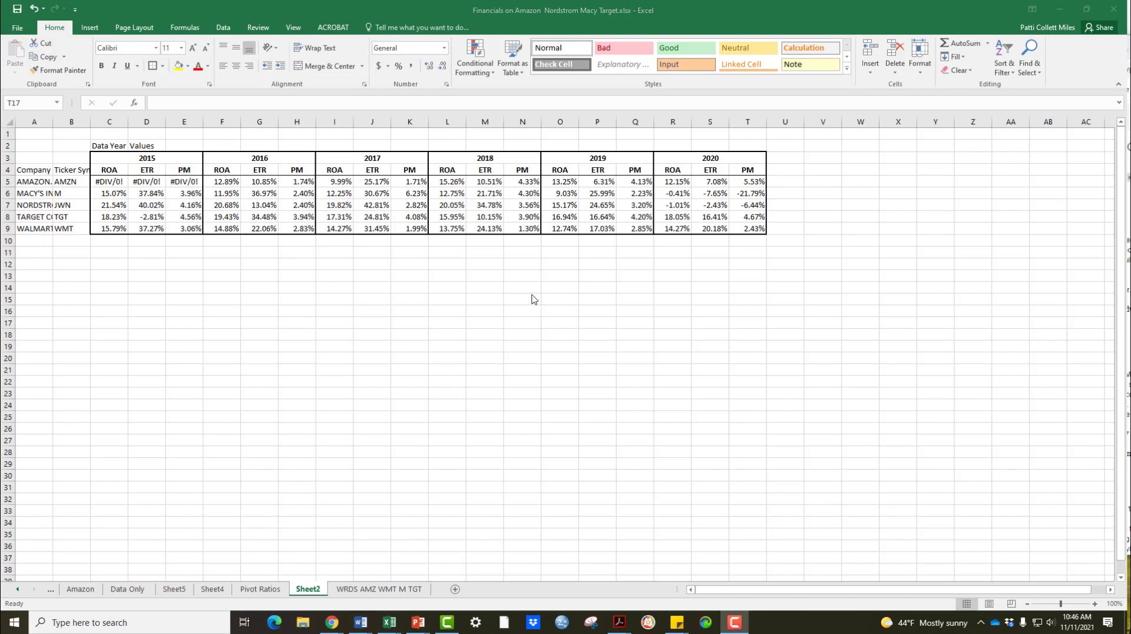
mouse_move(511, 177)
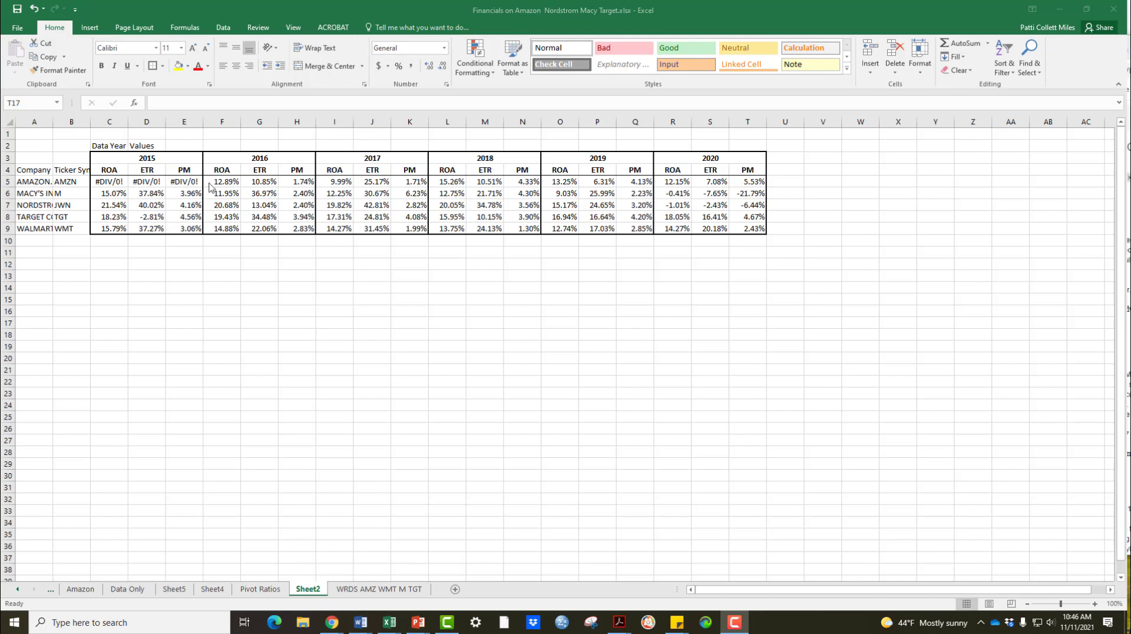
mouse_move(519, 305)
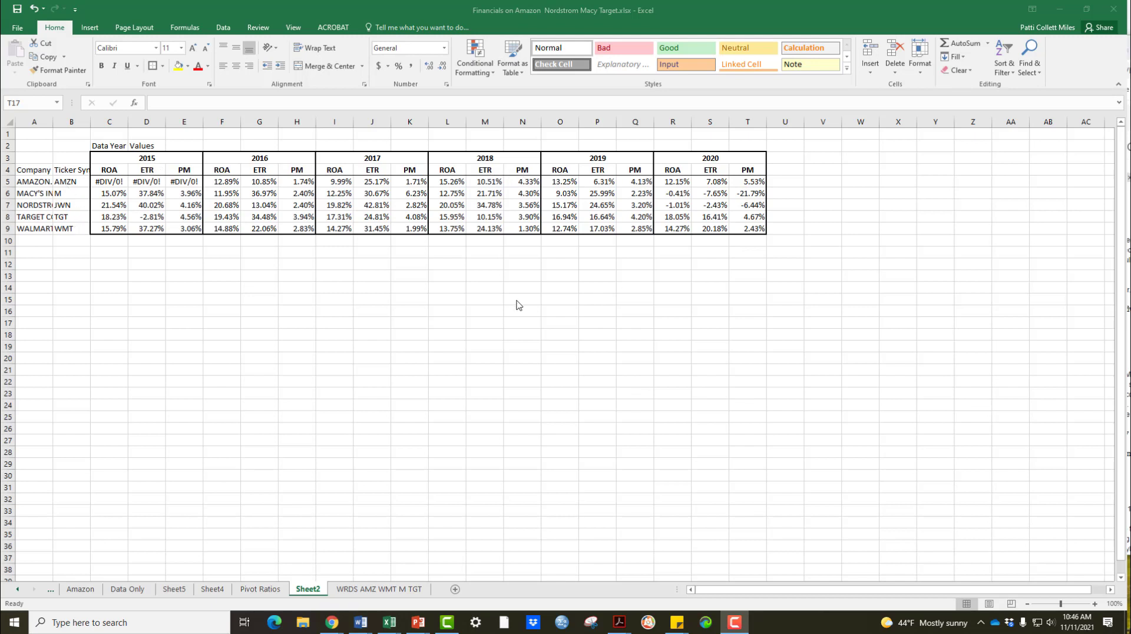
mouse_move(743, 385)
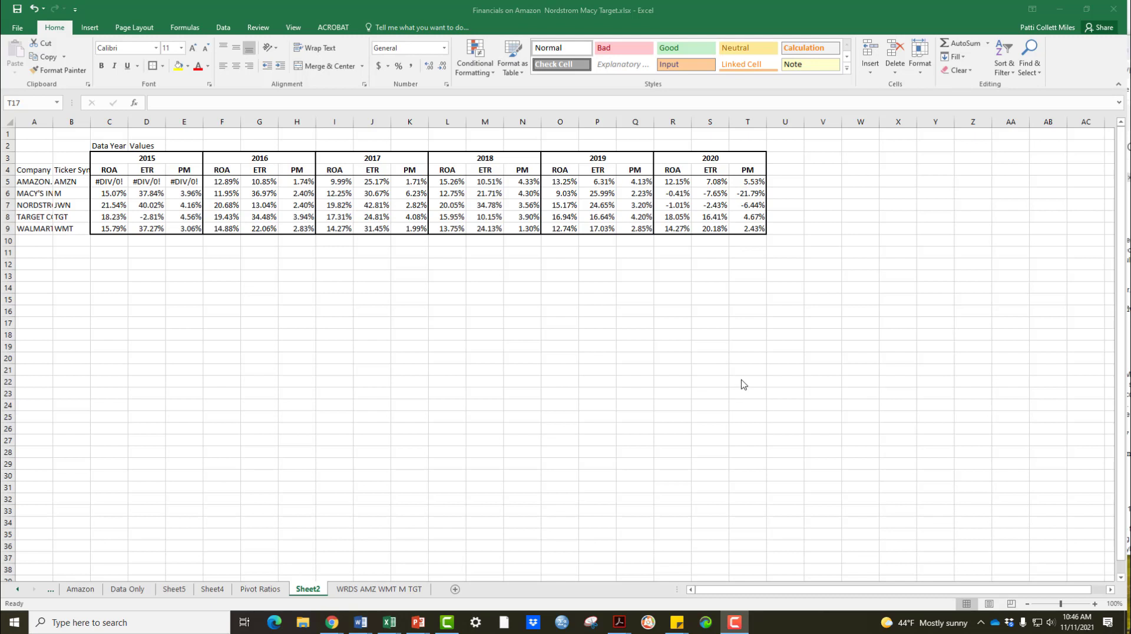
mouse_move(733, 376)
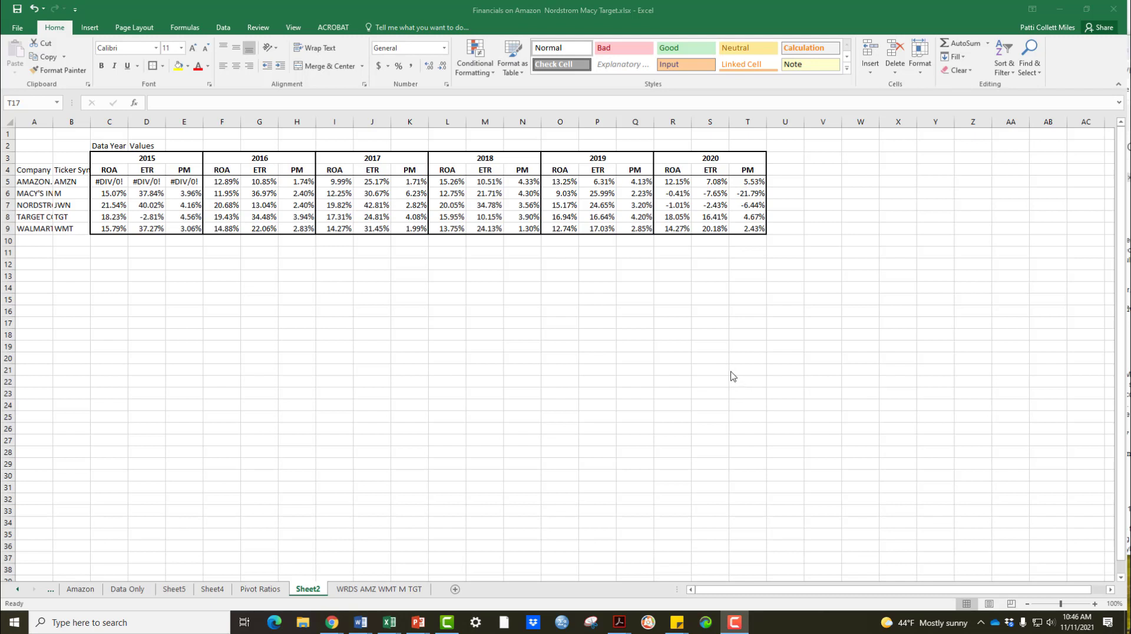
mouse_move(505, 172)
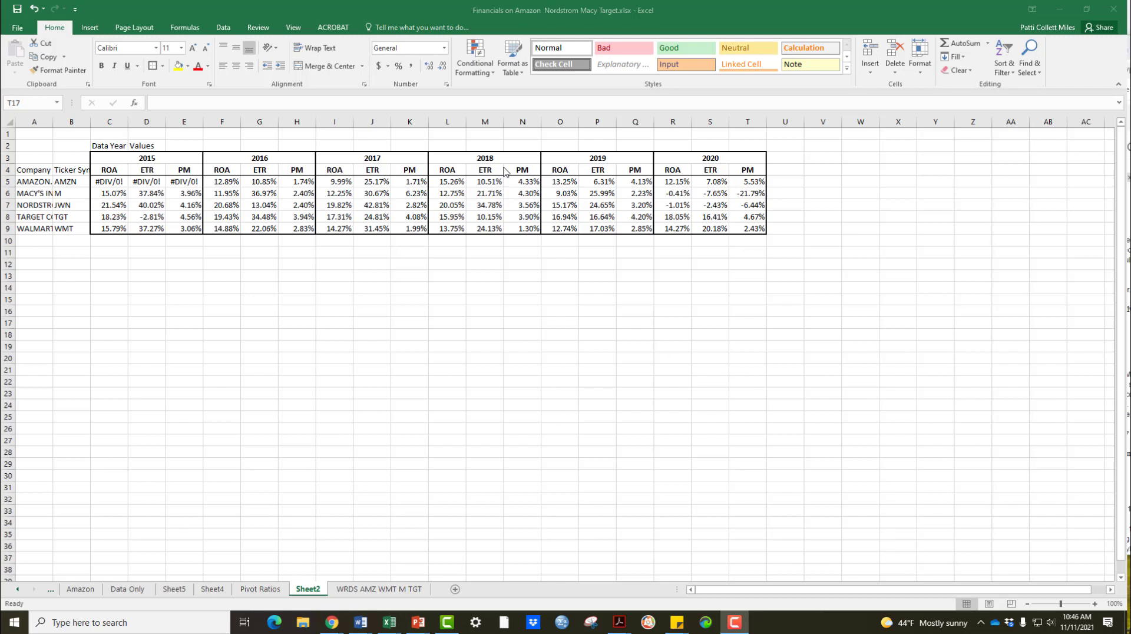
click(448, 182)
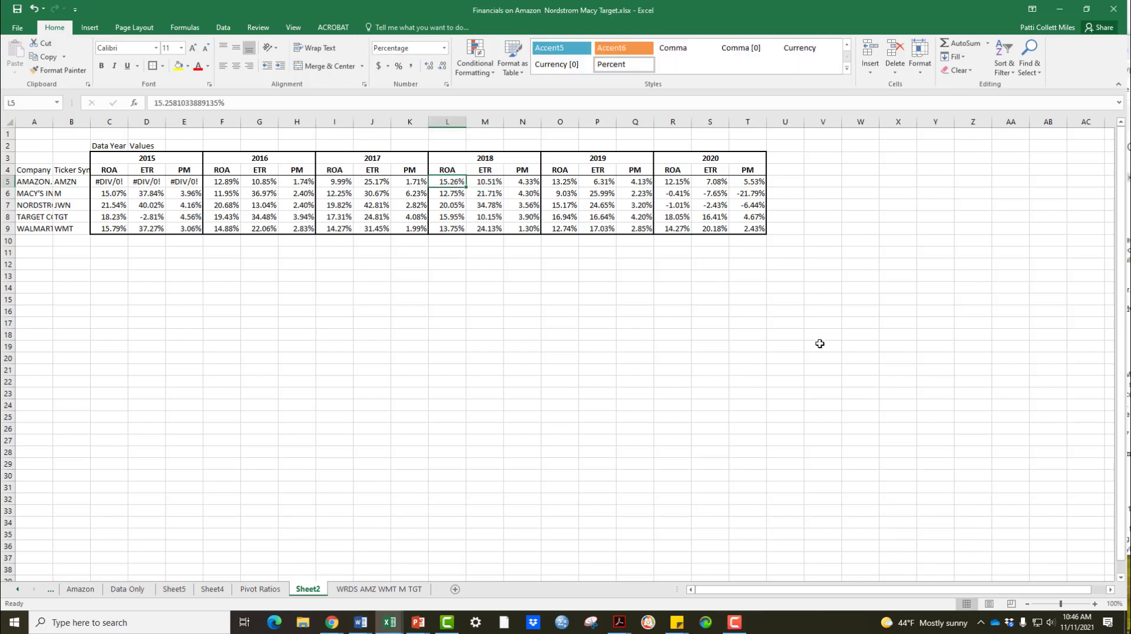
click(624, 326)
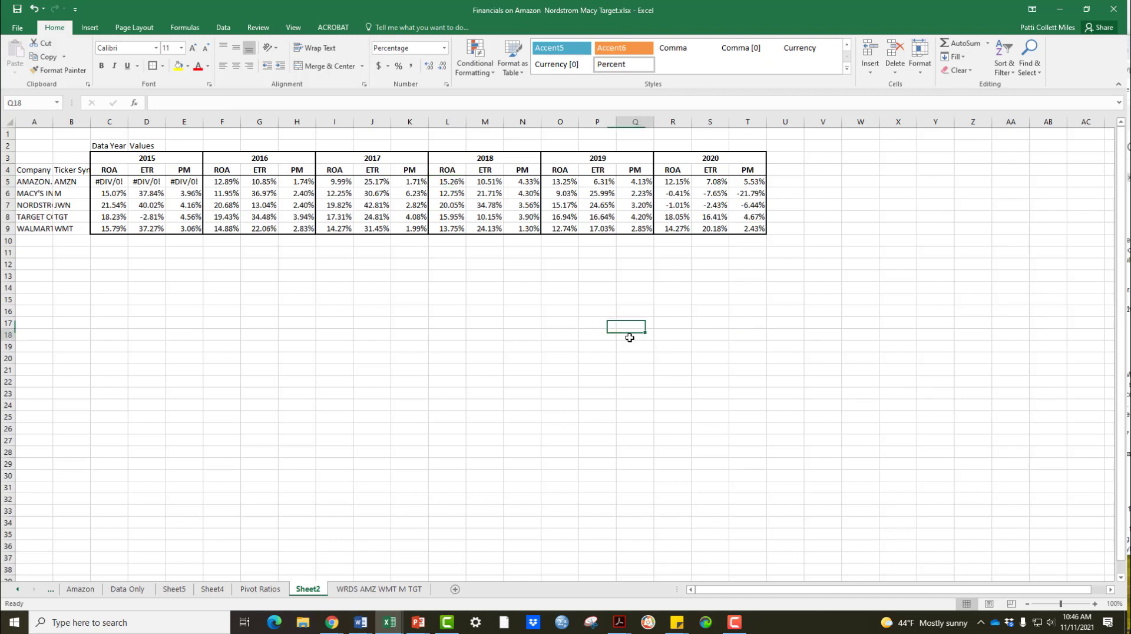
click(634, 335)
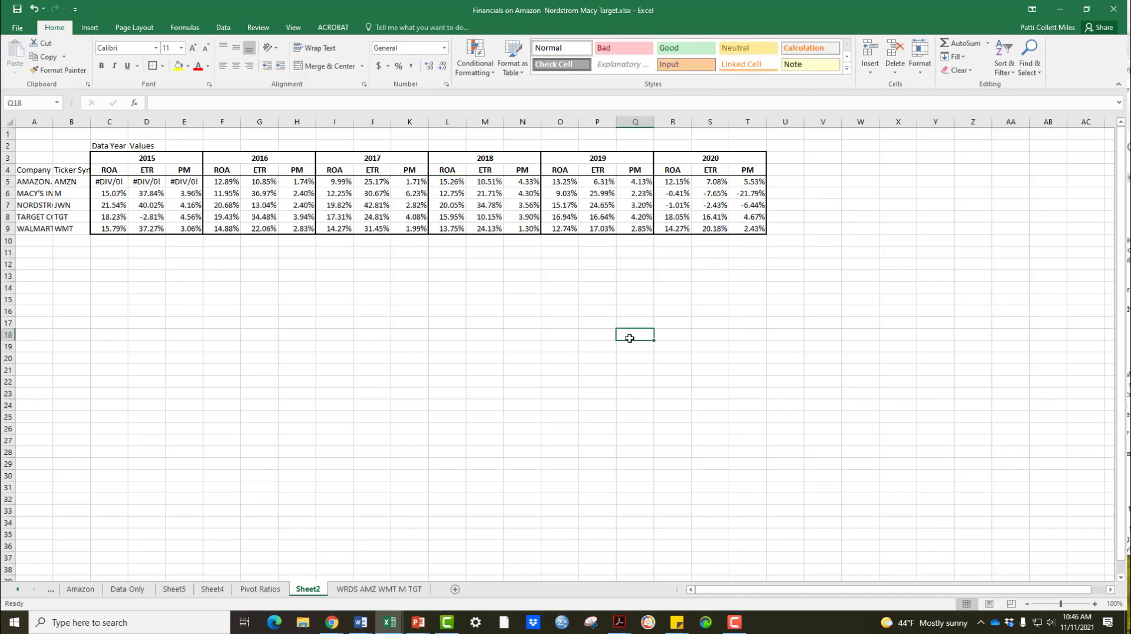
mouse_move(625, 344)
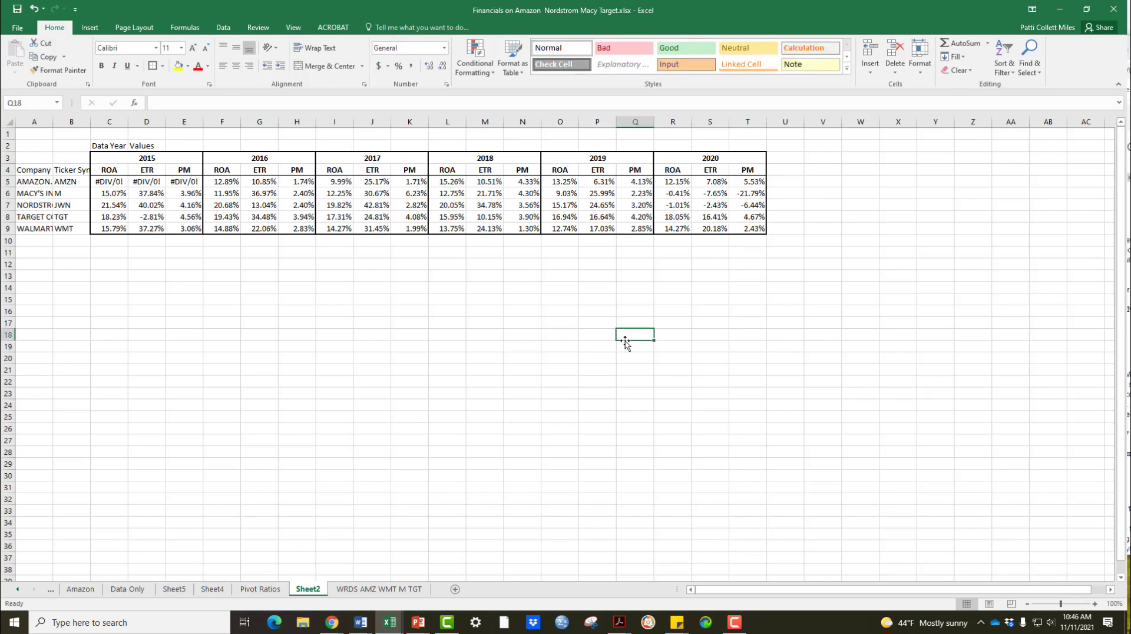
mouse_move(618, 334)
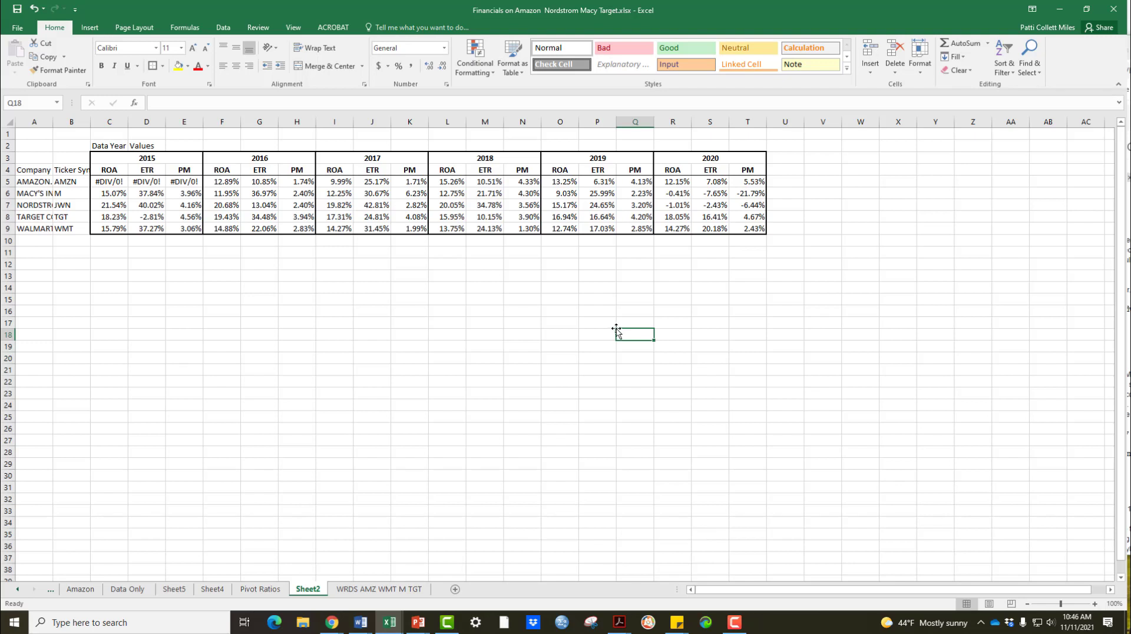
mouse_move(599, 337)
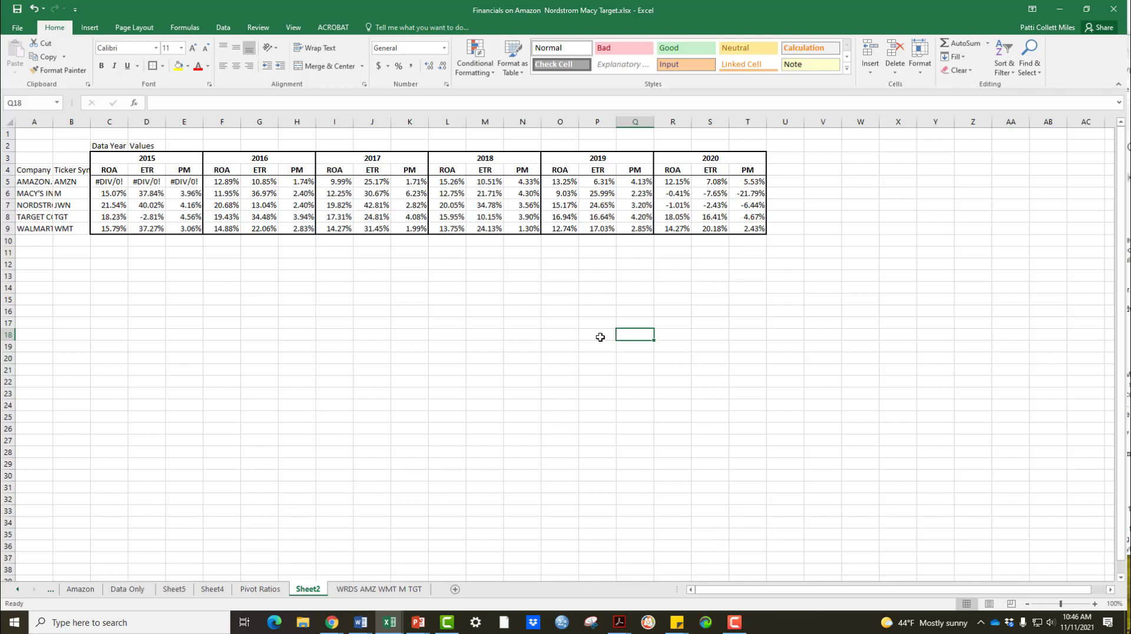
mouse_move(589, 336)
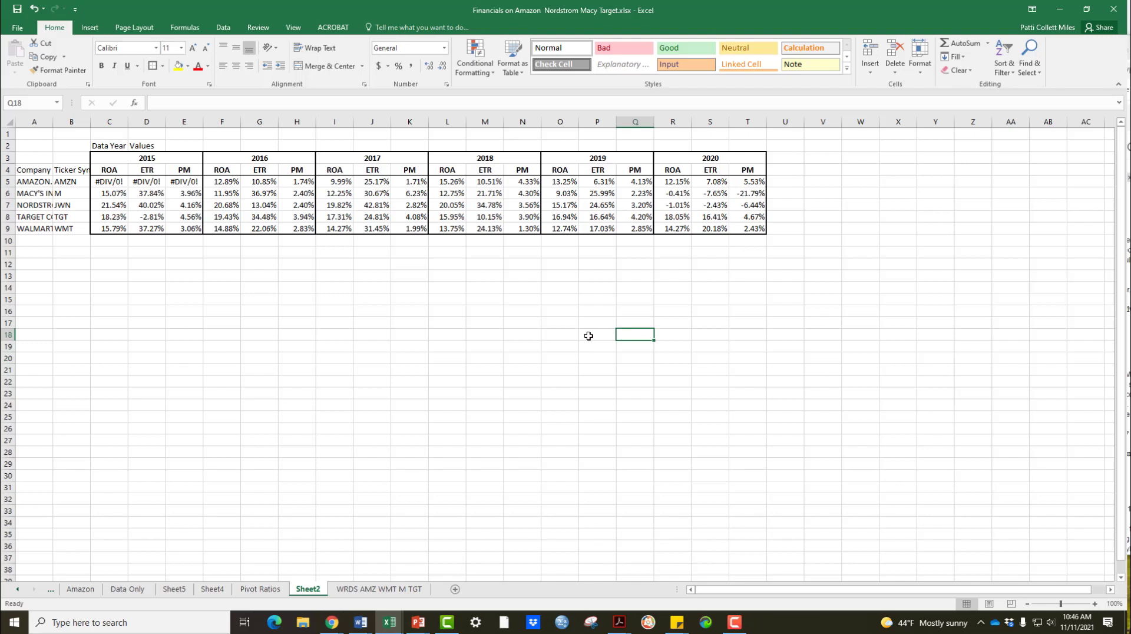
mouse_move(555, 320)
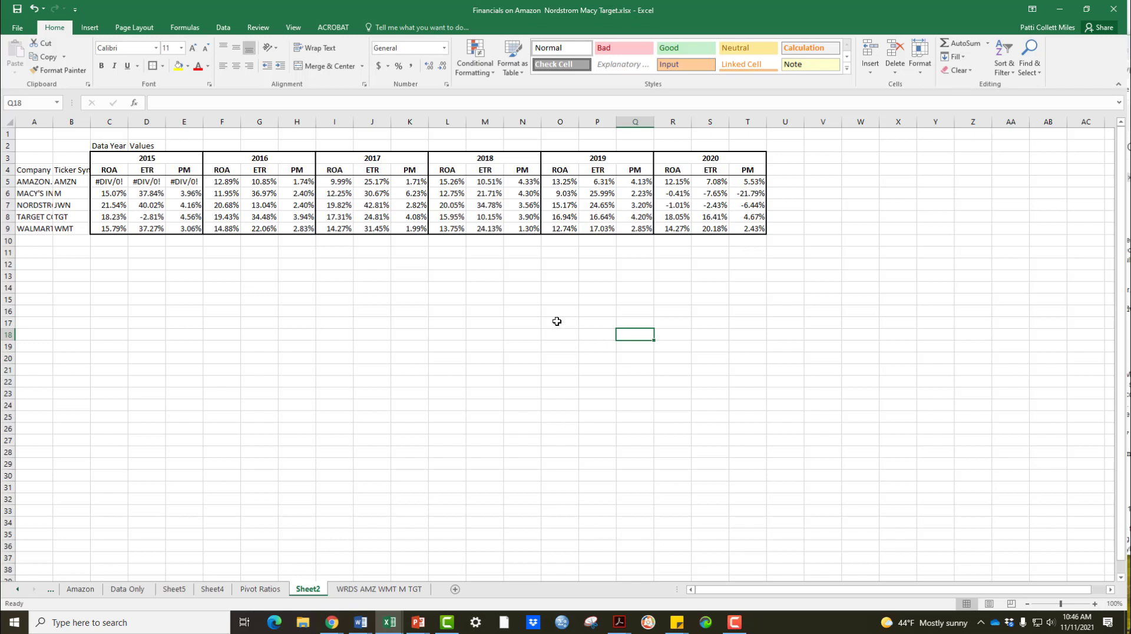